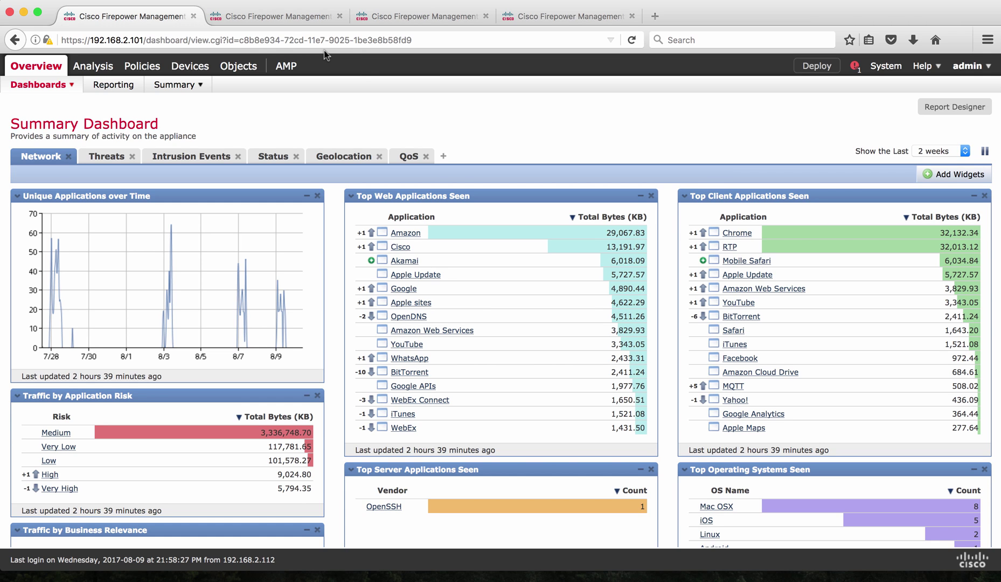
pyautogui.moveTo(287, 20)
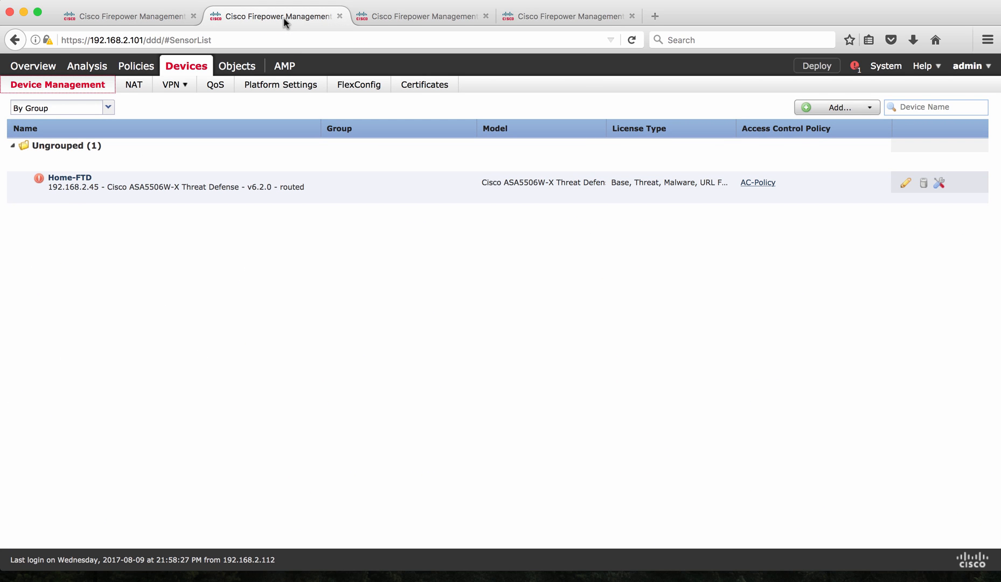
pyautogui.moveTo(97, 95)
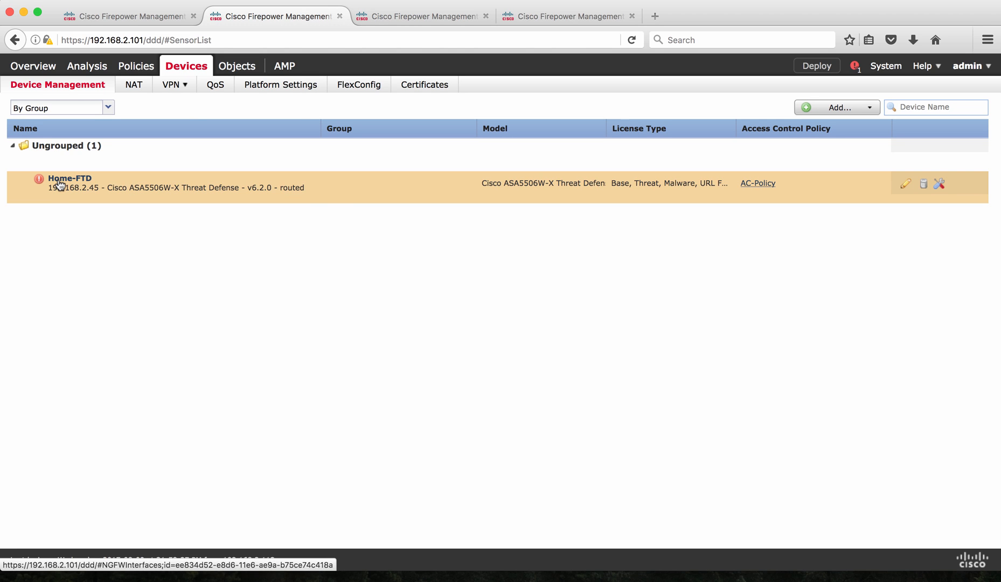
pyautogui.moveTo(126, 195)
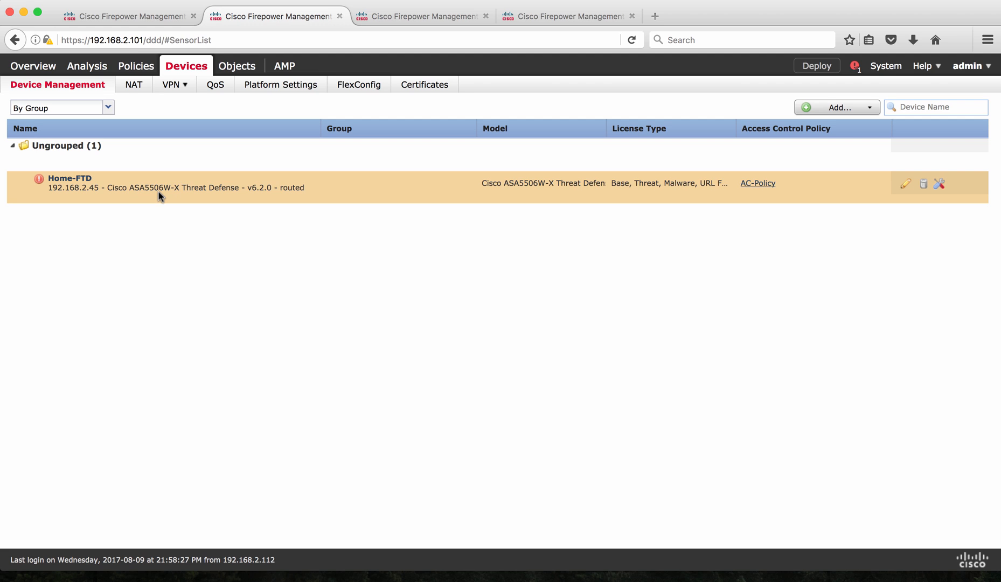
pyautogui.moveTo(808, 208)
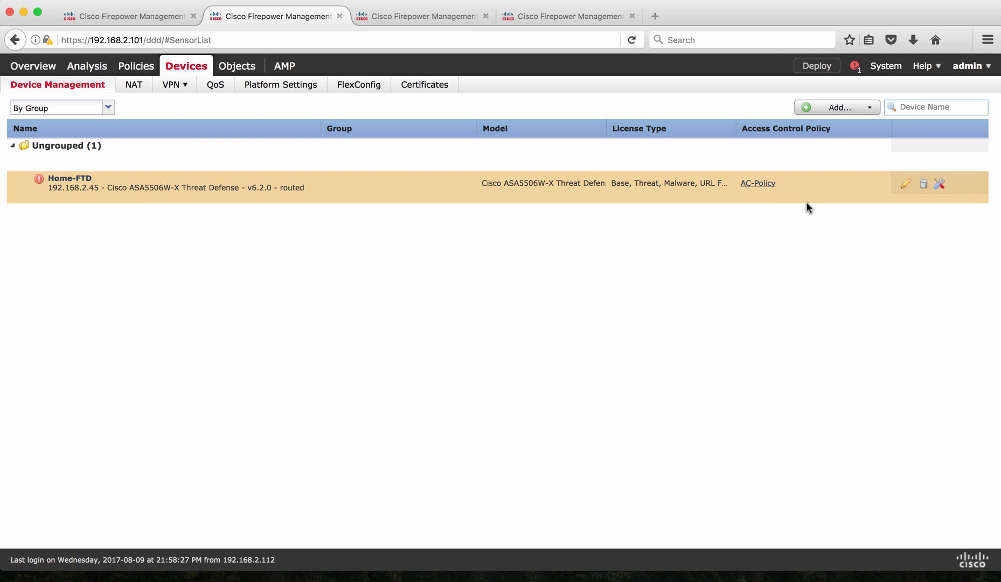
pyautogui.moveTo(939, 185)
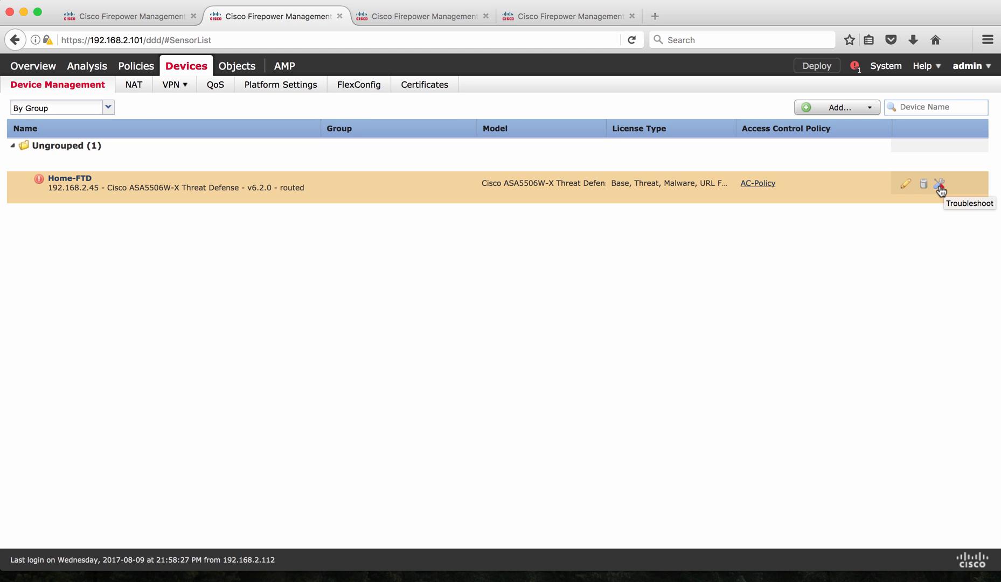
# Step: Open Home-FTD's Advanced Troubleshooting and move from Packet Tracer to the Capture w/Trace tab
pyautogui.click(942, 185)
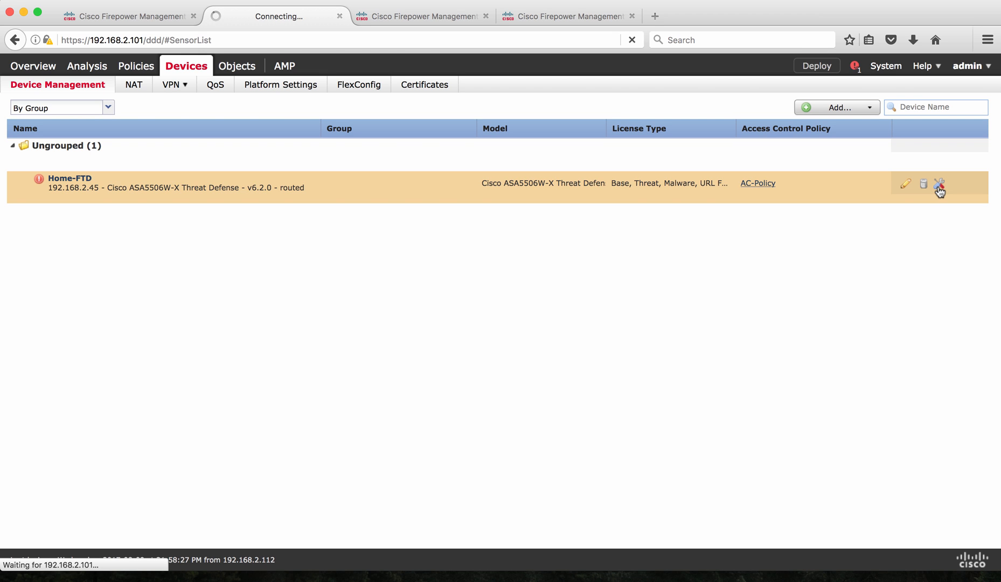
pyautogui.click(939, 185)
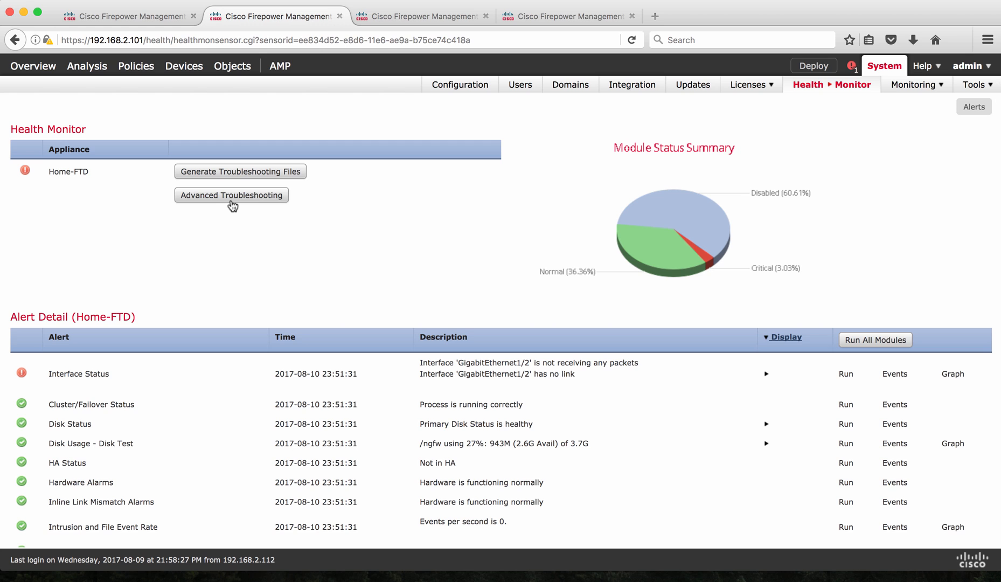
pyautogui.click(232, 195)
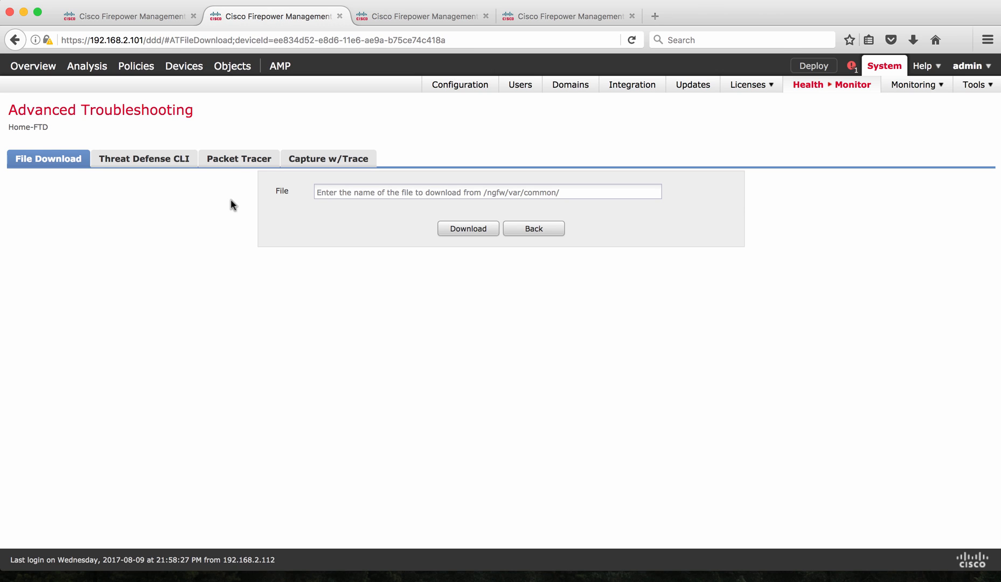
pyautogui.click(239, 158)
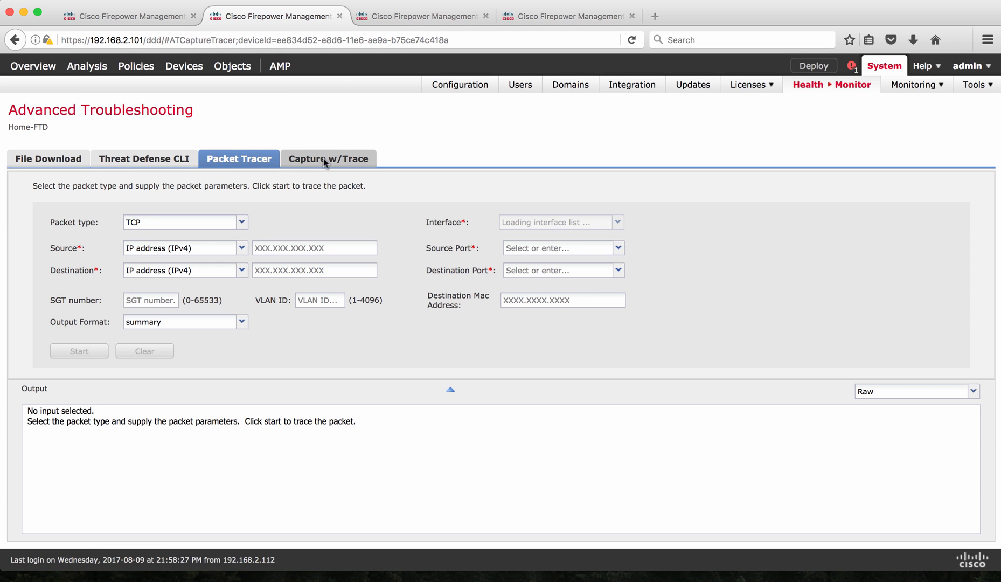
pyautogui.click(328, 158)
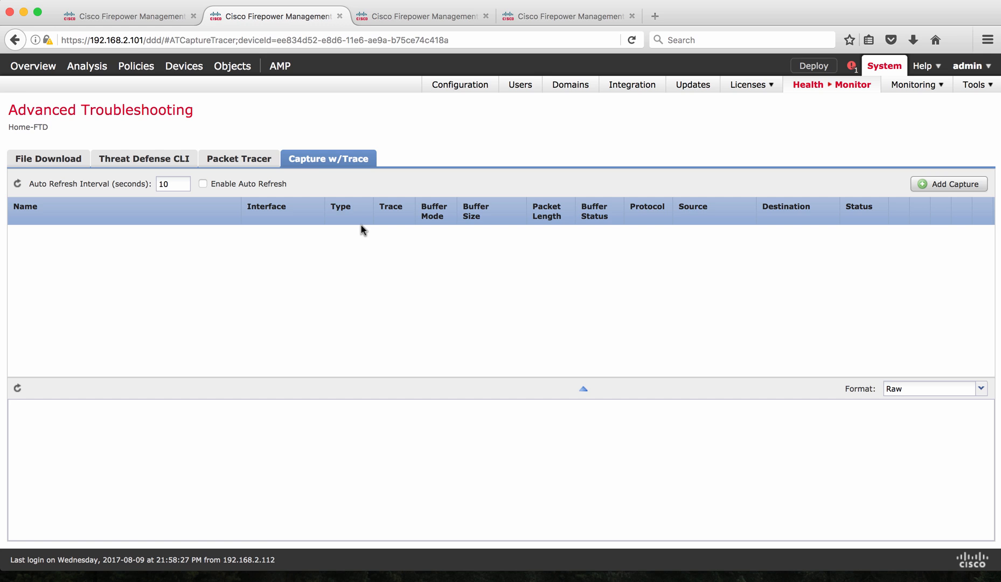
pyautogui.moveTo(379, 43)
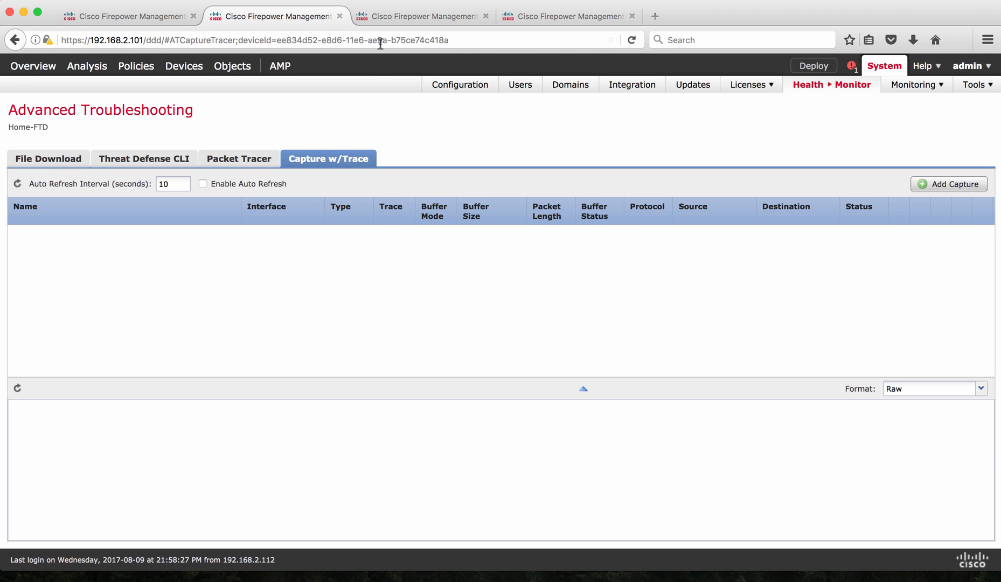
pyautogui.moveTo(396, 7)
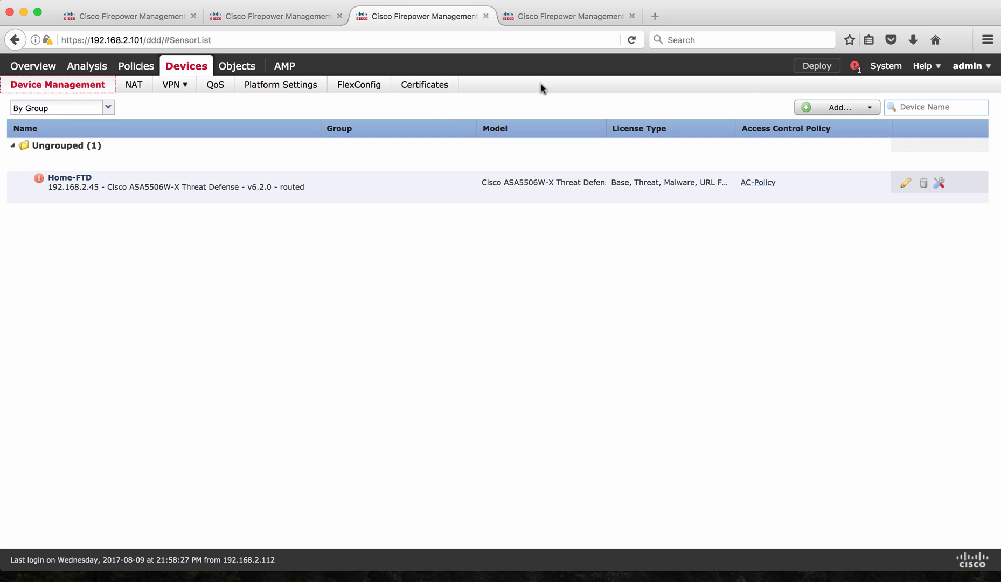
# Step: Reach Home-FTD's Capture w/Trace tab via System > Health > Monitor and Advanced Troubleshooting
pyautogui.click(886, 65)
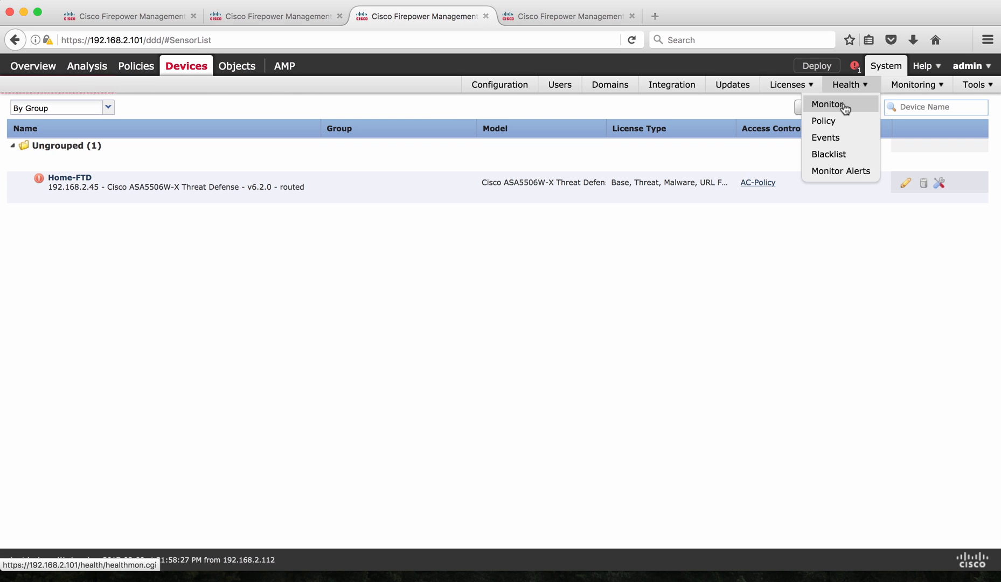
pyautogui.click(829, 104)
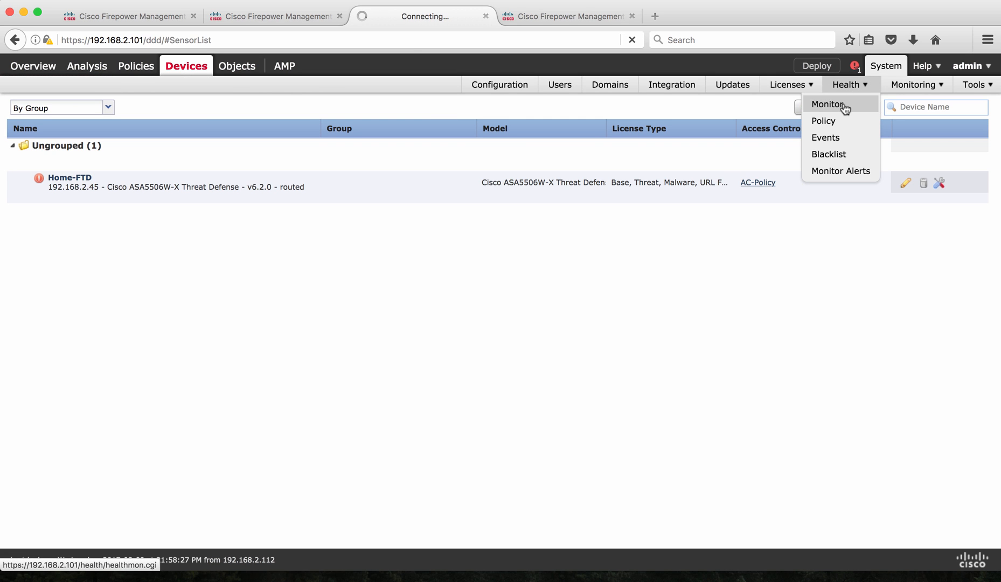
pyautogui.click(827, 104)
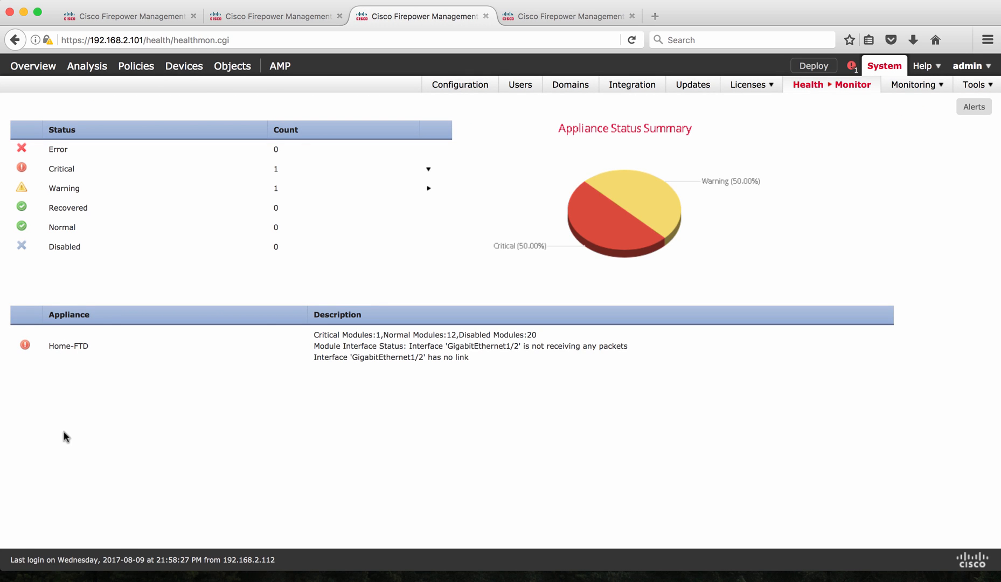
pyautogui.moveTo(64, 452)
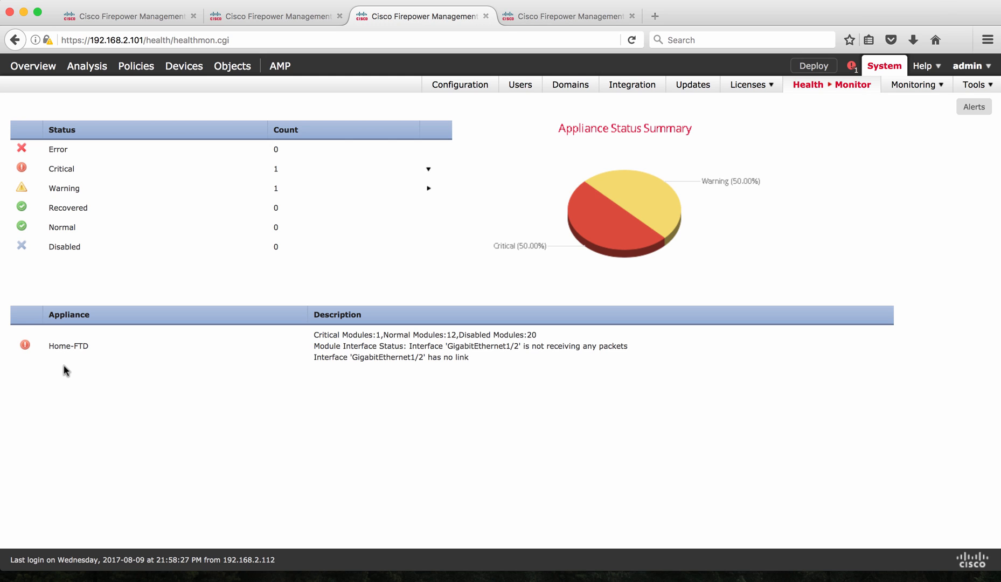
pyautogui.moveTo(104, 347)
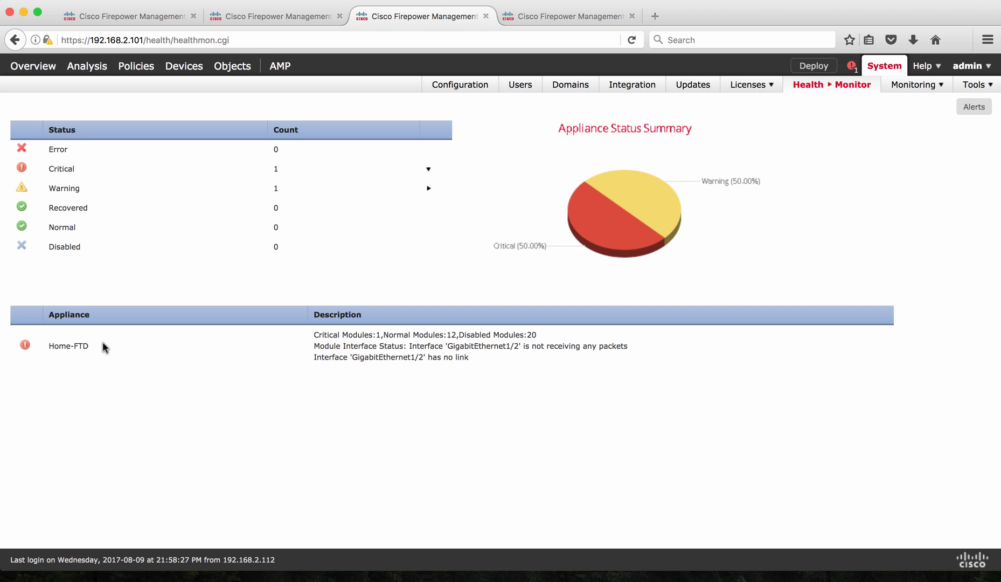
pyautogui.click(58, 346)
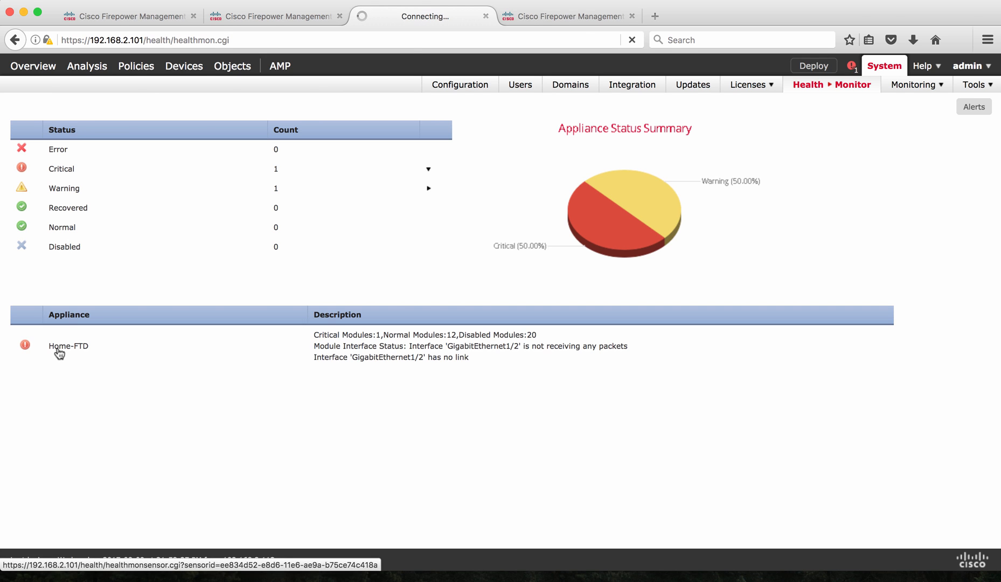
pyautogui.click(68, 346)
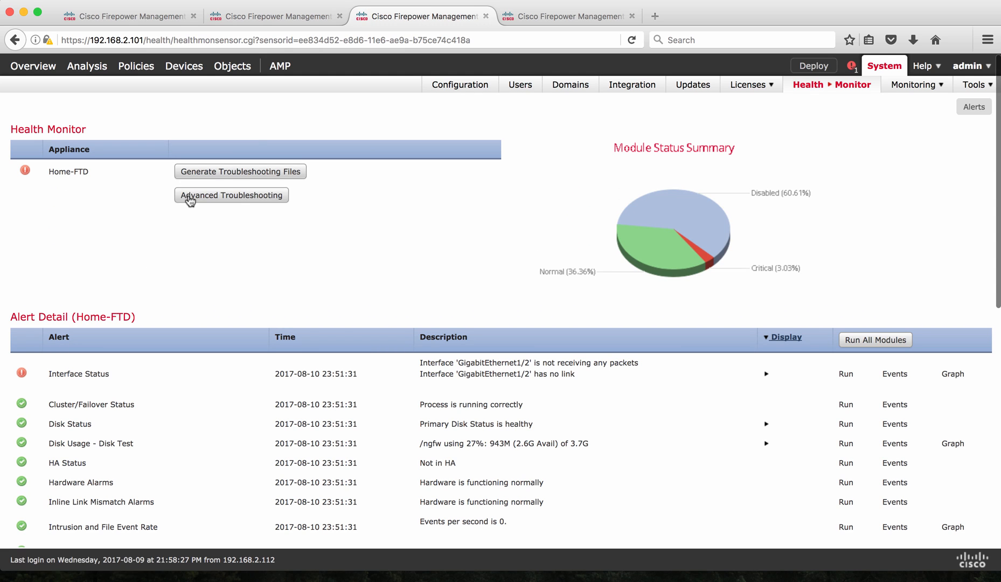
pyautogui.click(230, 195)
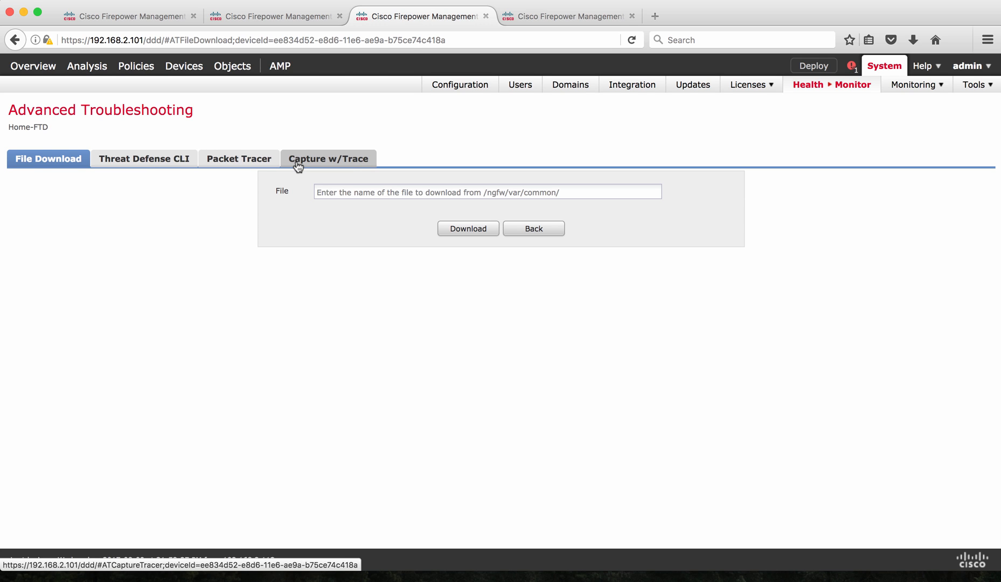
pyautogui.click(328, 158)
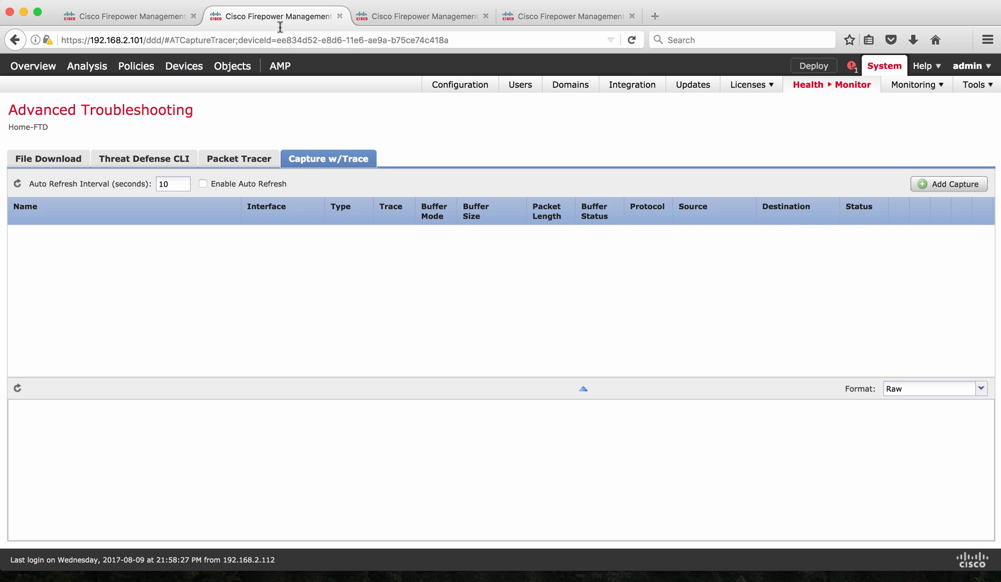
pyautogui.moveTo(308, 169)
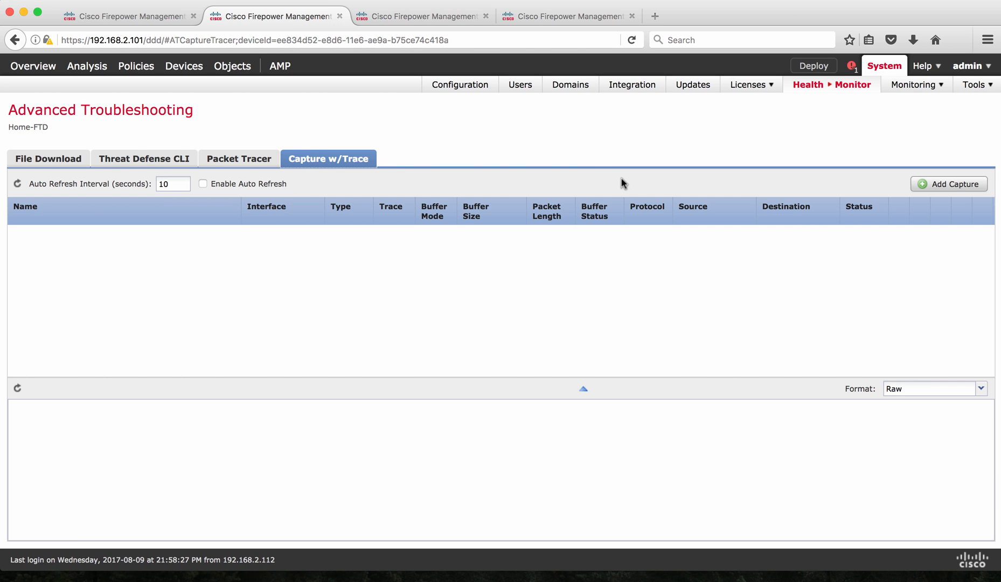
pyautogui.moveTo(864, 193)
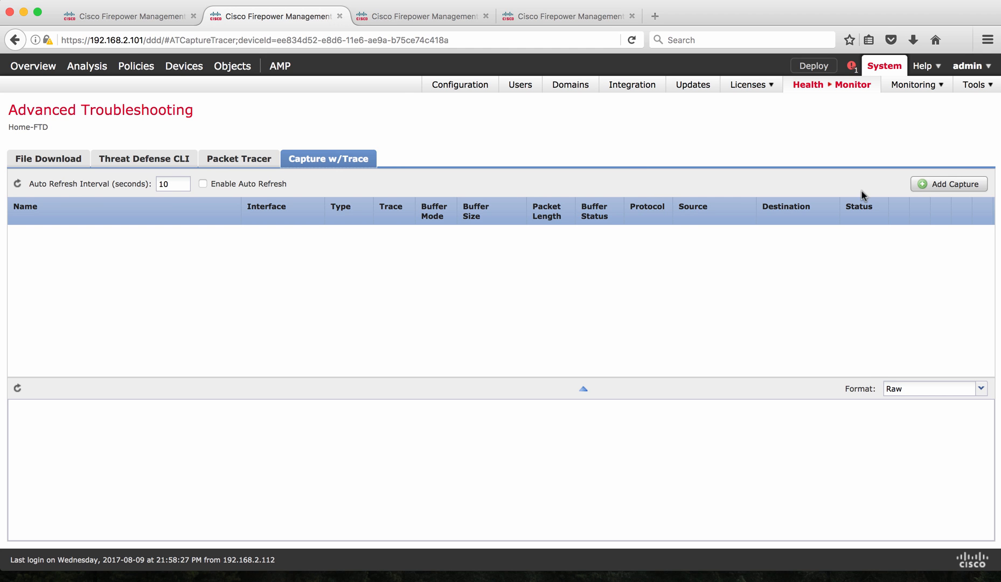
# Step: Start adding a new capture and begin entering the name 'Test'
pyautogui.click(948, 184)
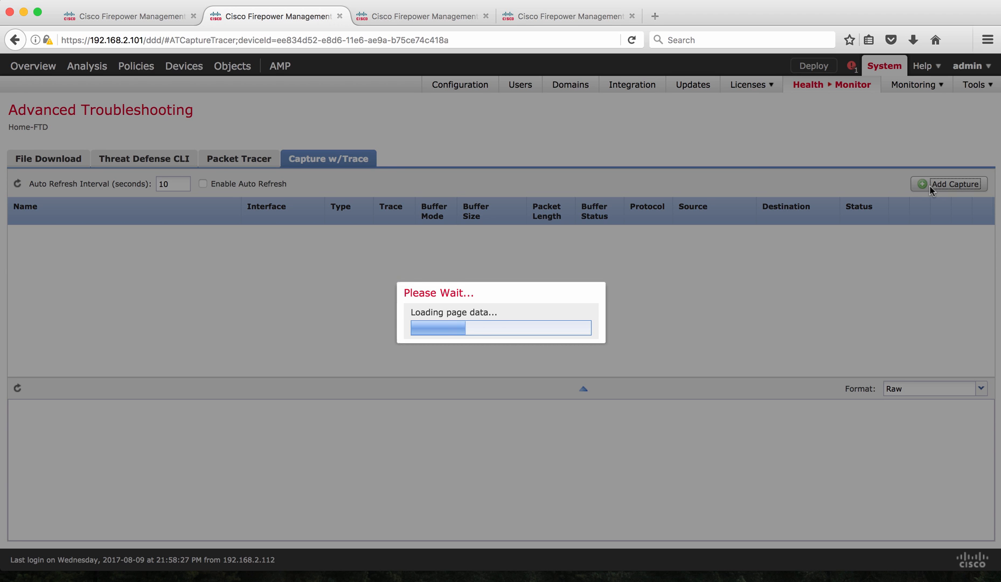
pyautogui.click(947, 184)
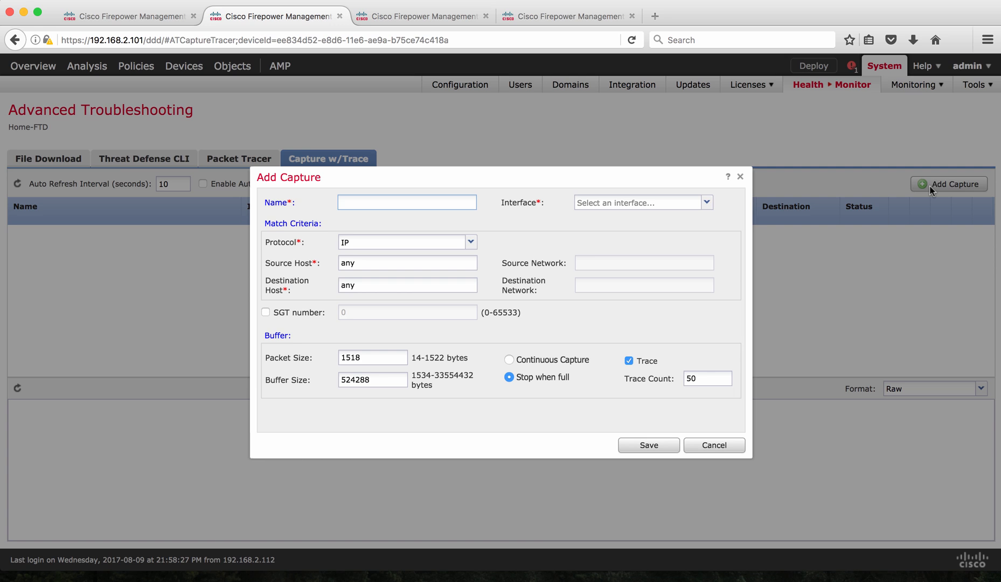
pyautogui.moveTo(431, 229)
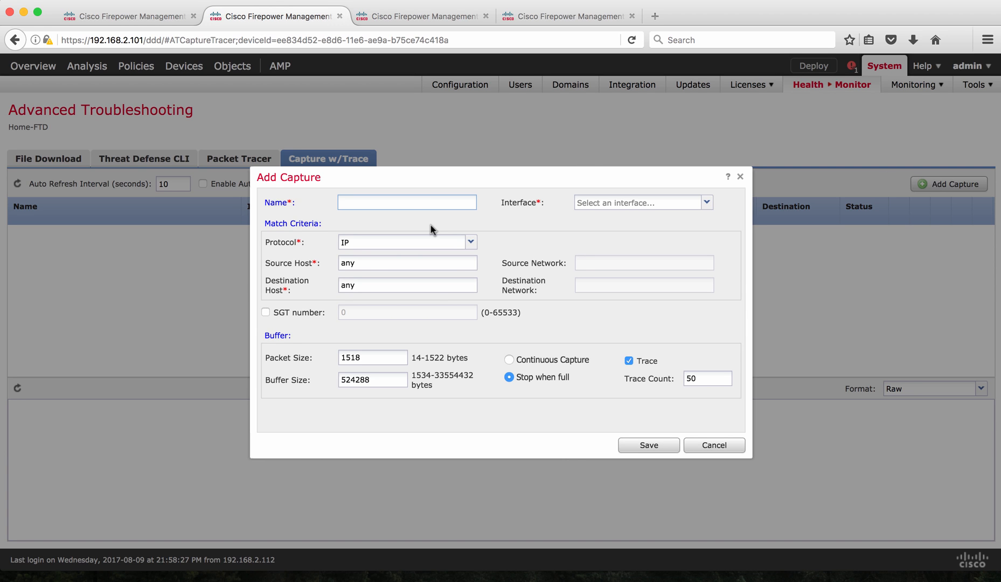
pyautogui.click(407, 202)
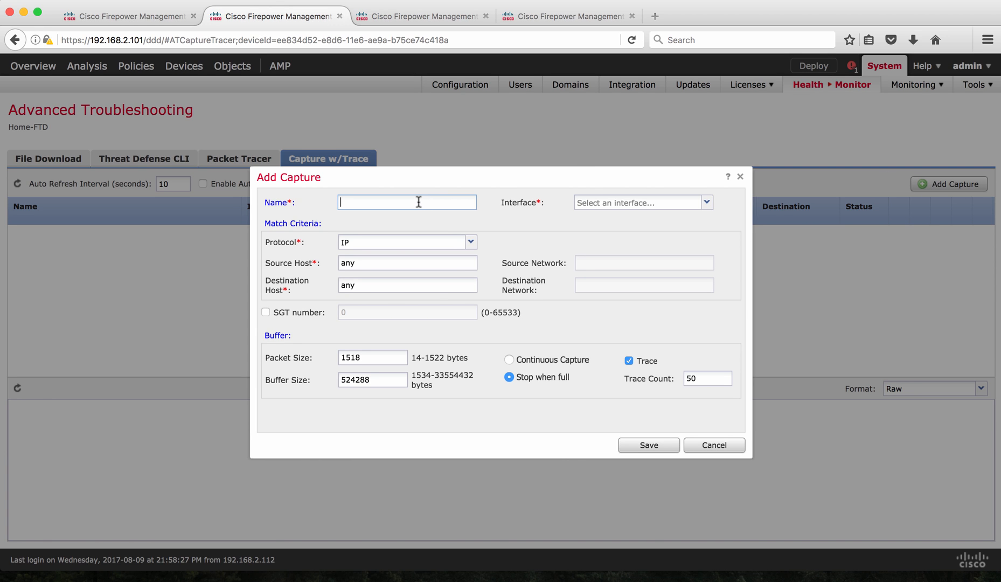
pyautogui.write('Test')
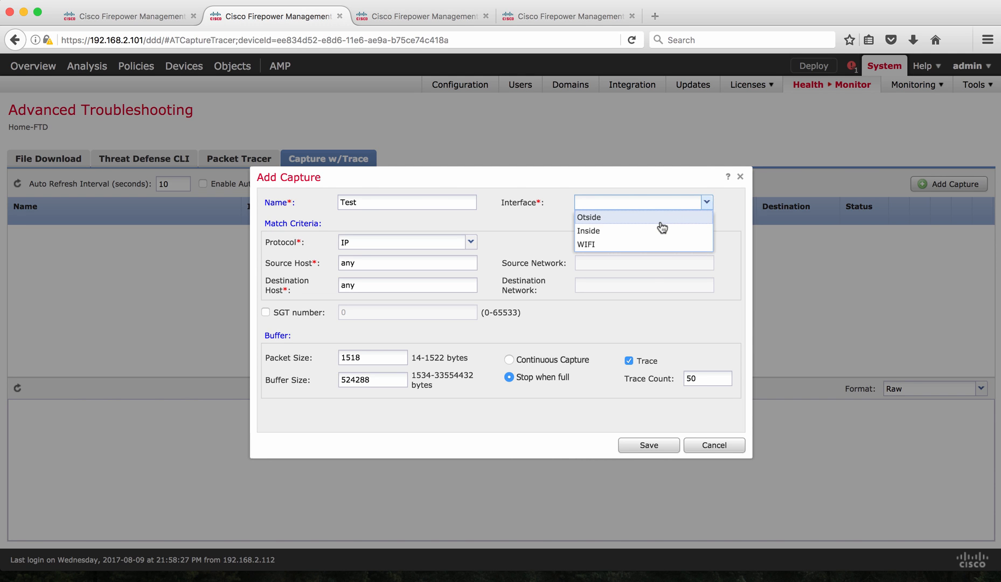
pyautogui.moveTo(652, 255)
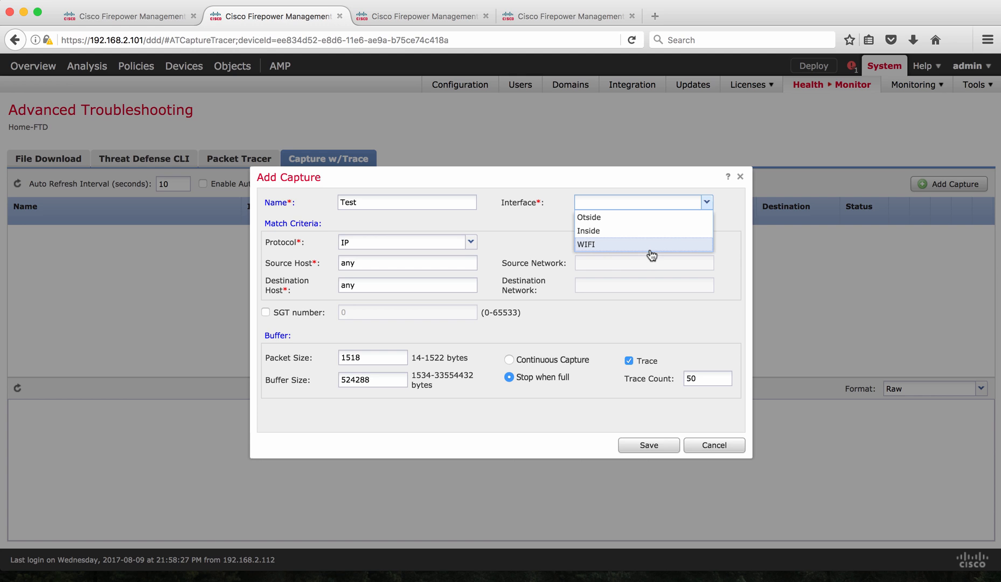
pyautogui.moveTo(651, 252)
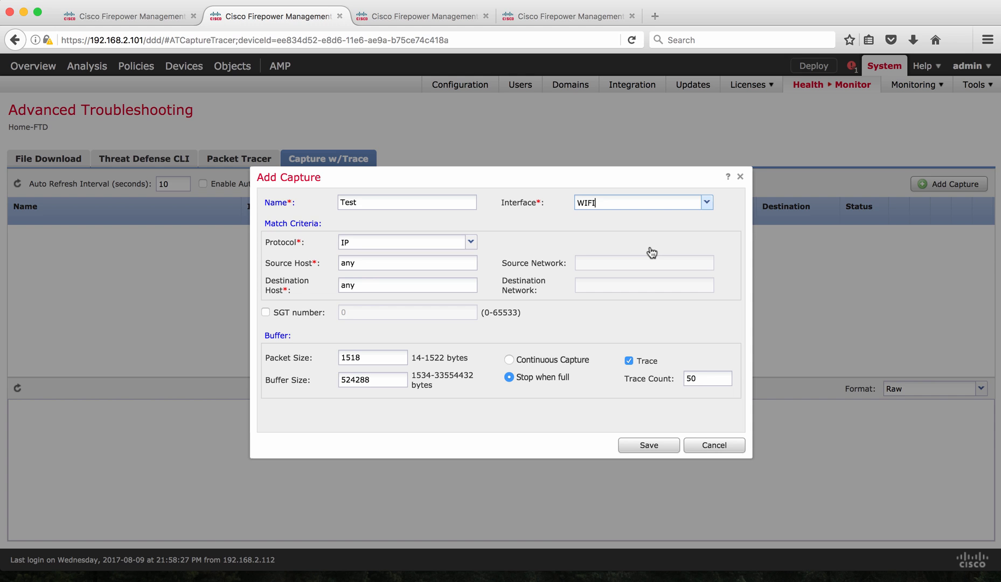
pyautogui.moveTo(457, 263)
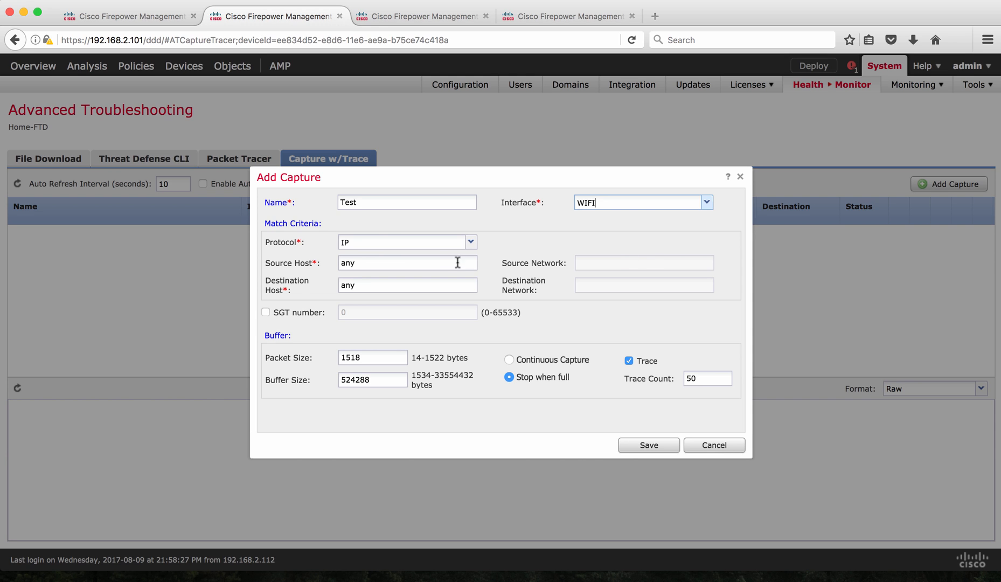
pyautogui.moveTo(465, 221)
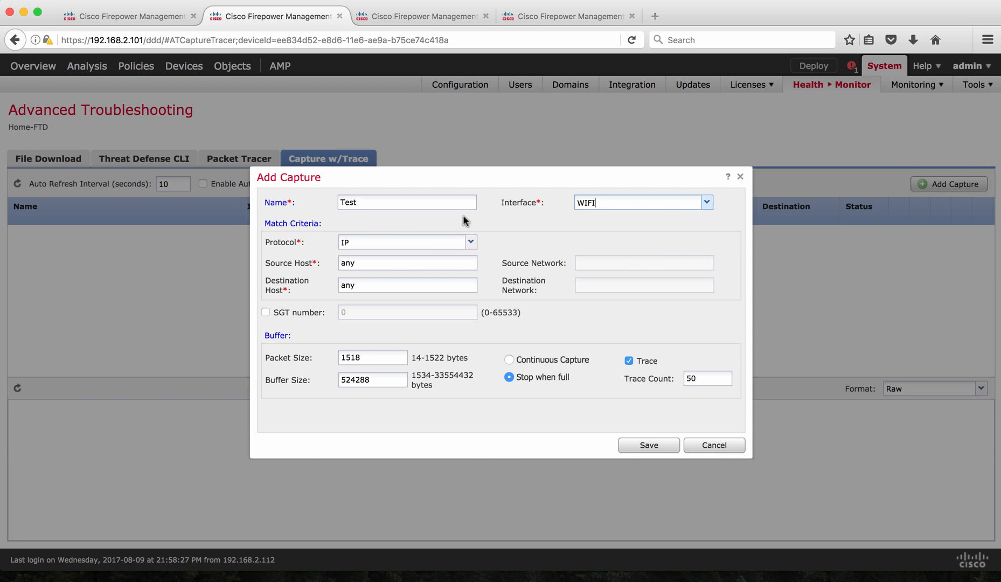
pyautogui.moveTo(655, 260)
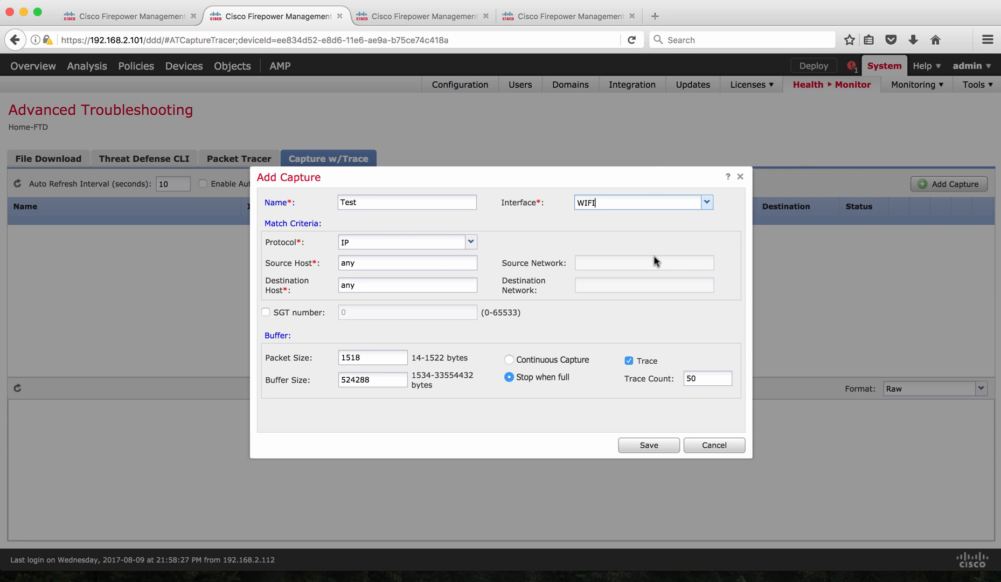
pyautogui.moveTo(715, 285)
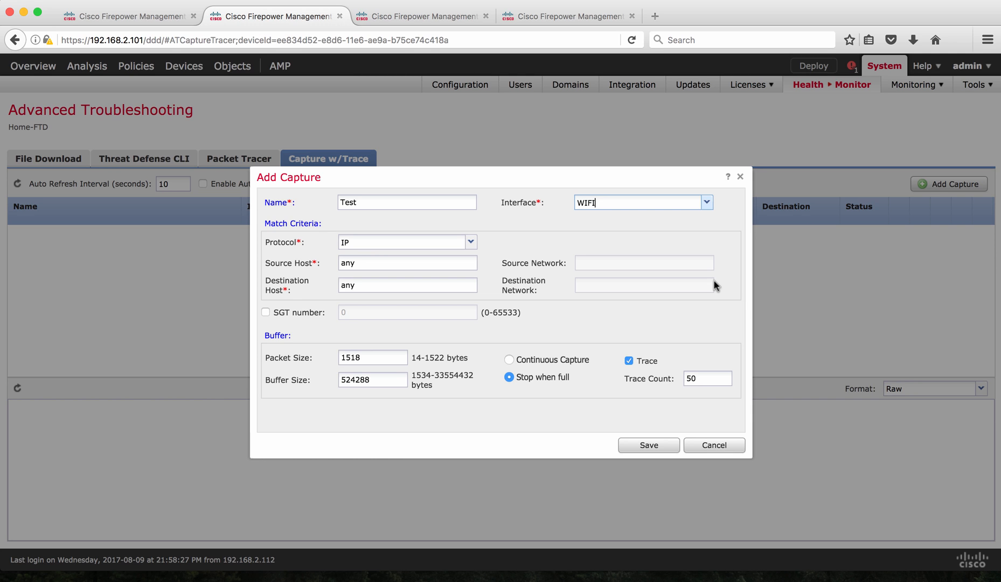
pyautogui.moveTo(424, 237)
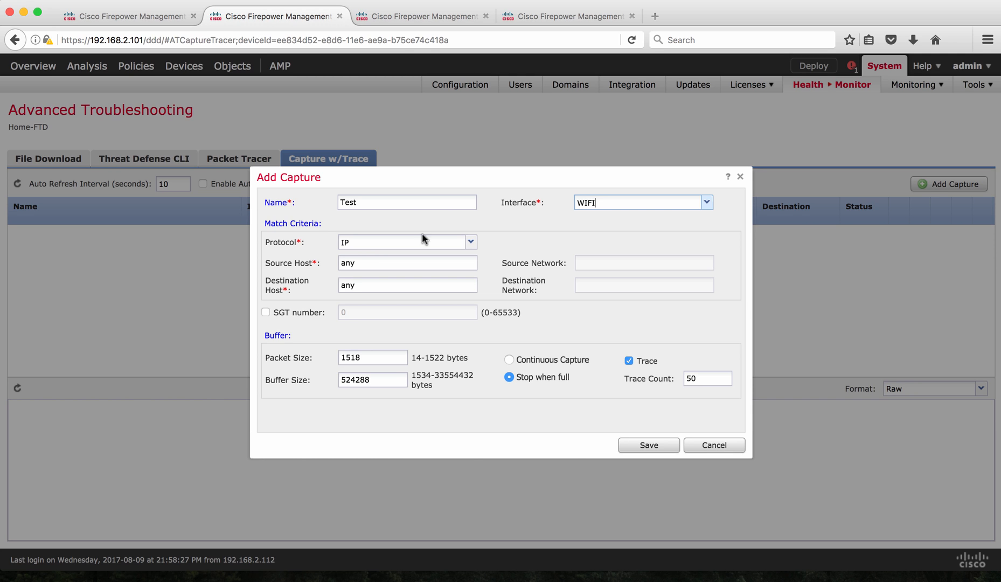
# Step: Enter source host 192.168.6.15 and check the destination host criterion
pyautogui.write('192.168.6.15')
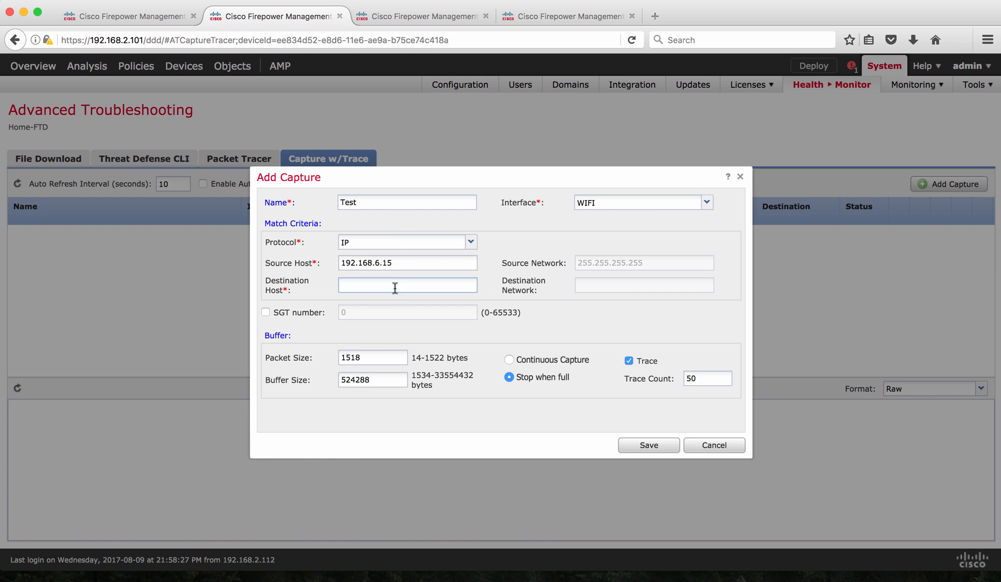
pyautogui.click(396, 285)
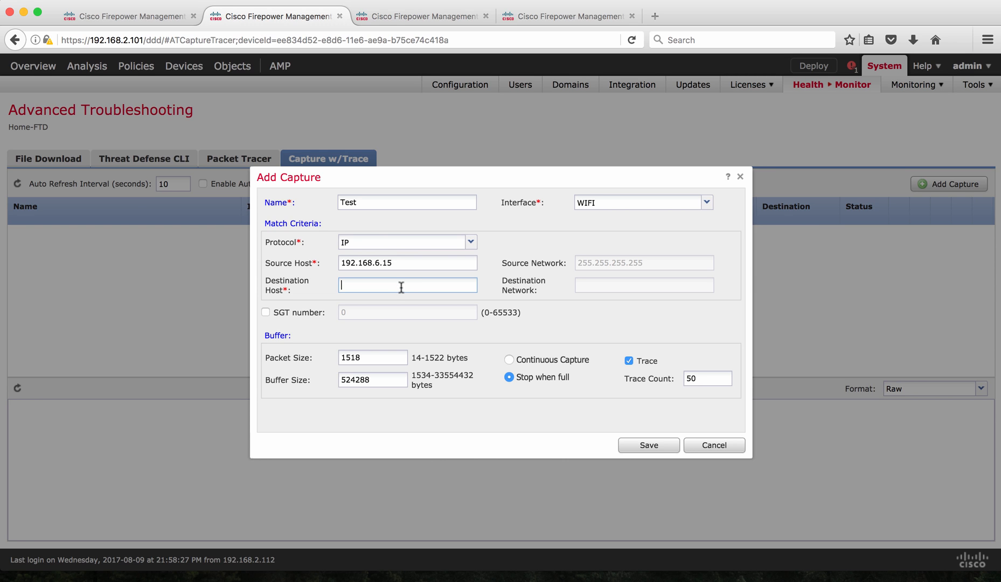
pyautogui.moveTo(419, 306)
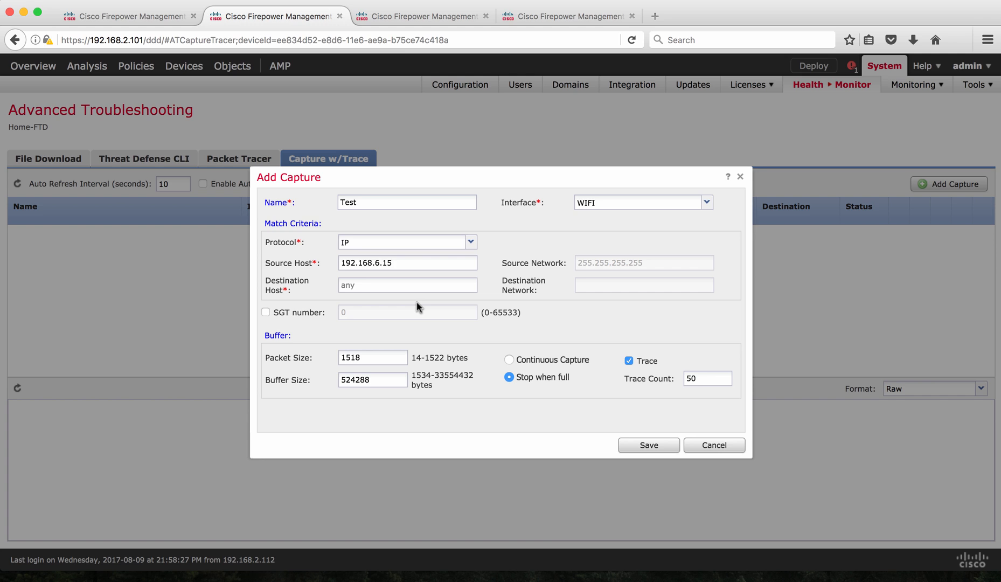
pyautogui.moveTo(336, 324)
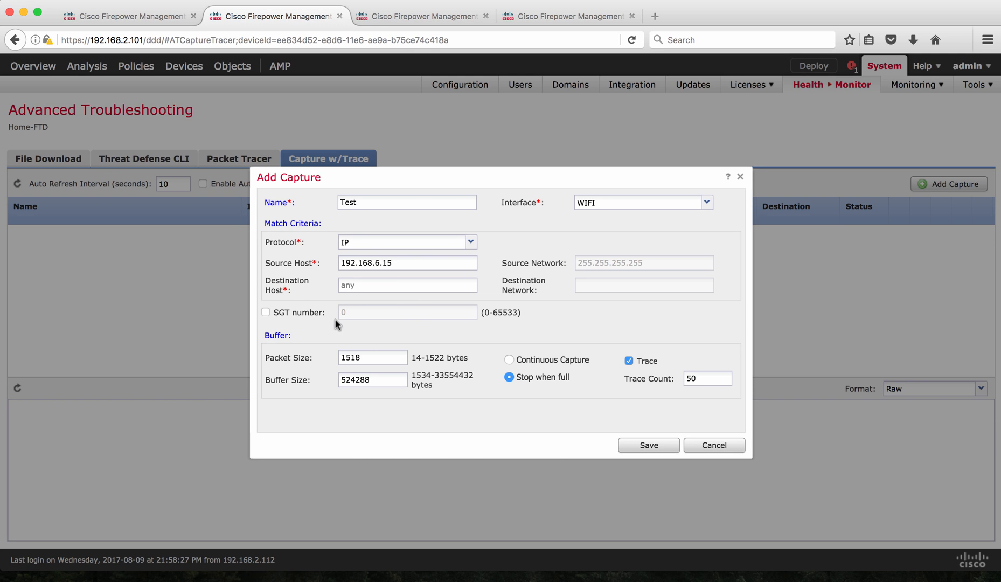
pyautogui.moveTo(277, 323)
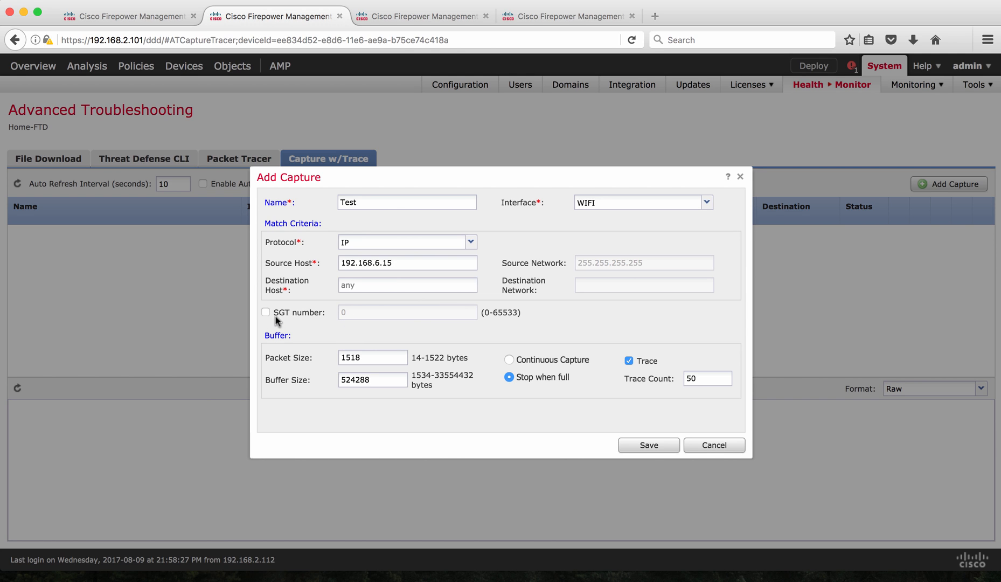
pyautogui.moveTo(286, 322)
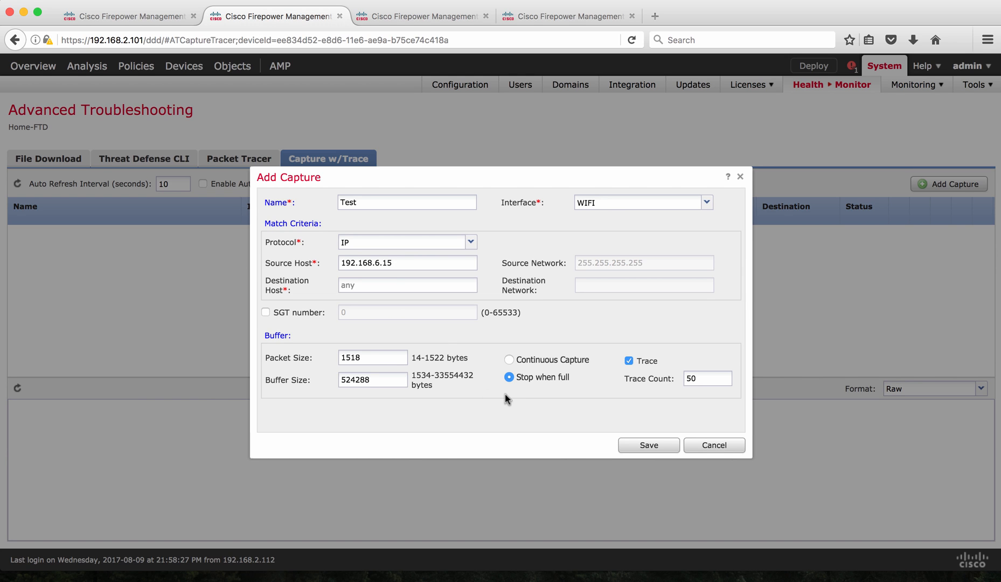
pyautogui.moveTo(512, 413)
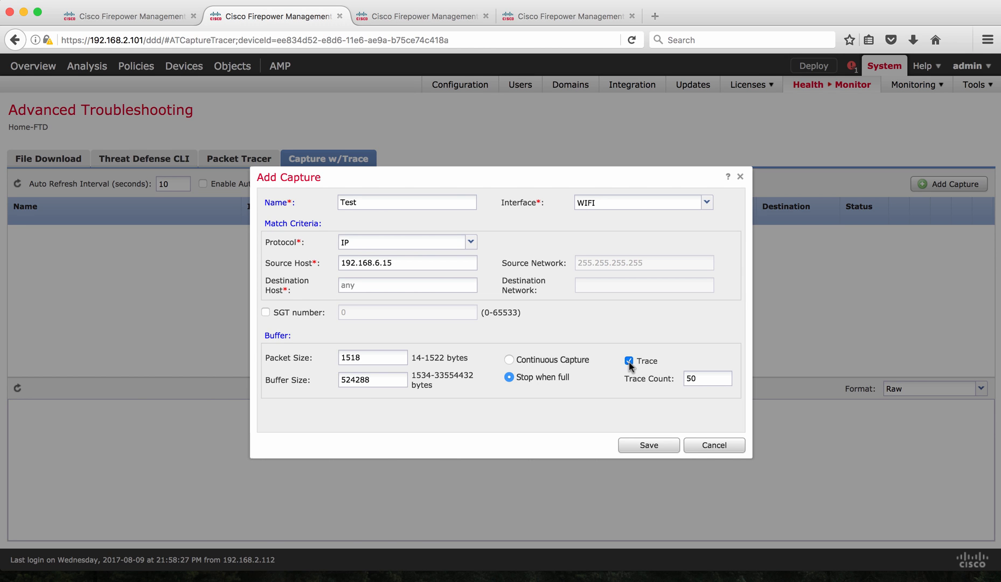
# Step: Toggle Trace off, on, then off again, and save the Test capture
pyautogui.click(628, 361)
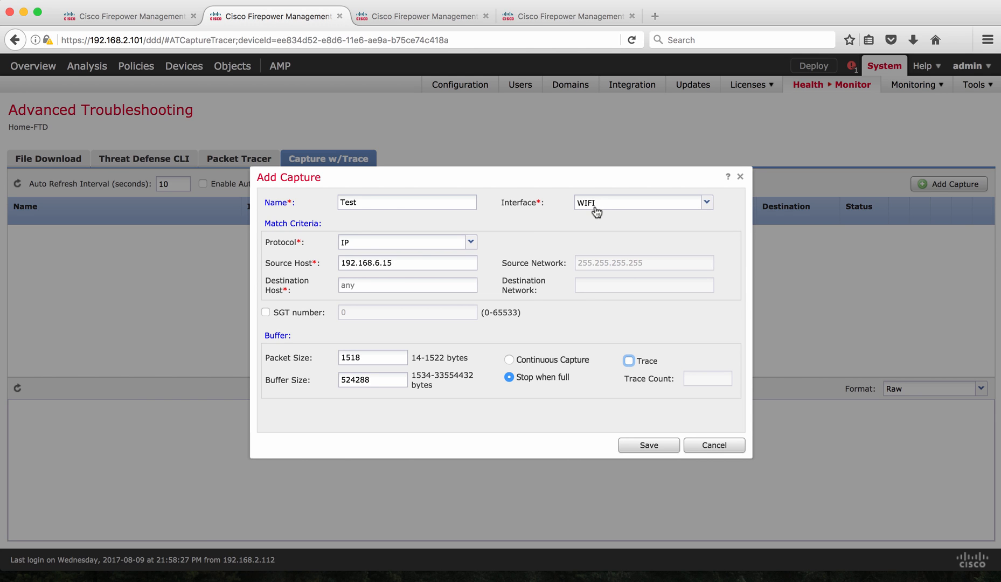
pyautogui.moveTo(428, 300)
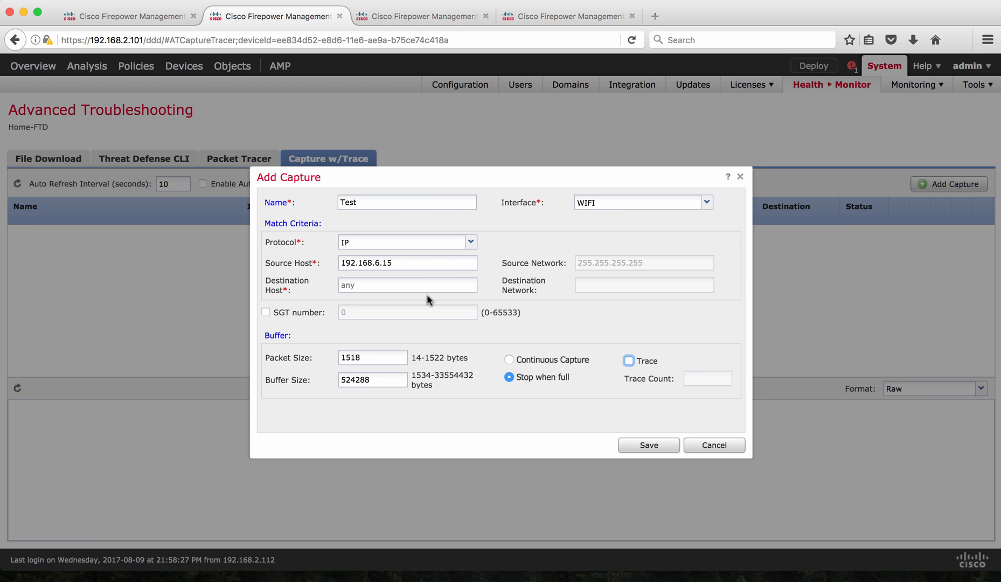
pyautogui.moveTo(430, 305)
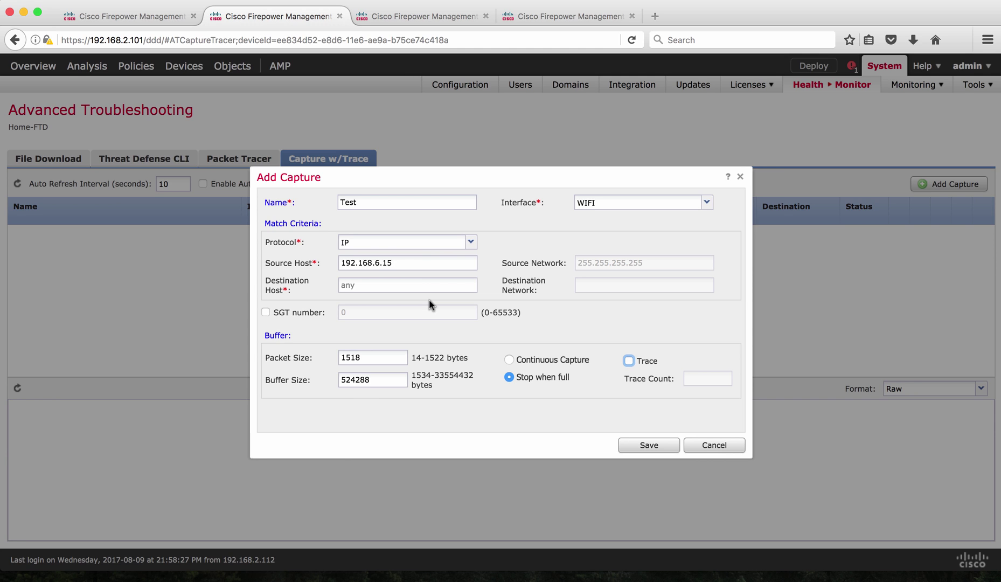
pyautogui.click(628, 361)
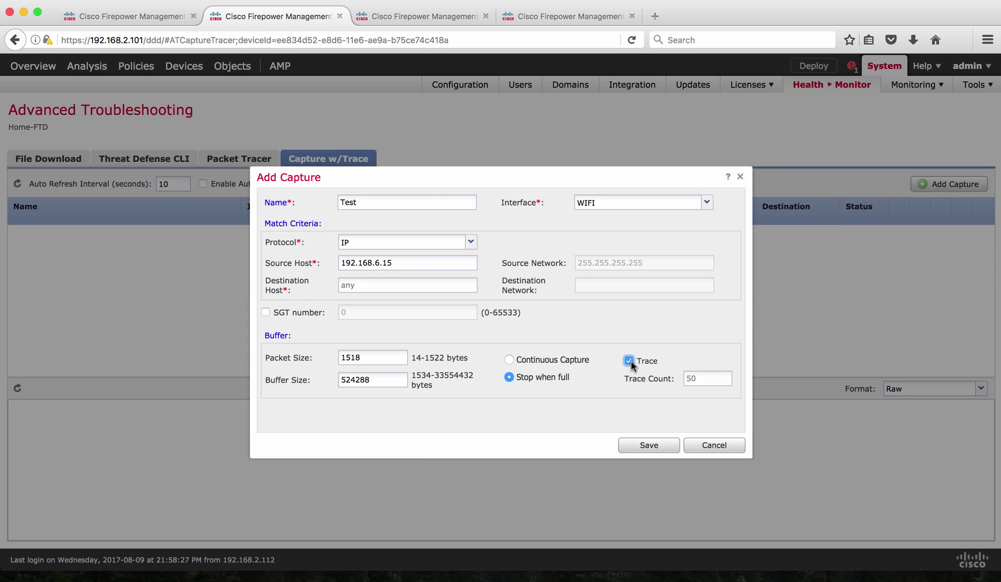
pyautogui.click(630, 361)
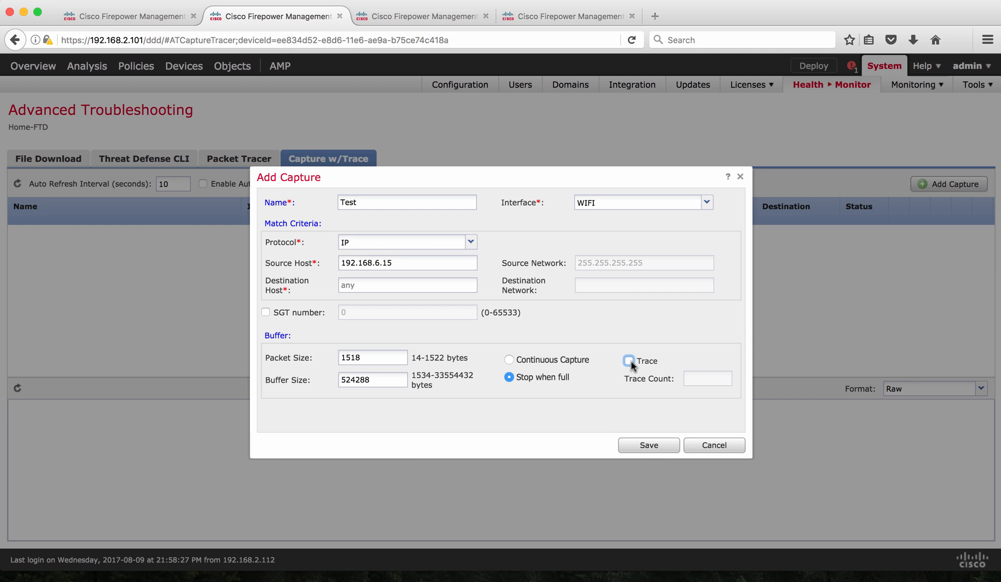
pyautogui.click(649, 445)
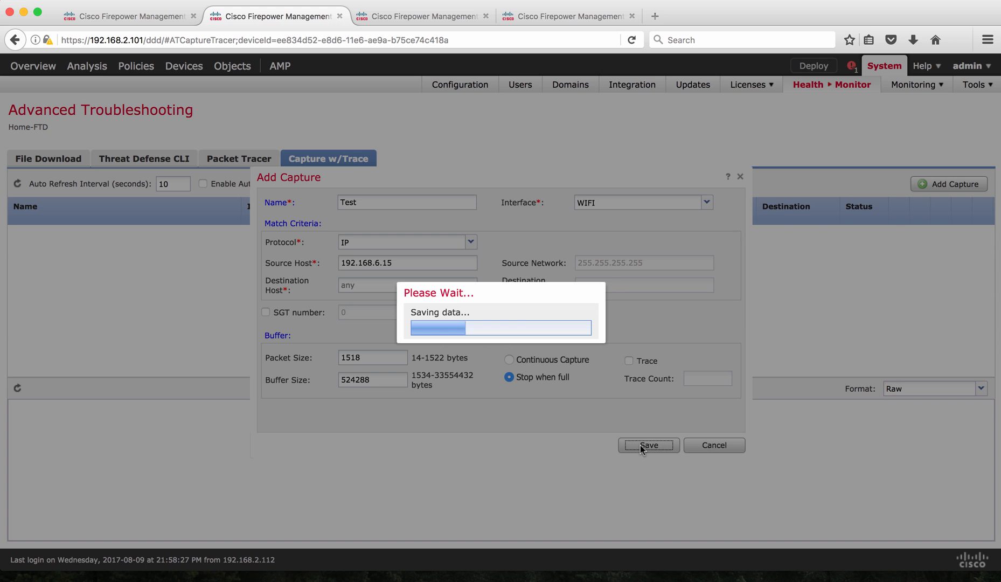
# Step: Start the Test capture, stop it at 135 packets, and begin saving it to a file
pyautogui.click(649, 445)
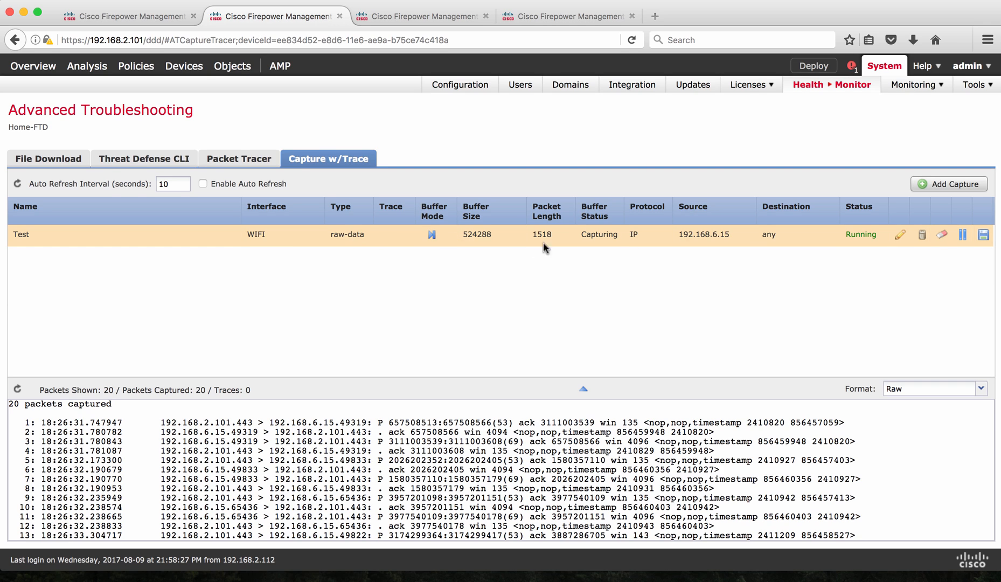
pyautogui.moveTo(517, 466)
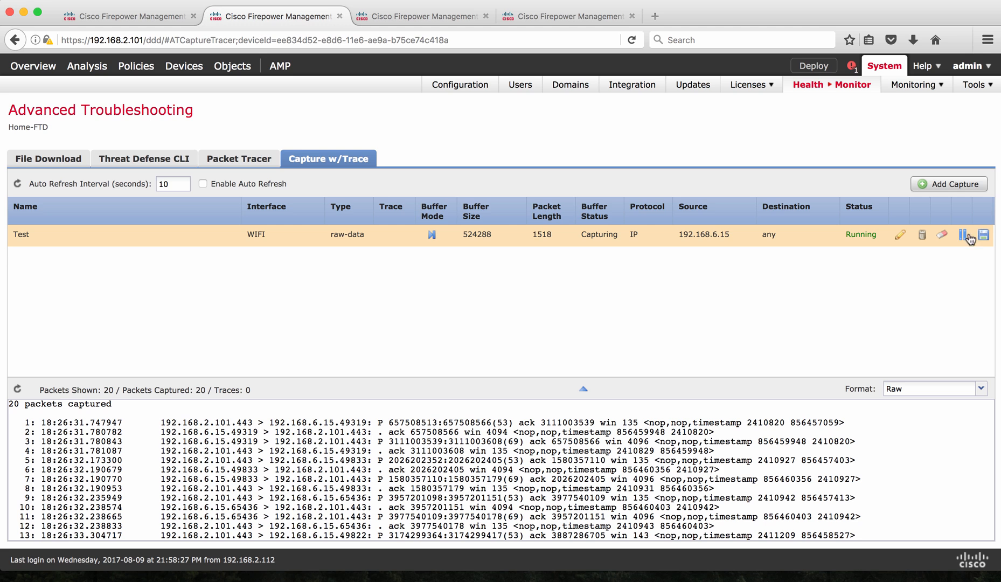
pyautogui.click(963, 235)
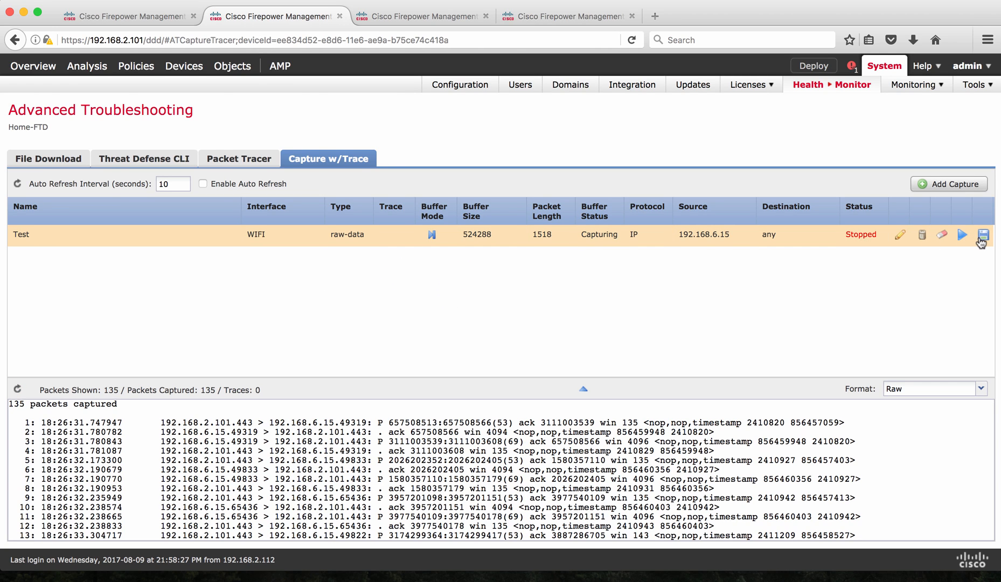
pyautogui.moveTo(982, 235)
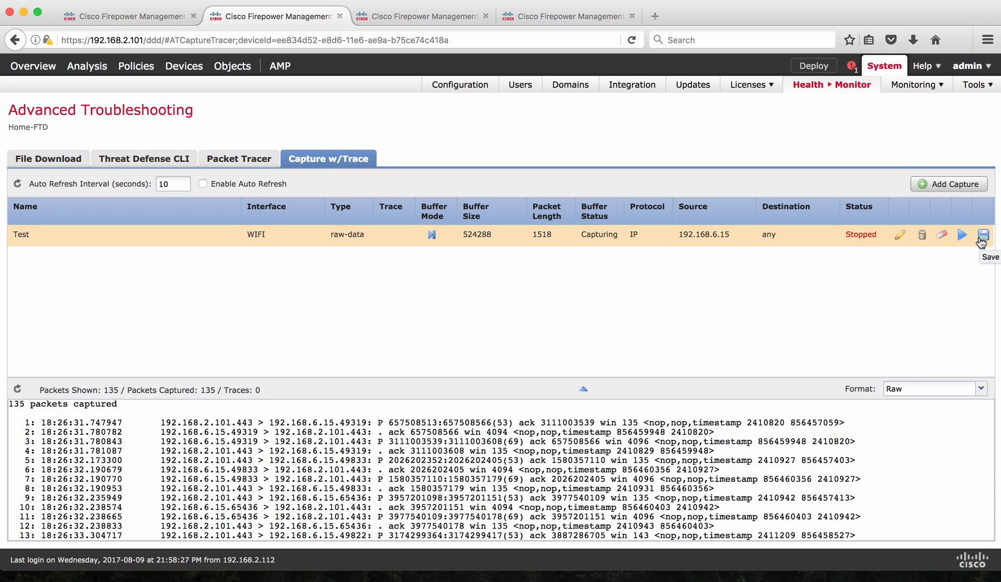
pyautogui.click(983, 235)
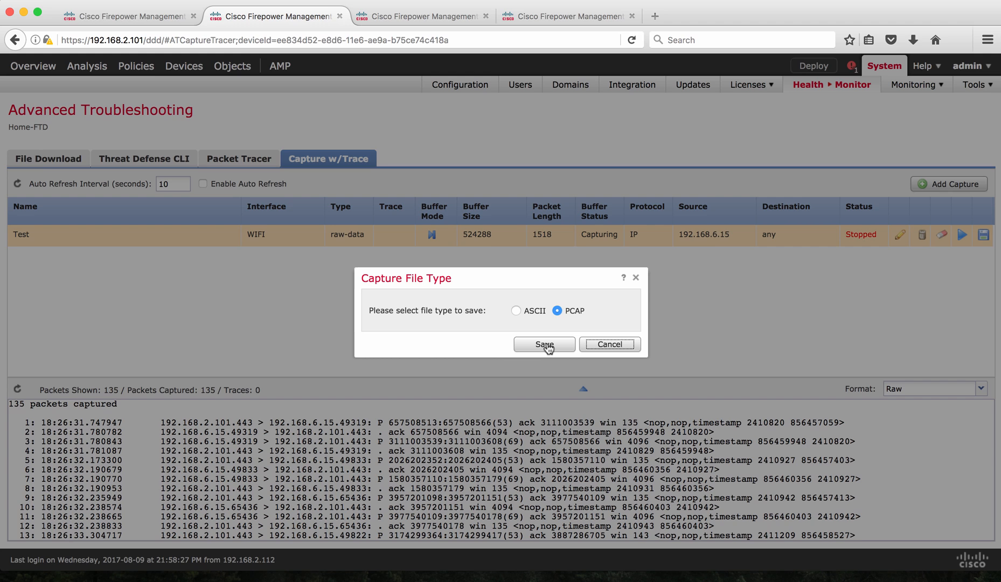
# Step: Save the packets as PCAP, scroll through the raw output, and restore the capture list
pyautogui.click(545, 345)
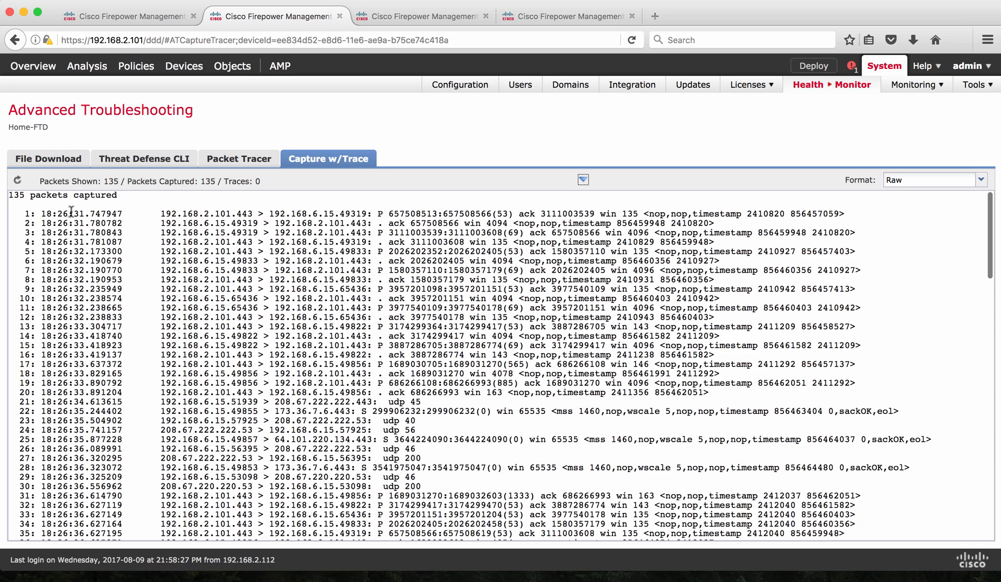
pyautogui.moveTo(114, 184)
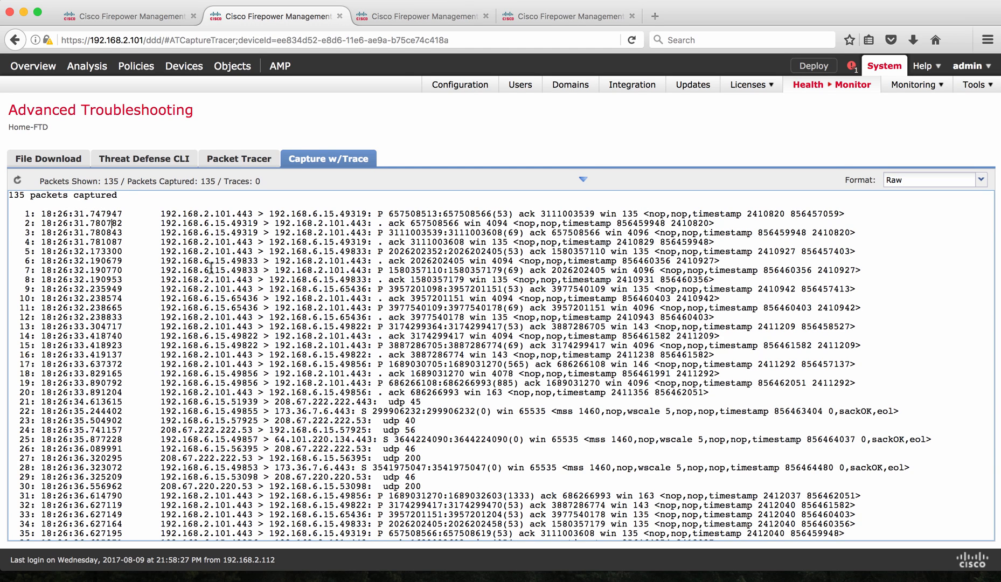
pyautogui.scroll(-3)
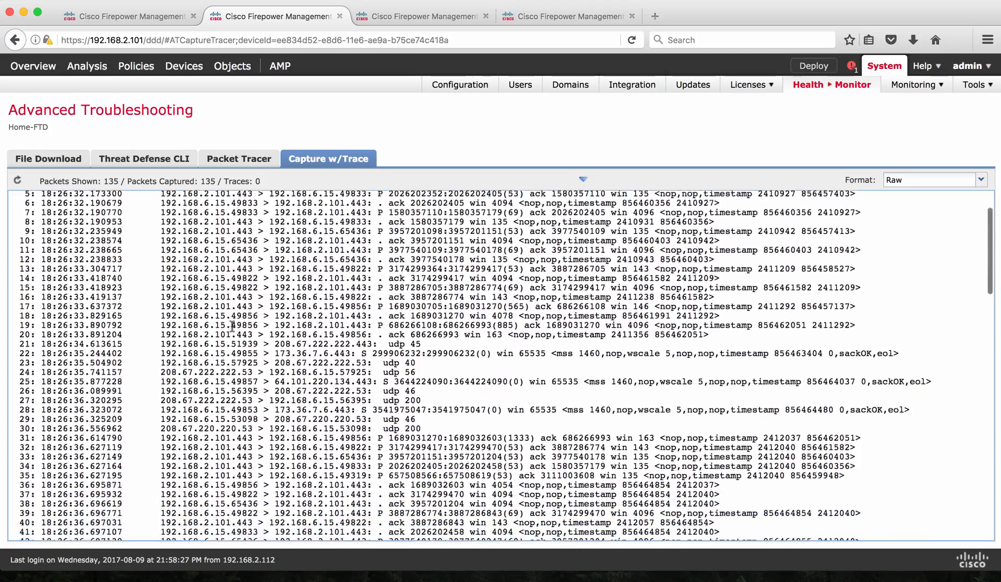
pyautogui.scroll(-3)
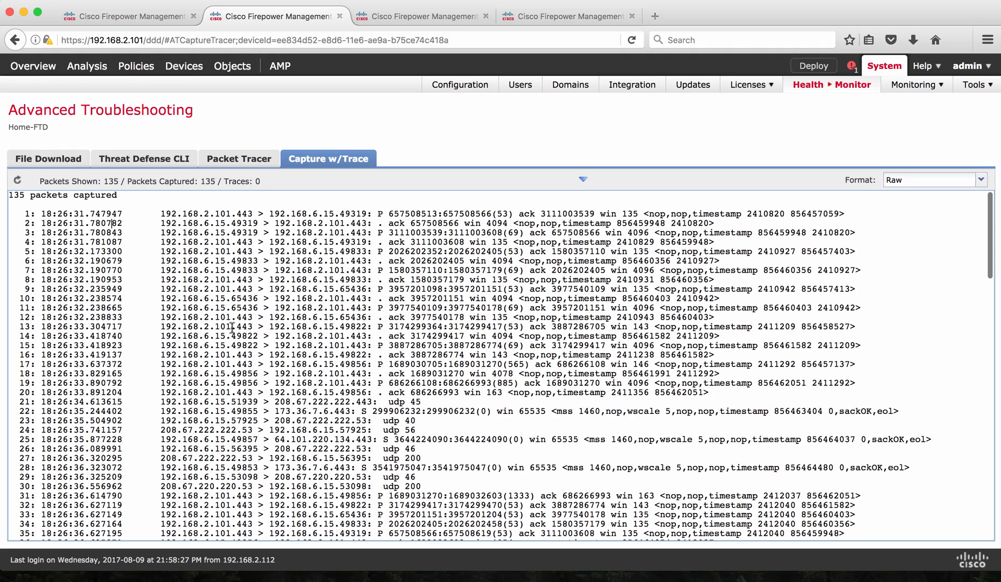
pyautogui.moveTo(582, 180)
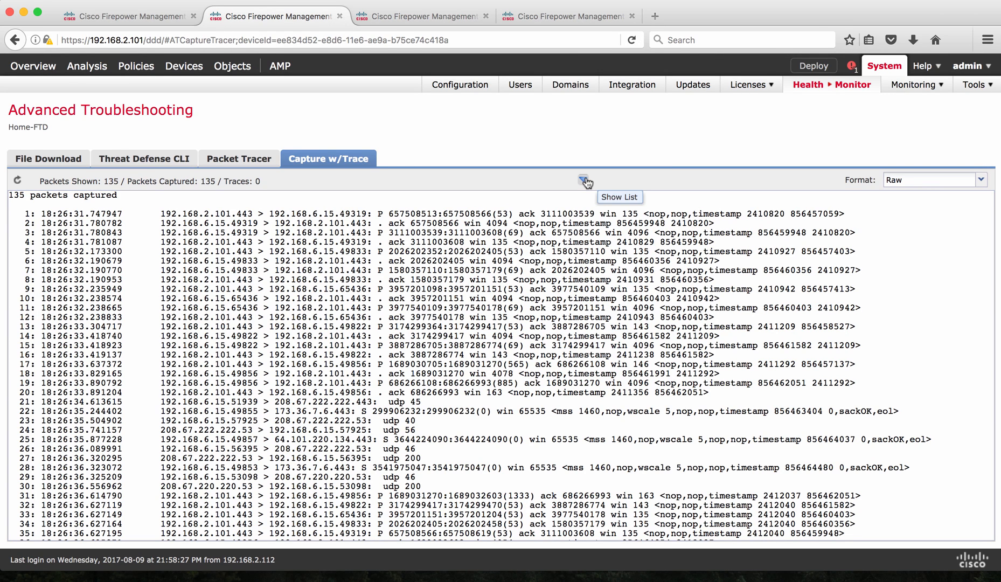
pyautogui.click(586, 179)
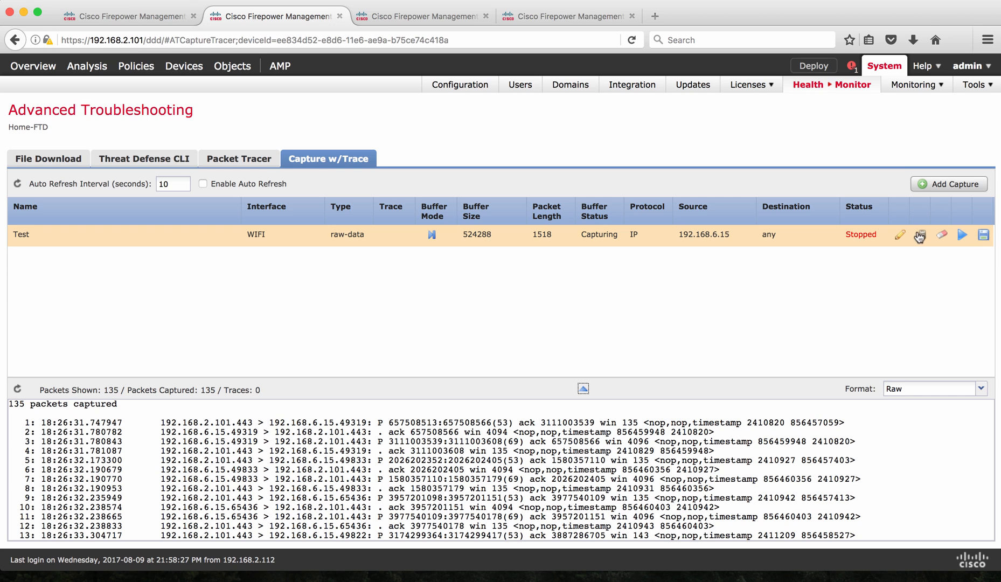
# Step: Delete the Test capture and save a traced Test-Wifi capture for source 192.168.6.15
pyautogui.click(921, 234)
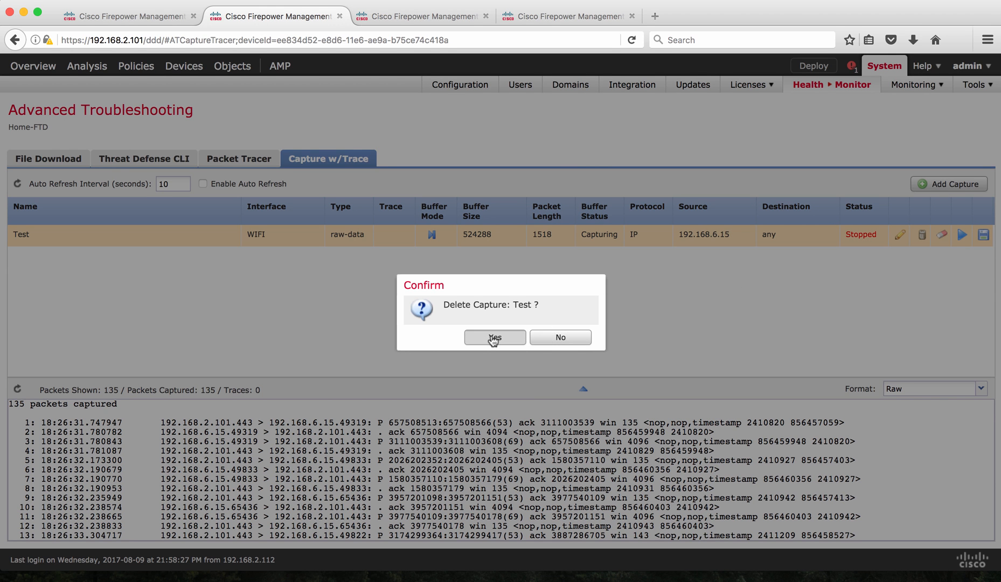
pyautogui.click(495, 337)
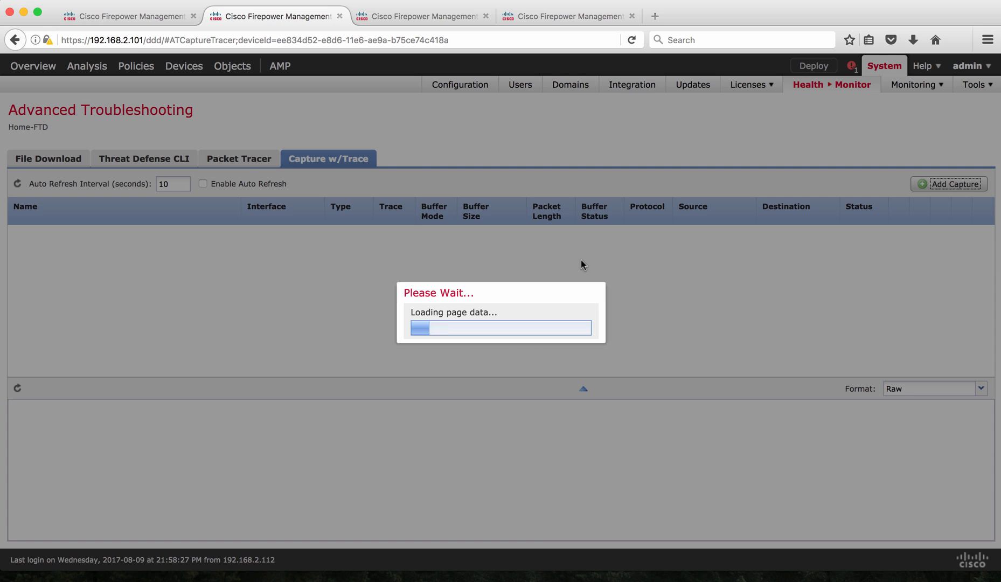
pyautogui.click(948, 184)
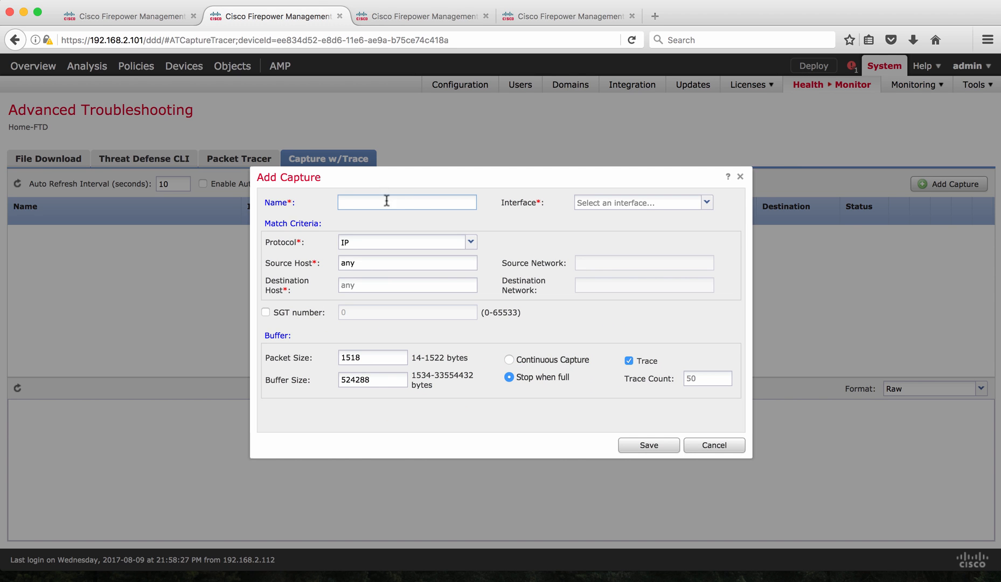
pyautogui.write('Test')
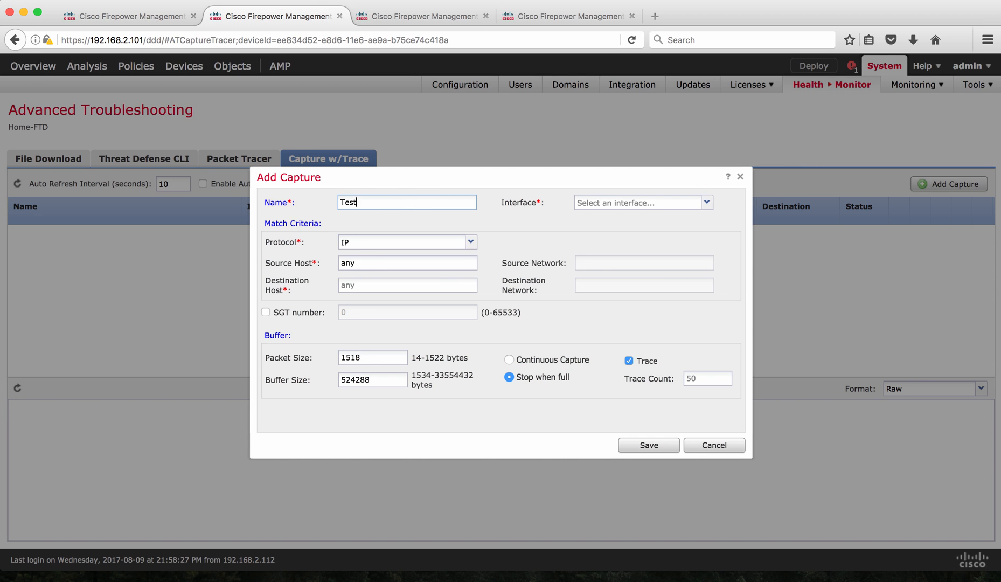
pyautogui.write('-Wifi')
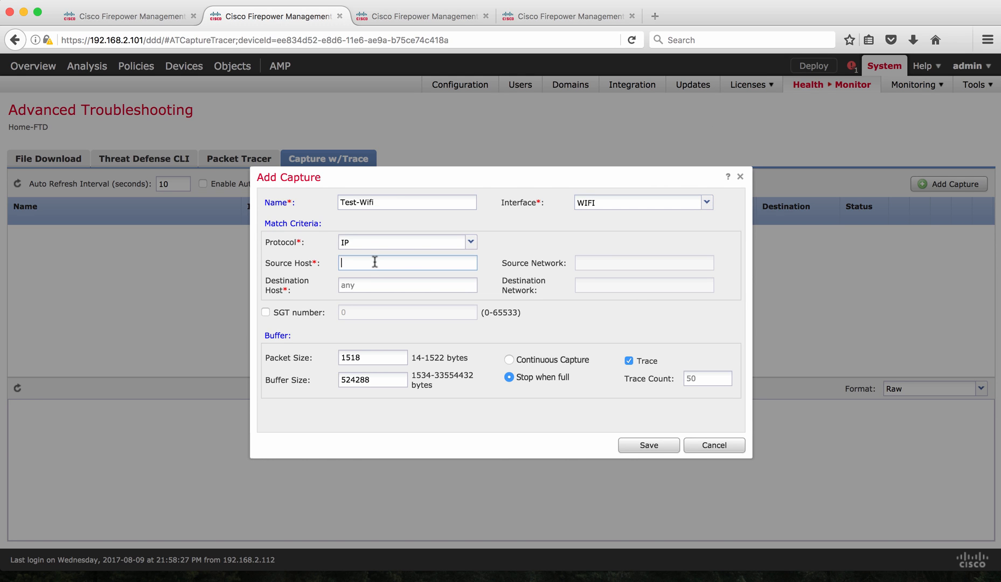
pyautogui.write('192.168.6.15')
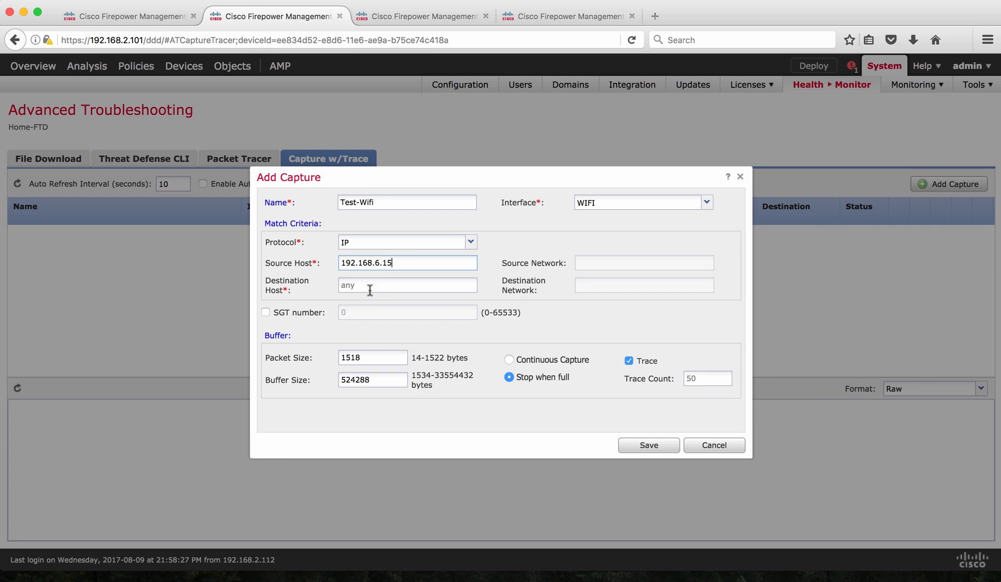
pyautogui.moveTo(418, 364)
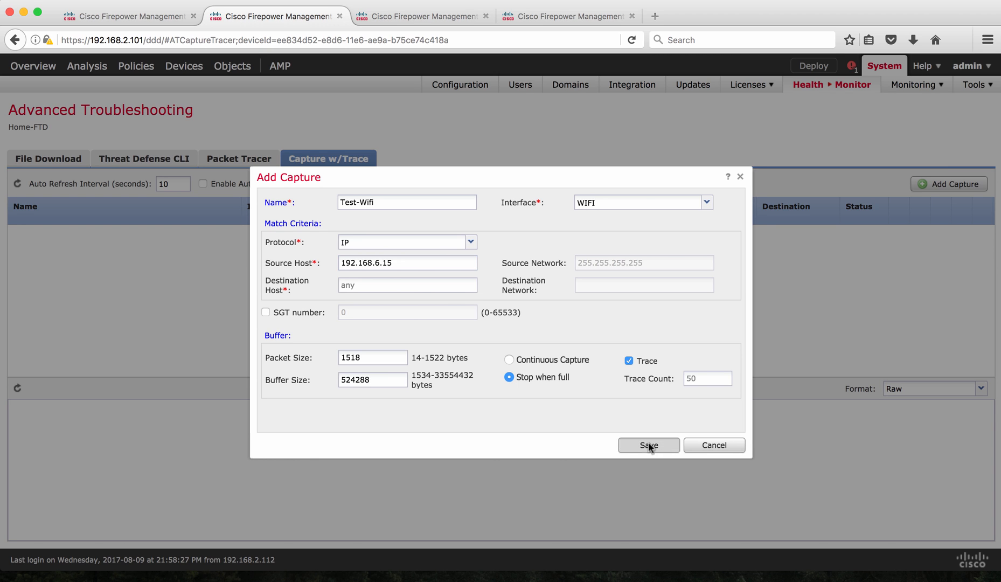
pyautogui.click(649, 445)
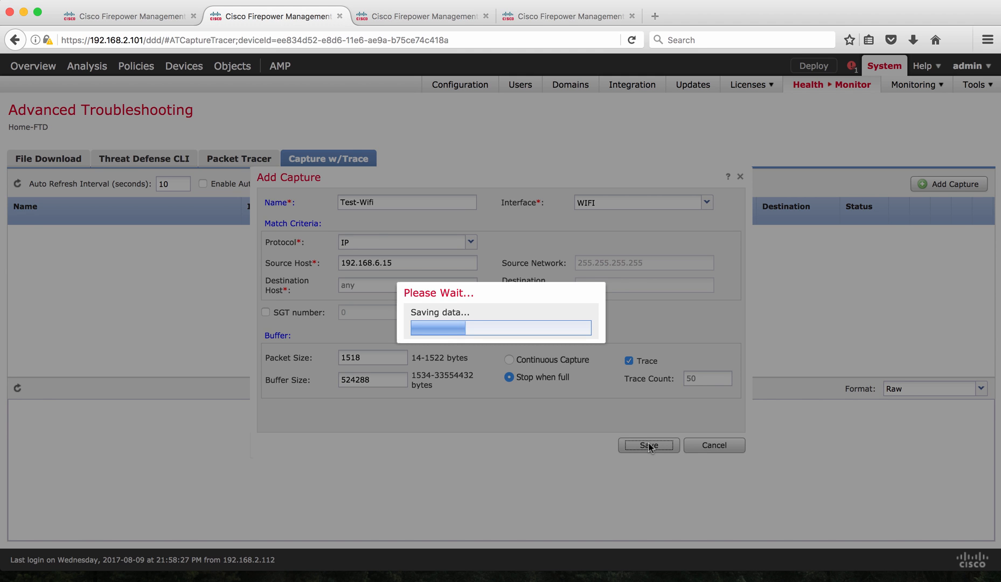
# Step: Run the Test-Wifi capture, then pause it at 204 packets and 48 traces
pyautogui.click(649, 445)
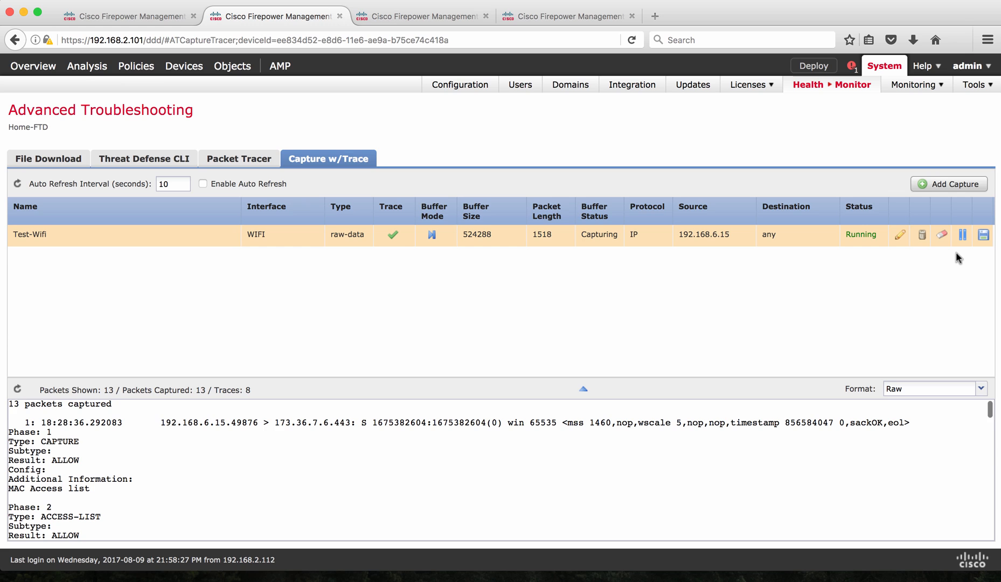
pyautogui.moveTo(979, 202)
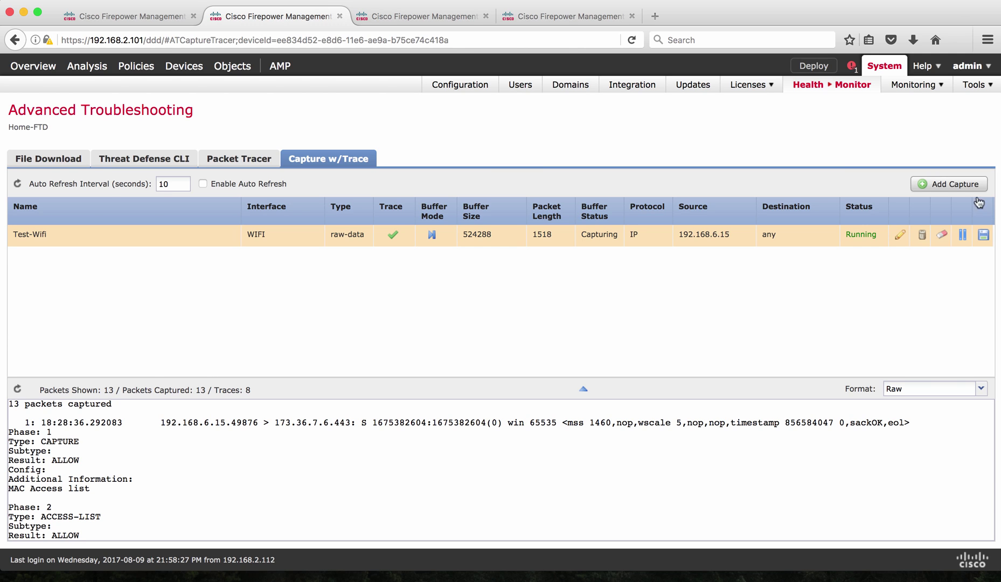
pyautogui.moveTo(984, 235)
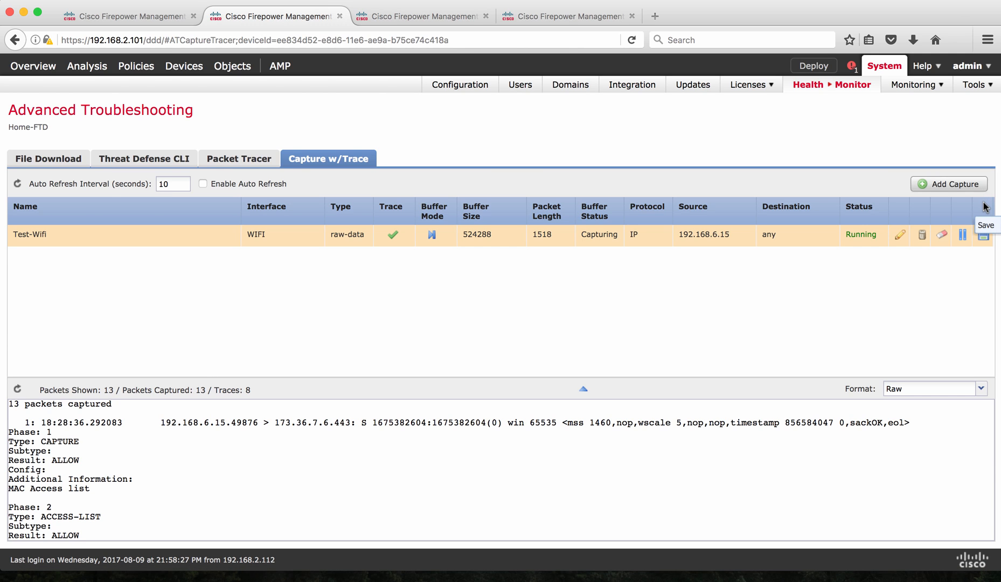
pyautogui.moveTo(962, 238)
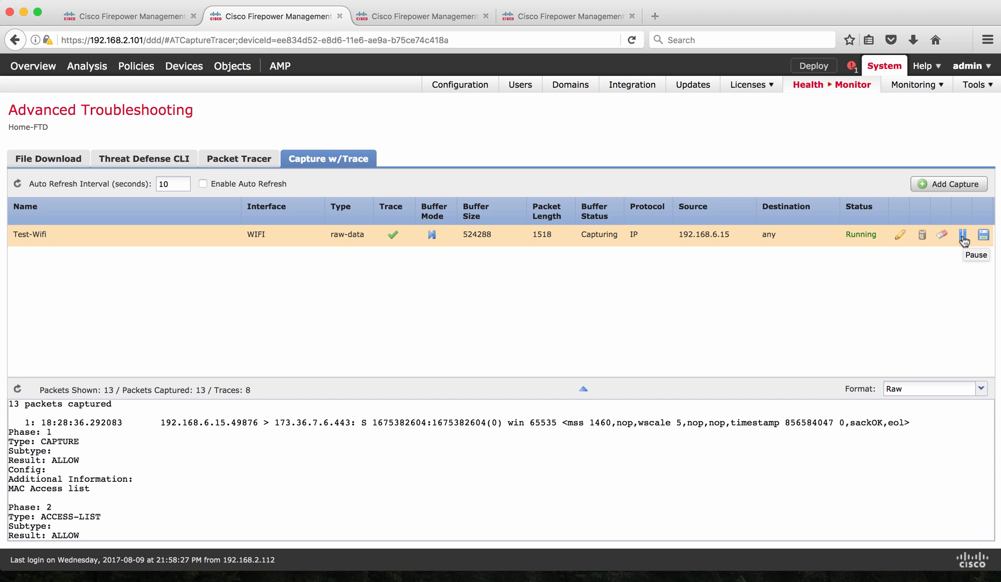
pyautogui.click(962, 234)
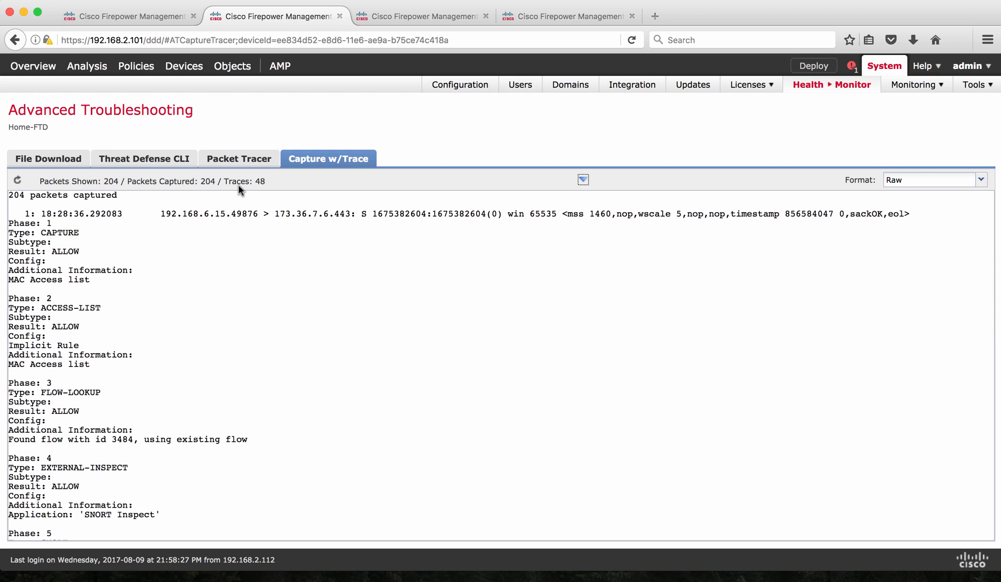
pyautogui.moveTo(249, 191)
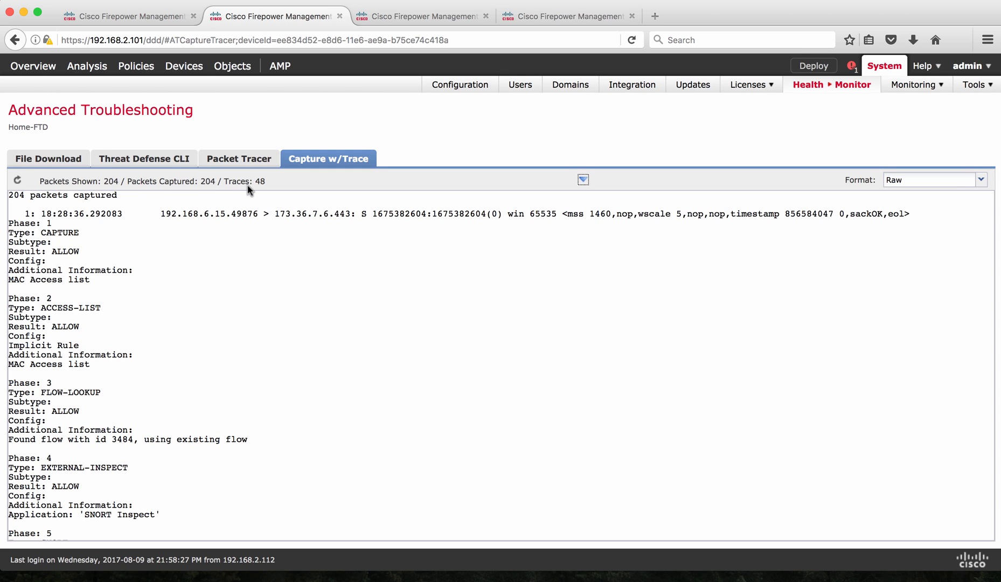
pyautogui.moveTo(259, 189)
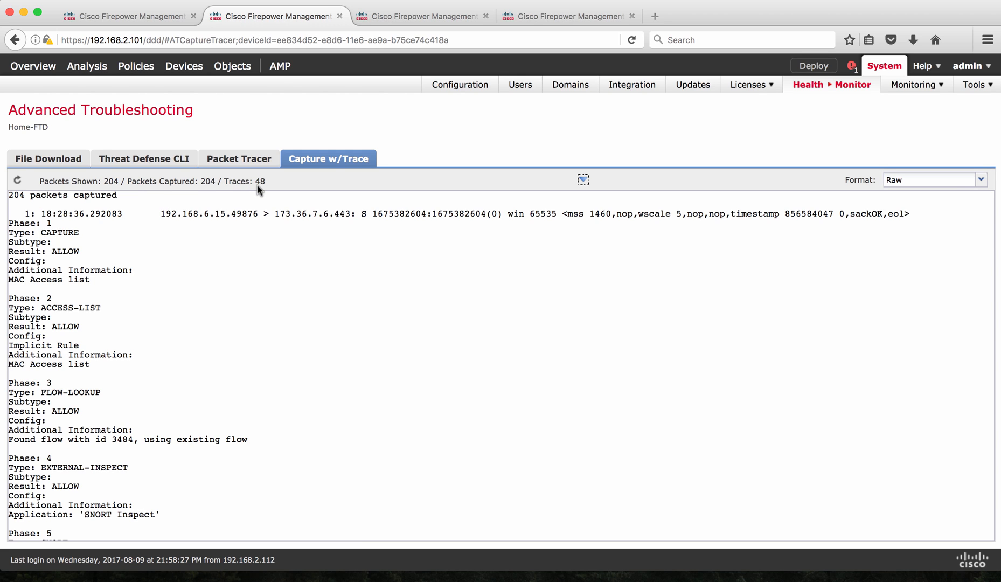
pyautogui.moveTo(39, 217)
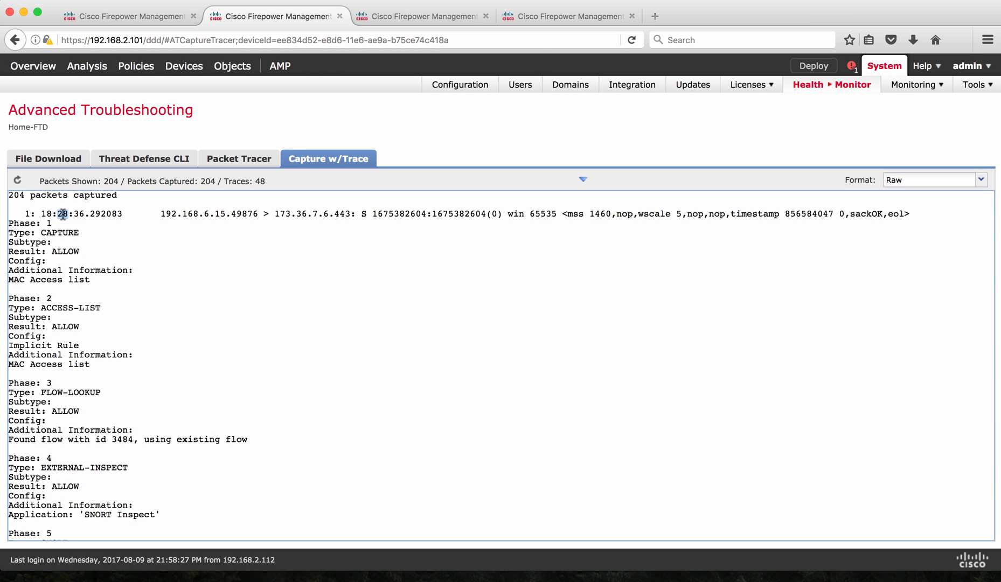
pyautogui.click(77, 213)
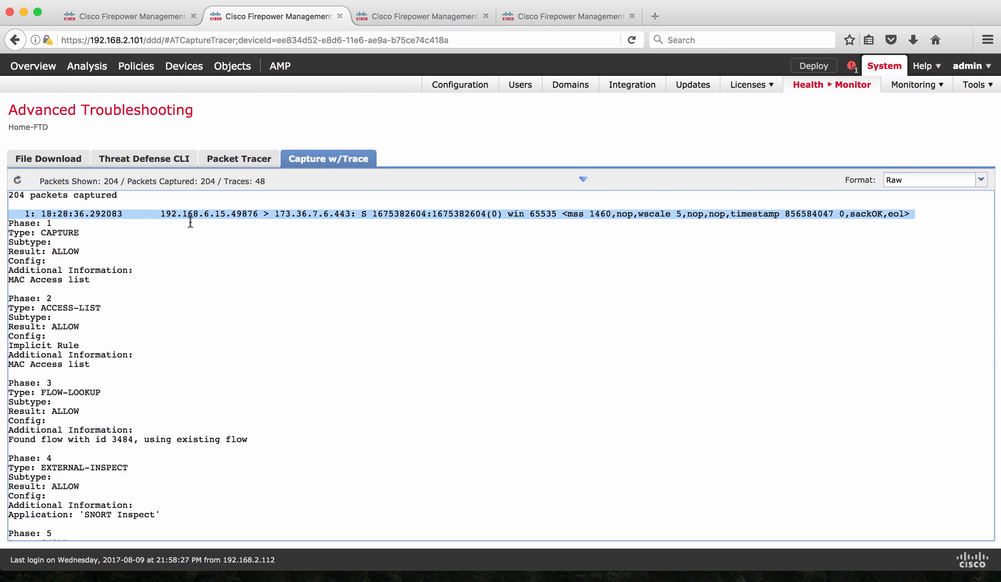
pyautogui.moveTo(223, 224)
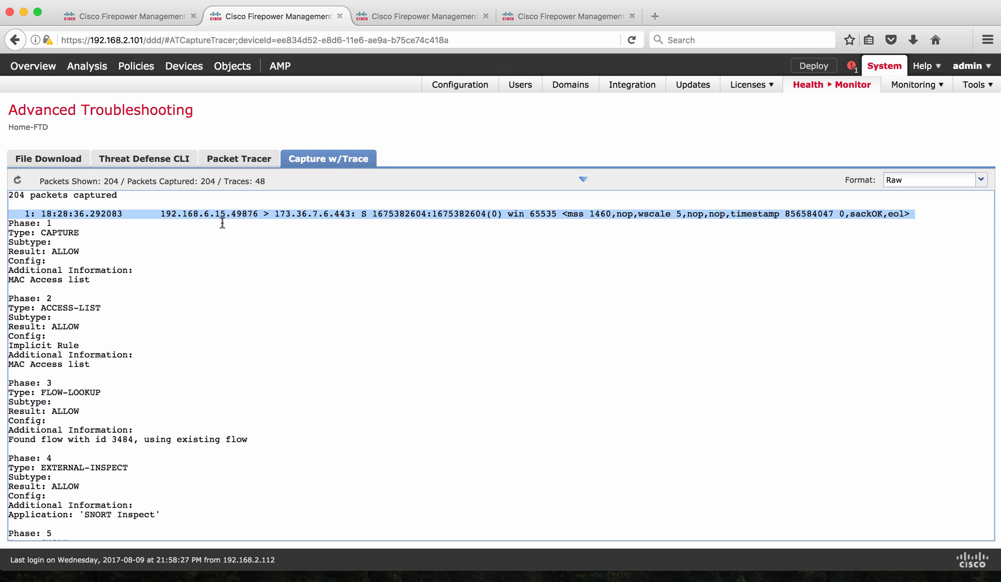
pyautogui.moveTo(233, 224)
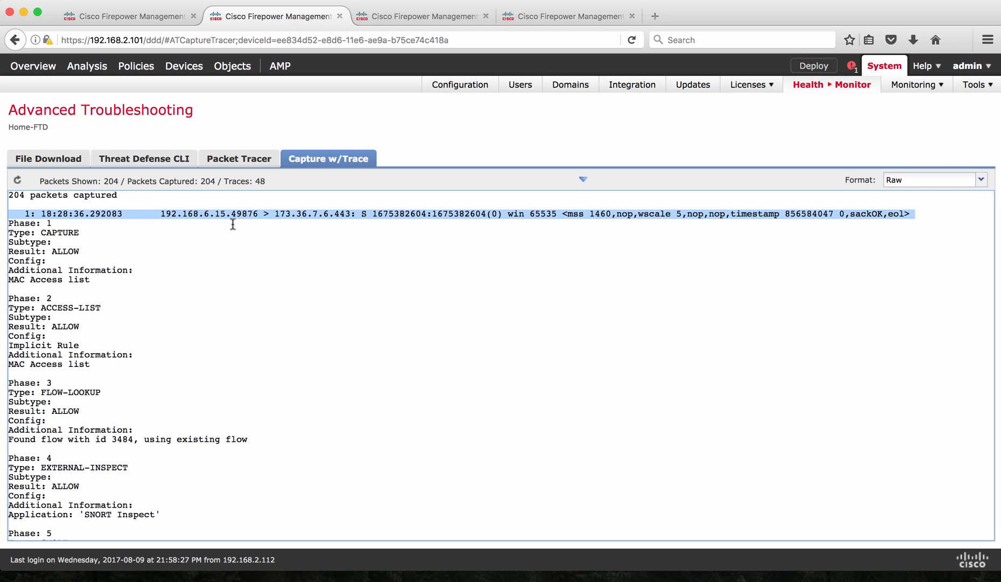
pyautogui.moveTo(248, 222)
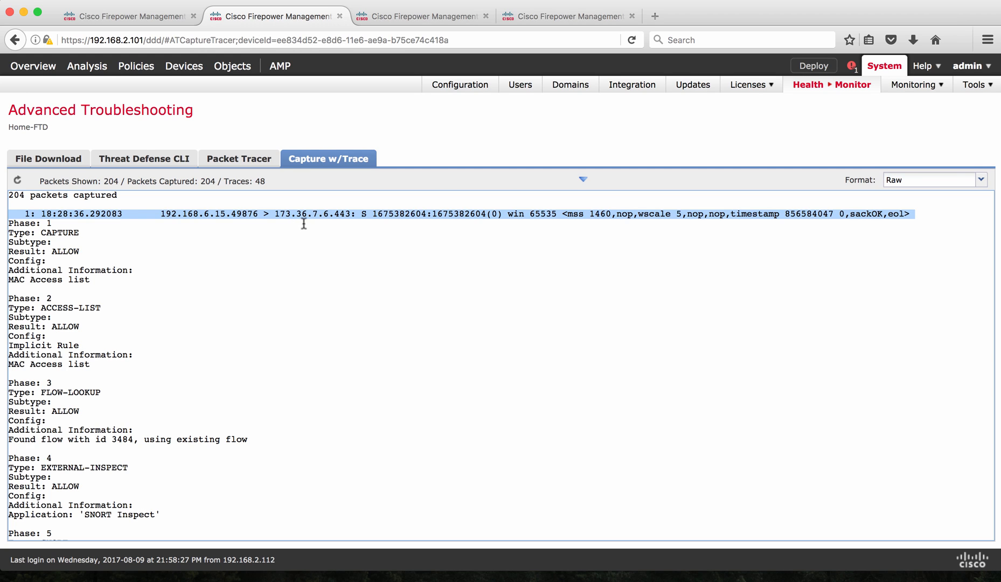
pyautogui.moveTo(337, 226)
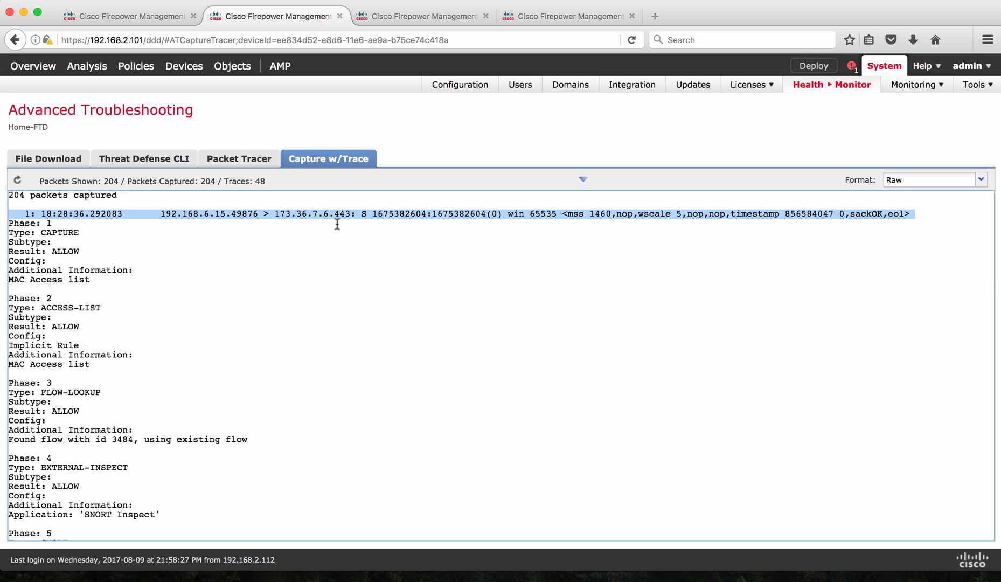
pyautogui.moveTo(216, 229)
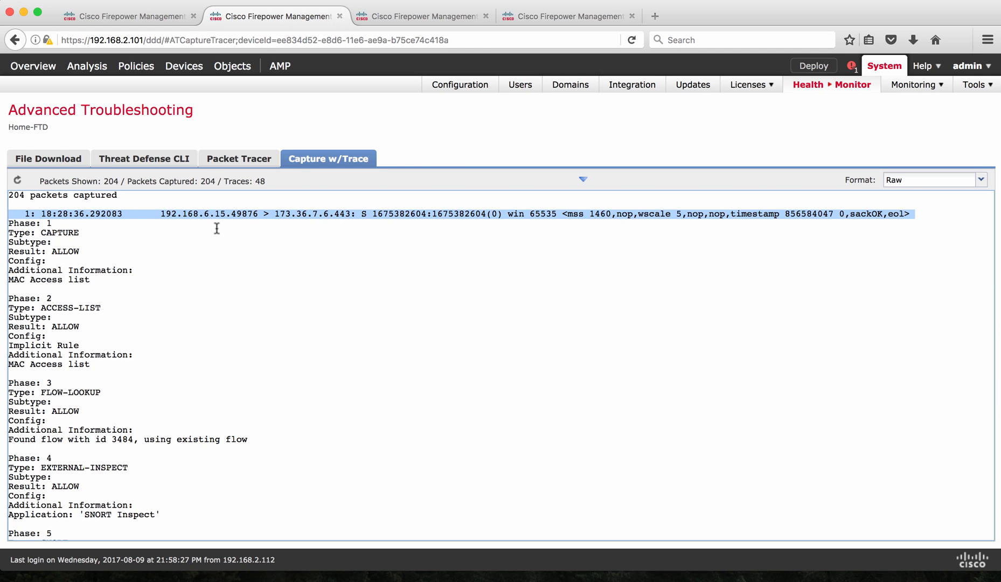
pyautogui.moveTo(60, 237)
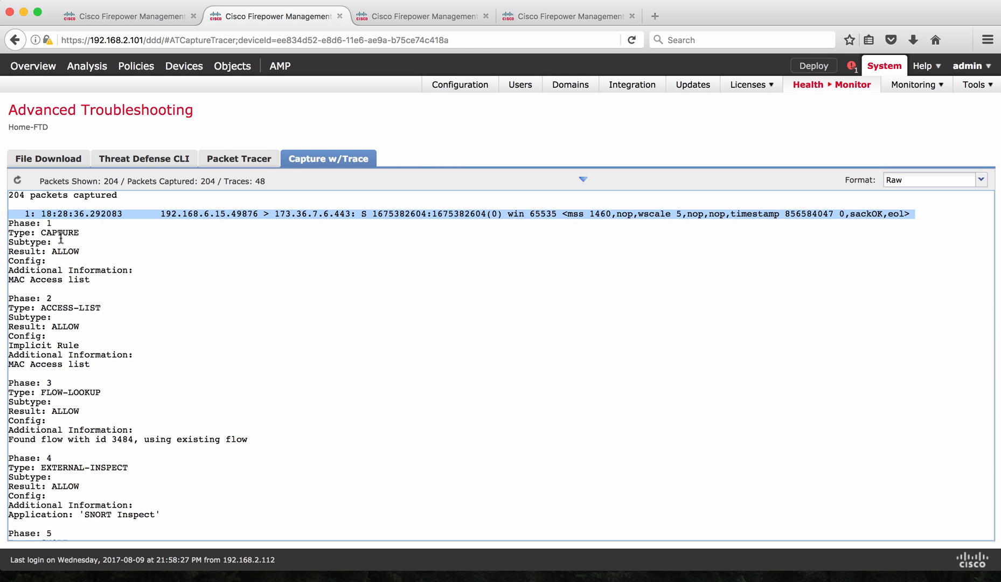
pyautogui.moveTo(118, 205)
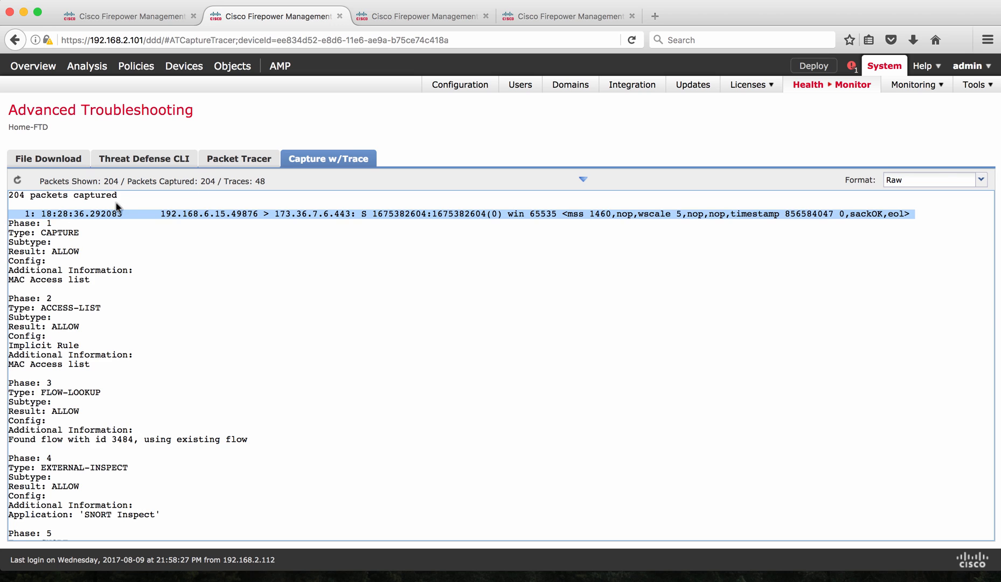
pyautogui.moveTo(229, 171)
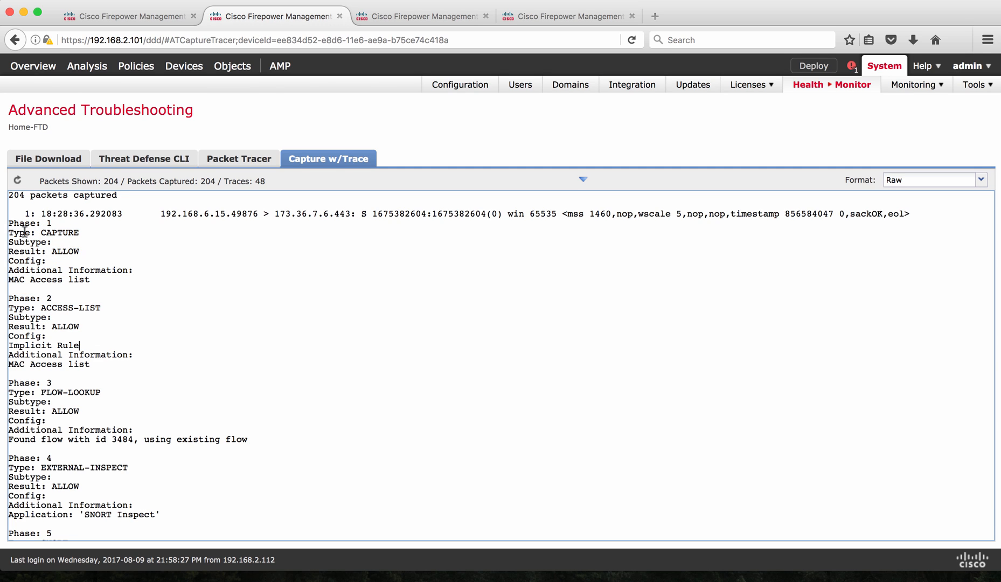
pyautogui.moveTo(10, 223); pyautogui.dragTo(83, 317)
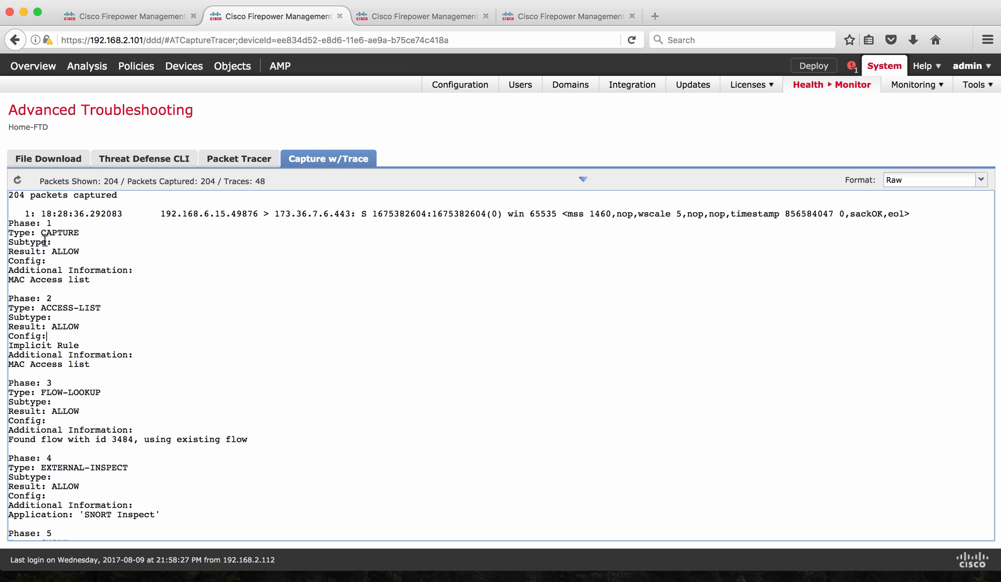
pyautogui.doubleClick(59, 232)
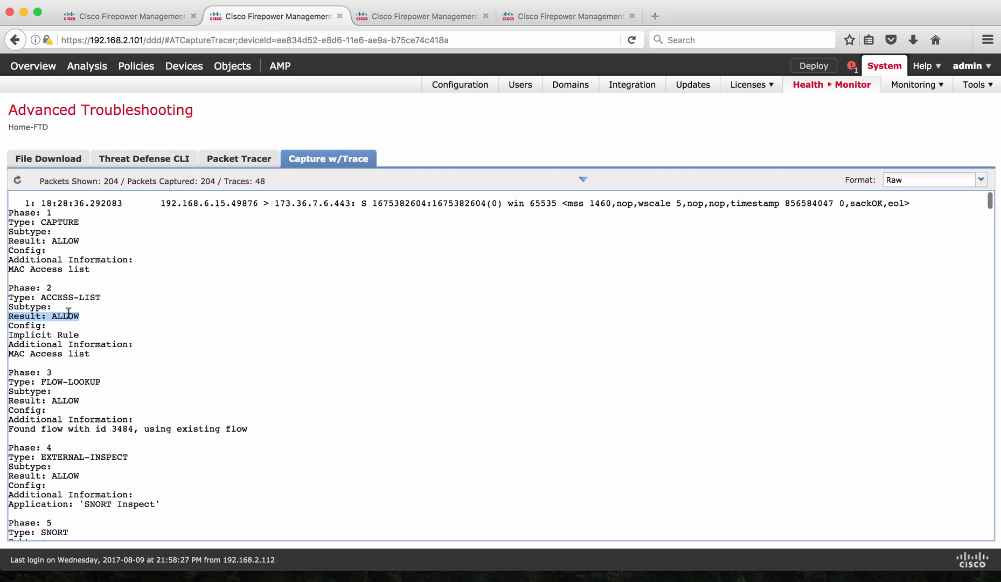
pyautogui.scroll(-3)
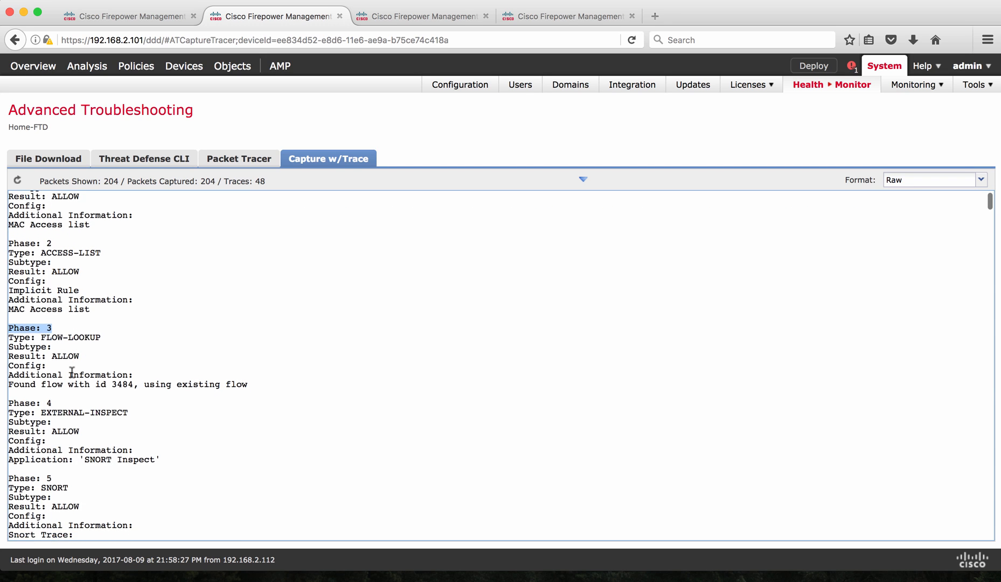
pyautogui.scroll(-3)
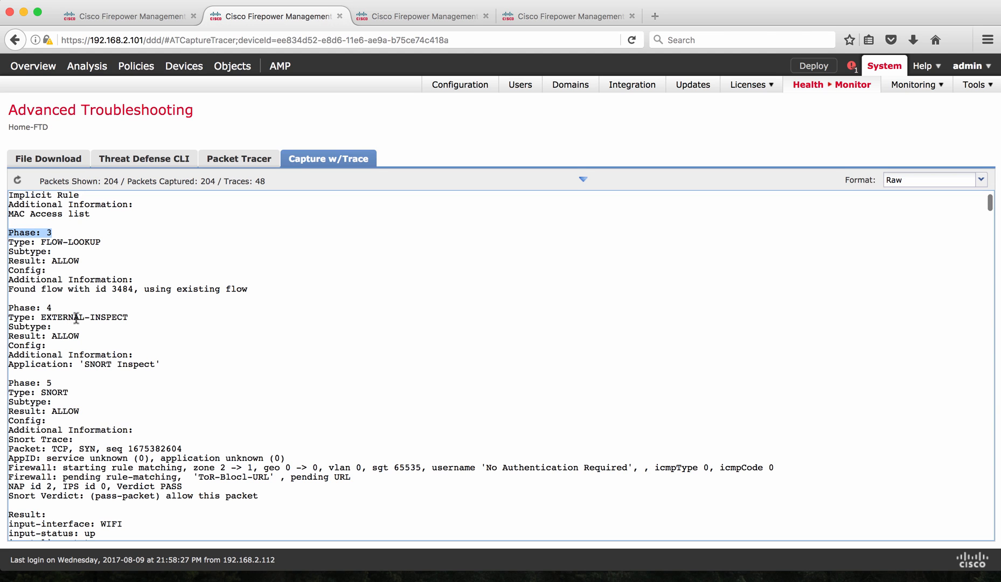
pyautogui.scroll(-3)
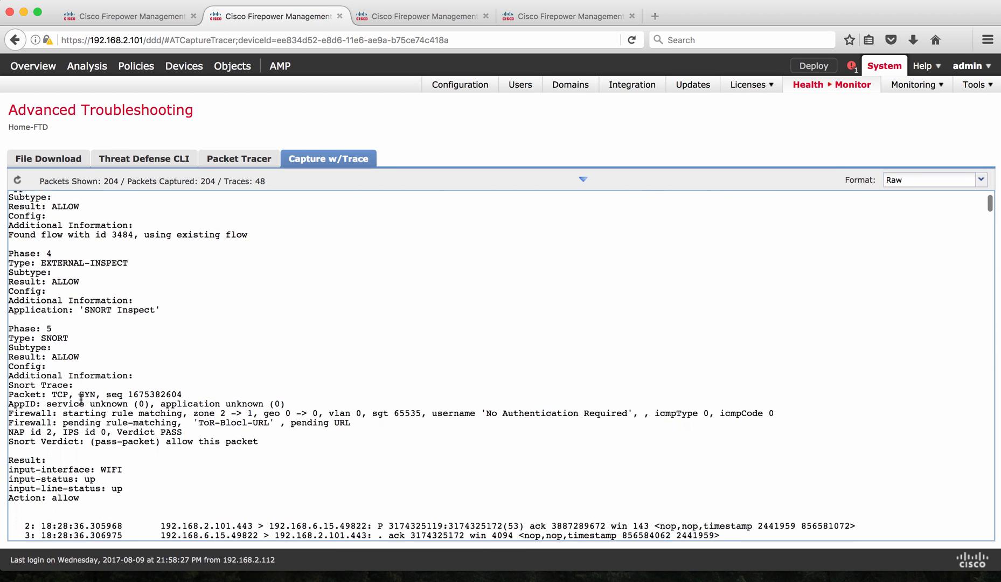
pyautogui.scroll(-3)
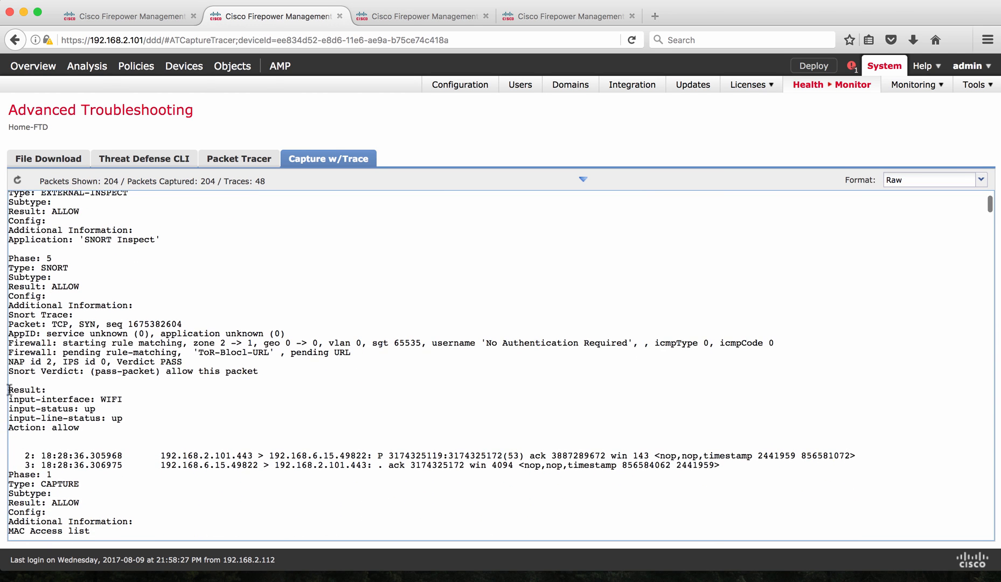
pyautogui.moveTo(9, 389); pyautogui.dragTo(82, 427)
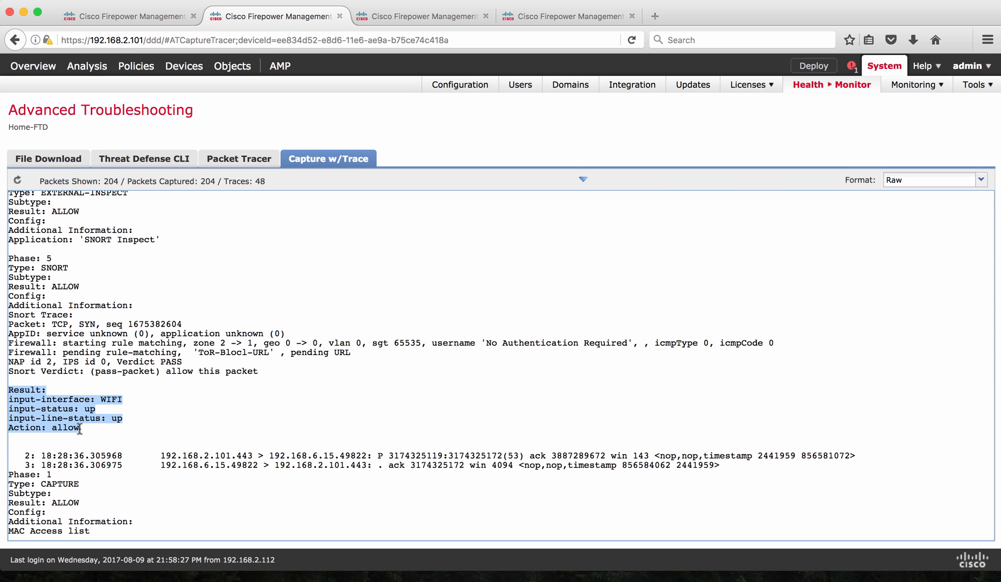
pyautogui.scroll(-3)
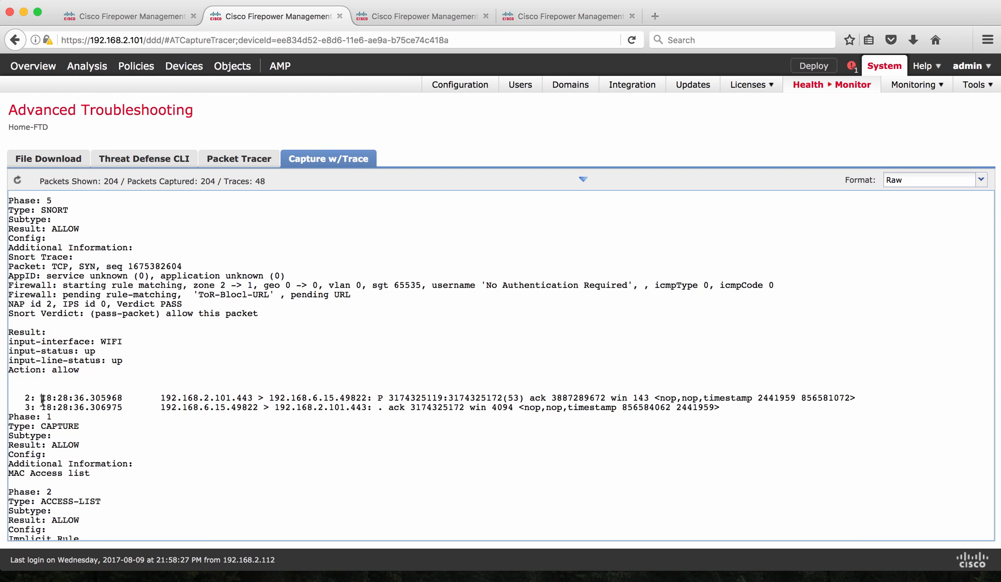
pyautogui.moveTo(41, 398); pyautogui.dragTo(230, 407)
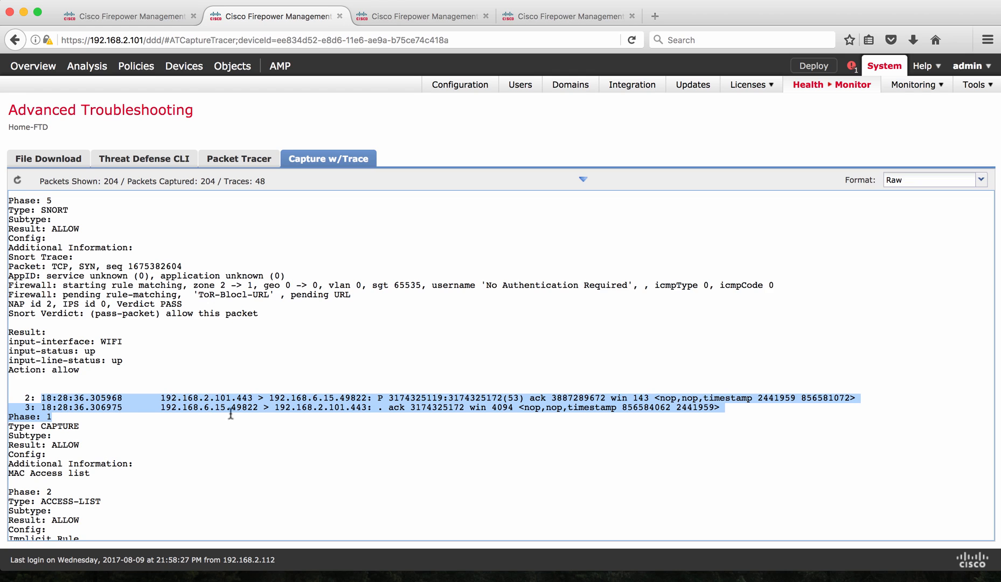
pyautogui.moveTo(225, 401)
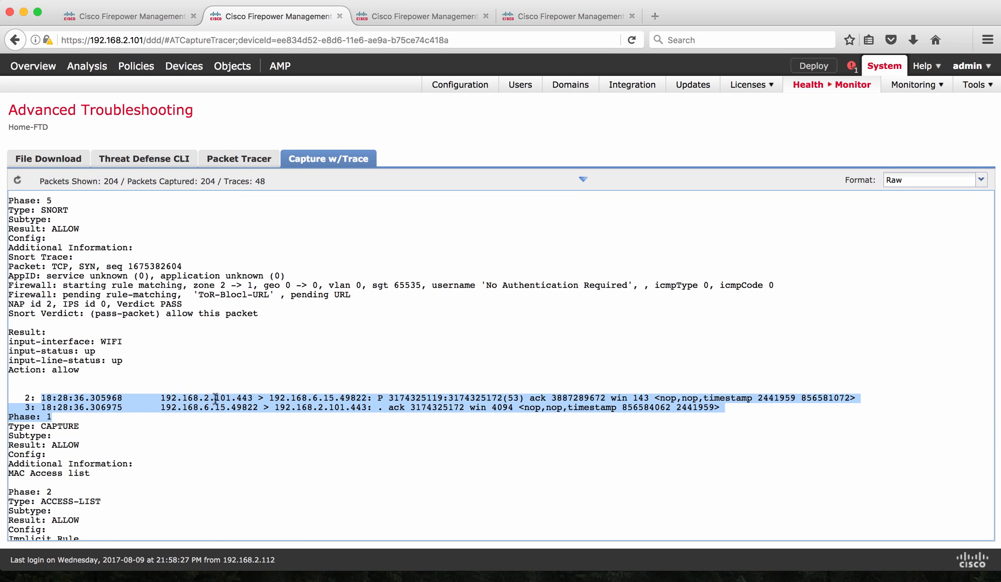
pyautogui.moveTo(260, 398)
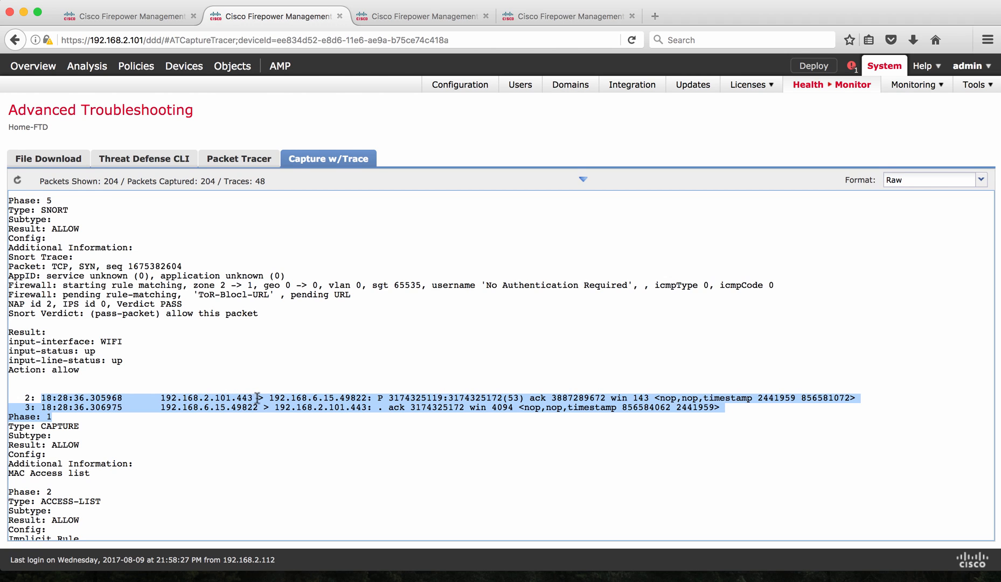
pyautogui.moveTo(294, 400)
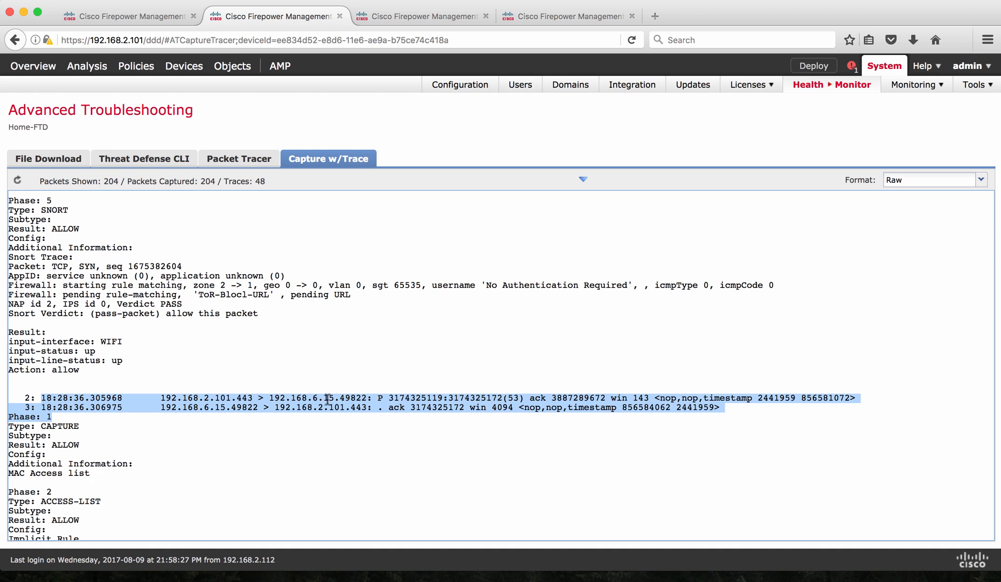
pyautogui.moveTo(182, 415)
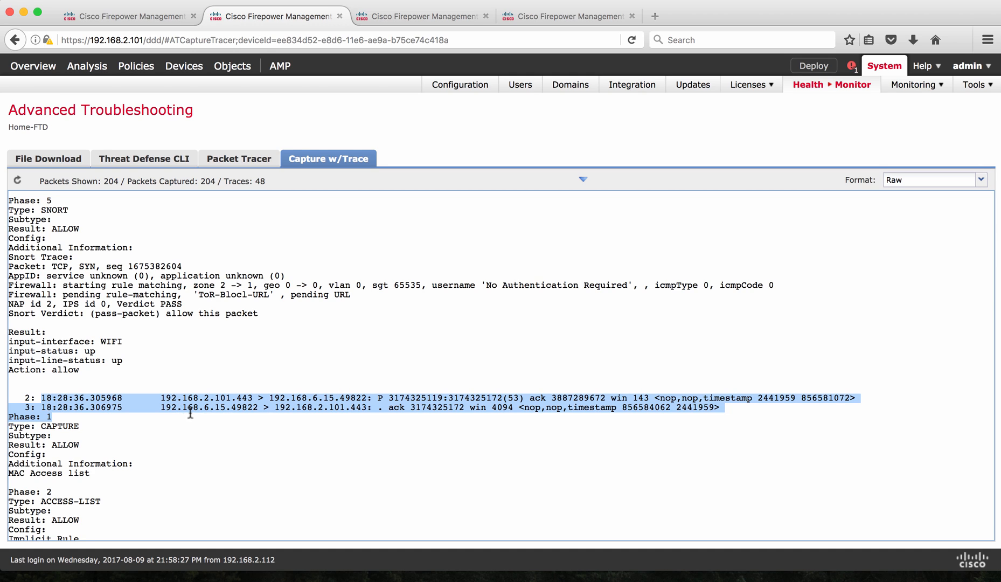
pyautogui.moveTo(188, 413)
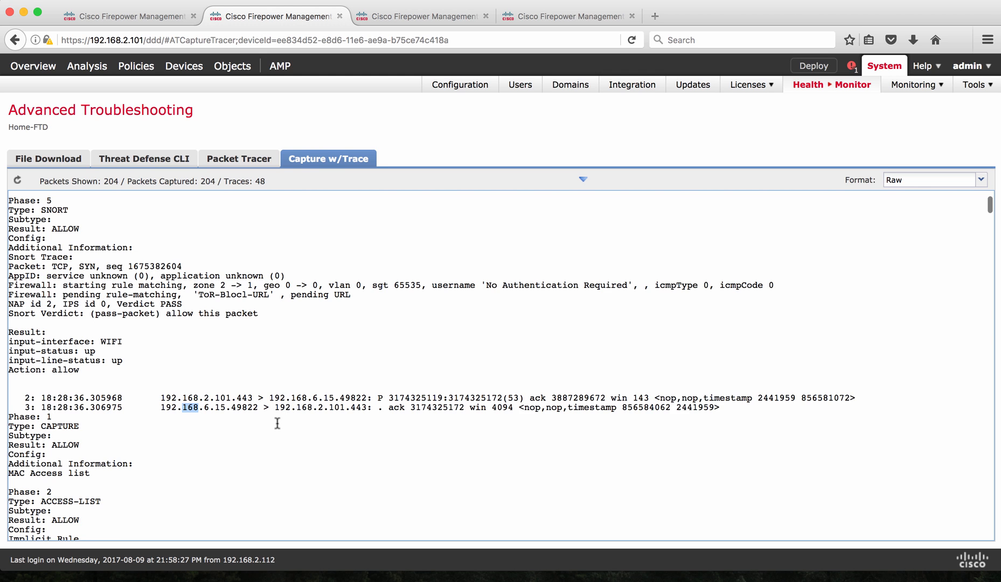
pyautogui.scroll(-3)
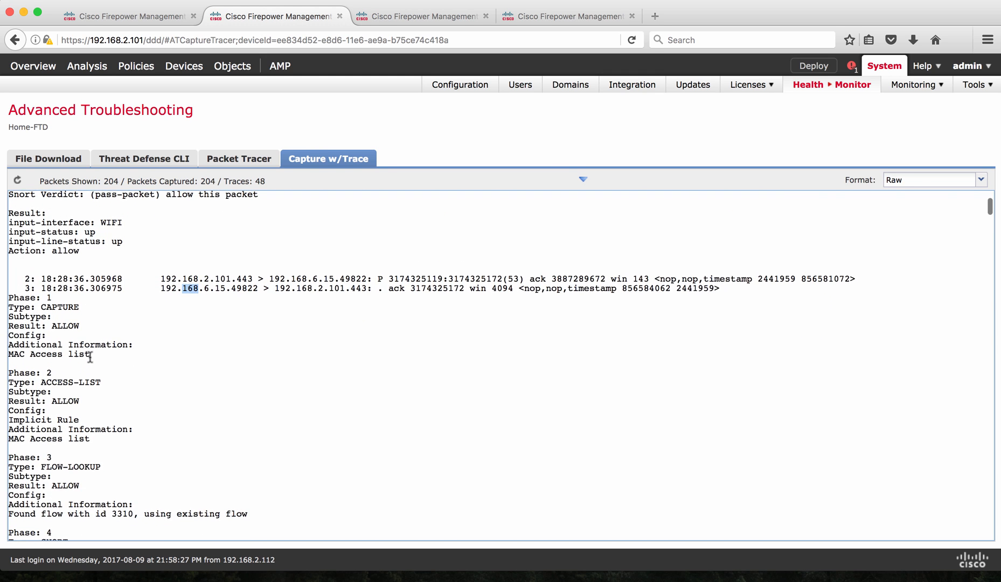
pyautogui.moveTo(10, 297); pyautogui.dragTo(90, 354)
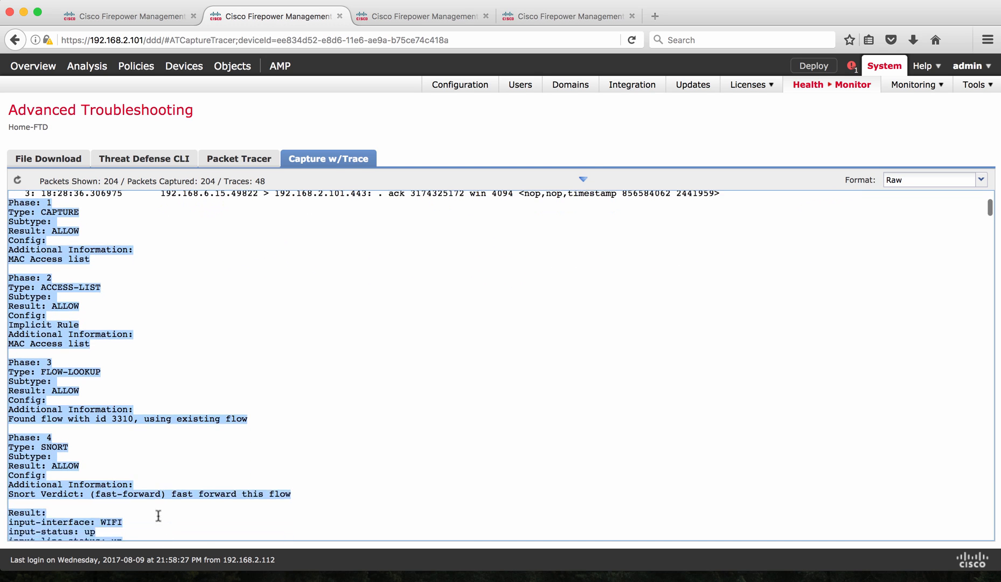
pyautogui.scroll(-3)
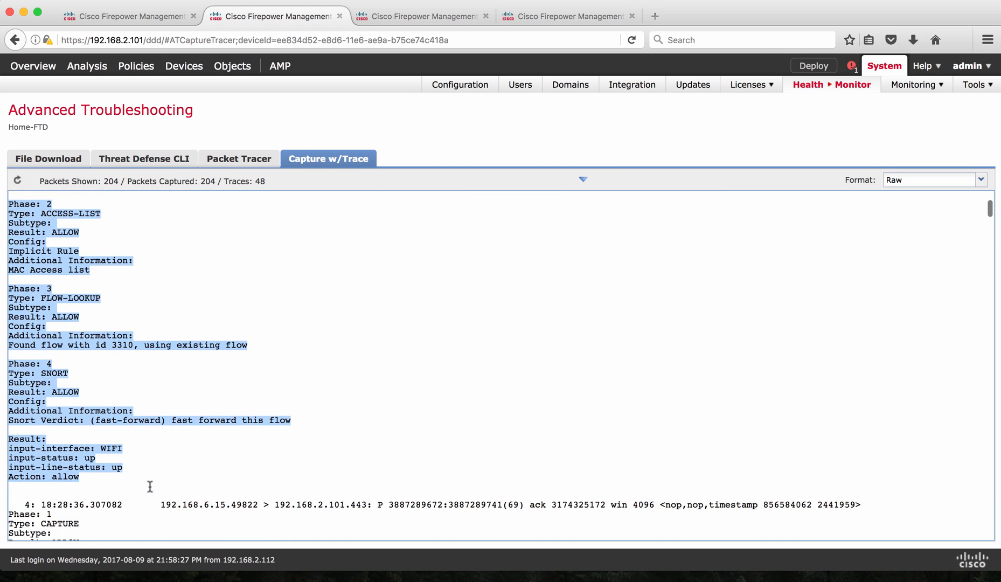
pyautogui.scroll(-3)
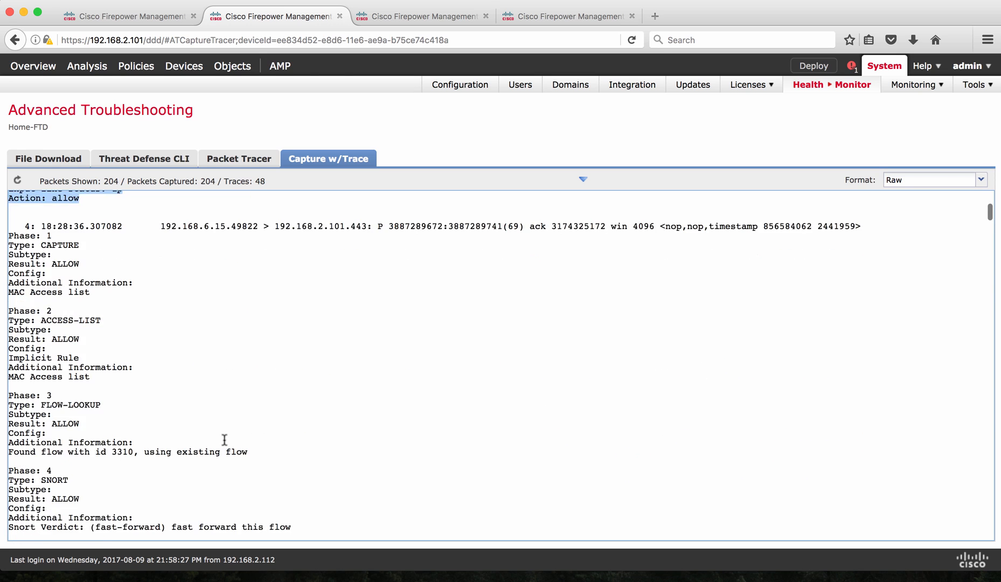
pyautogui.scroll(-3)
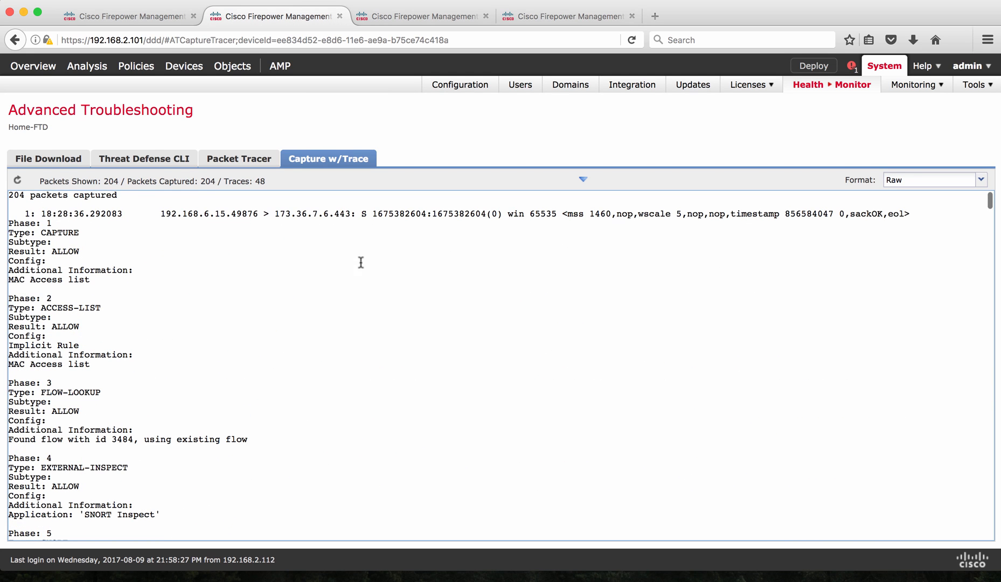
pyautogui.moveTo(730, 239)
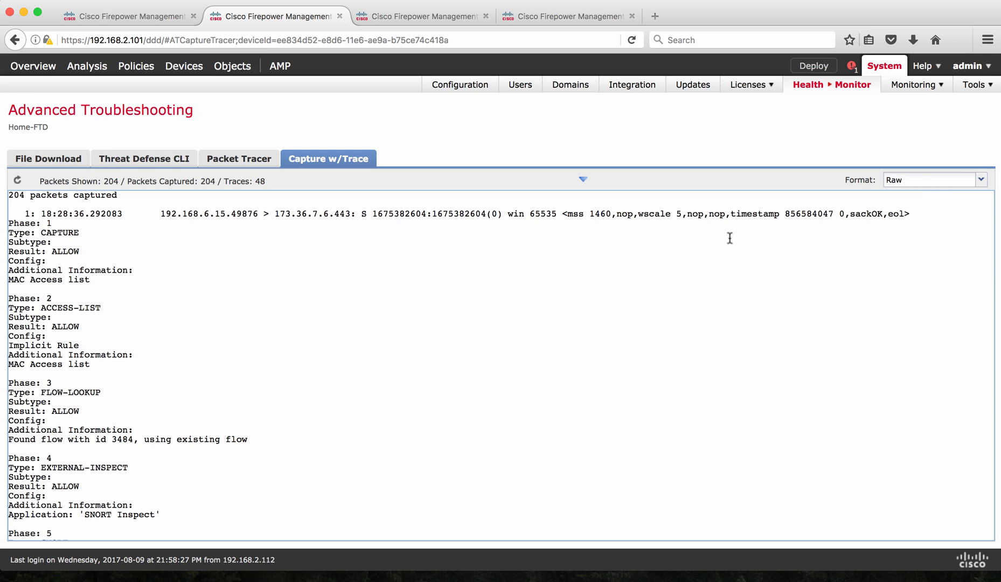
pyautogui.moveTo(860, 197)
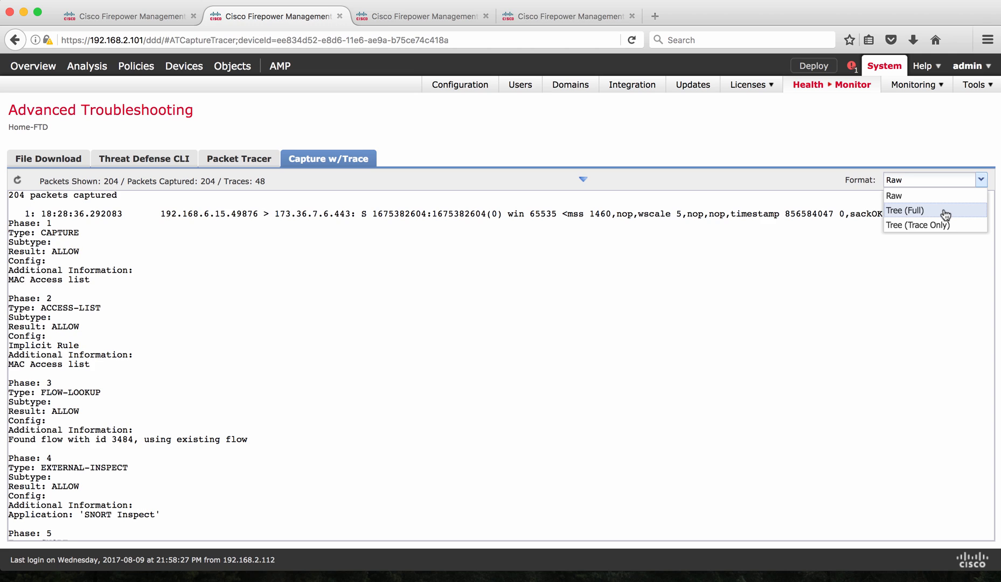
pyautogui.moveTo(951, 209)
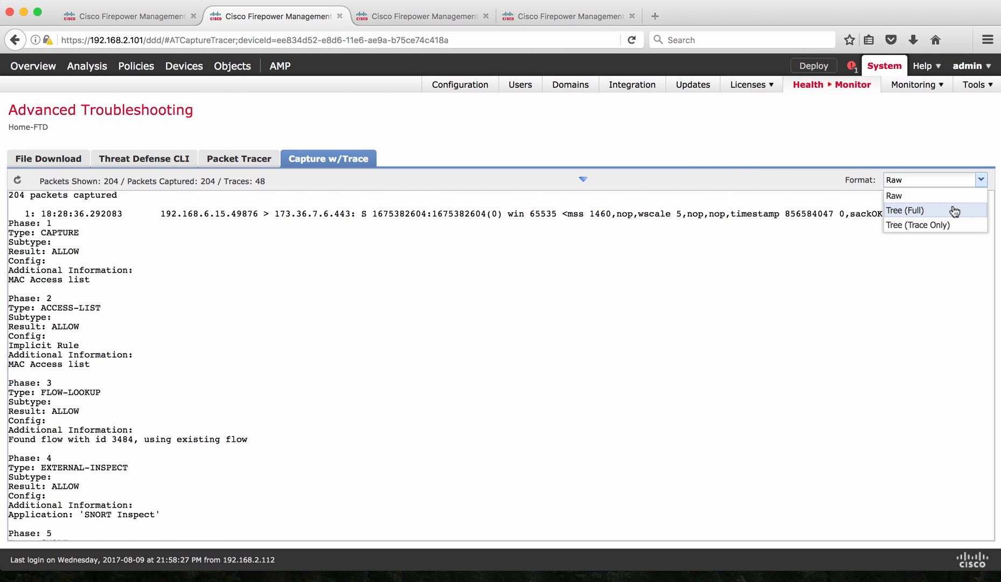
# Step: Switch the capture output format to Tree (Full)
pyautogui.click(905, 210)
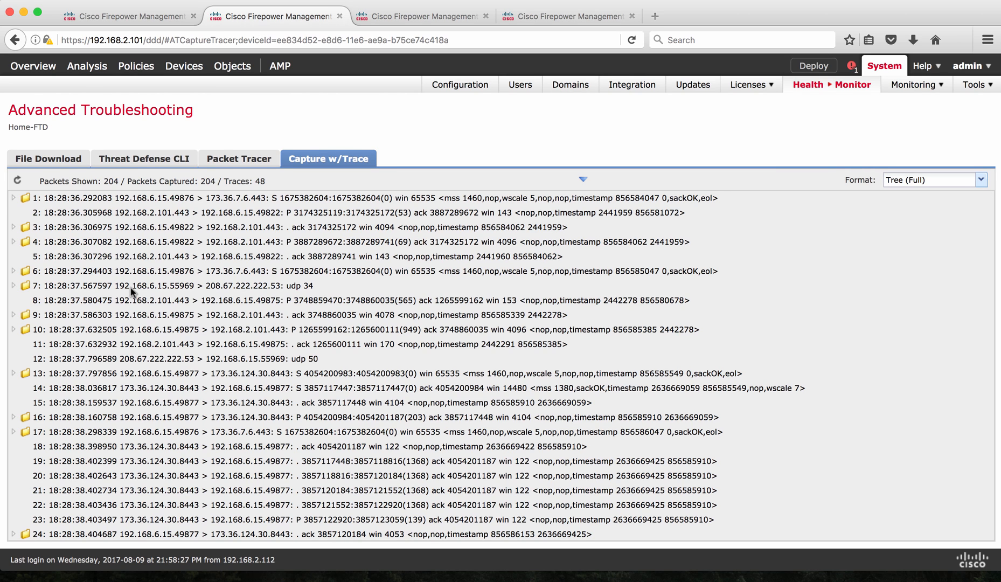
pyautogui.moveTo(12, 198)
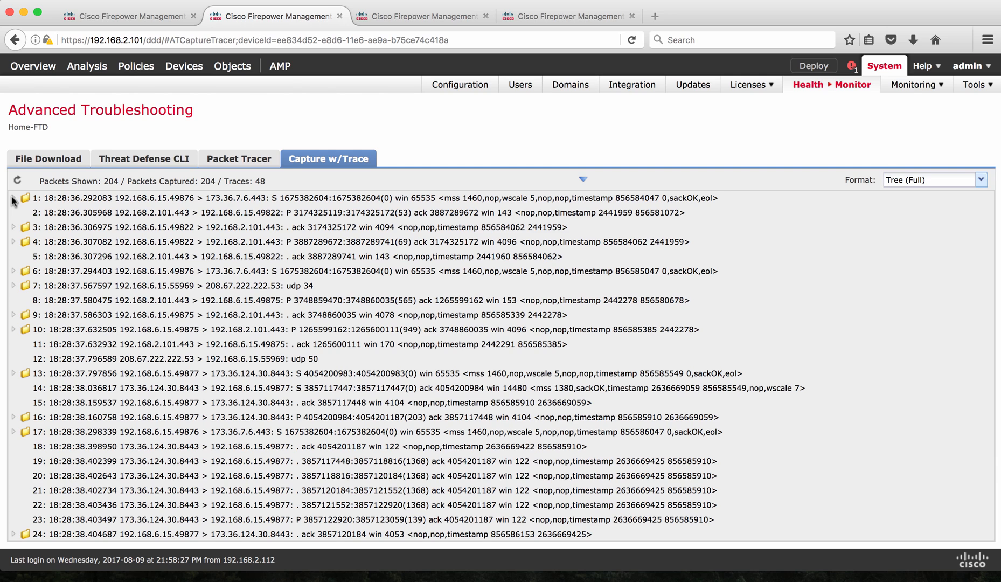
pyautogui.moveTo(102, 213)
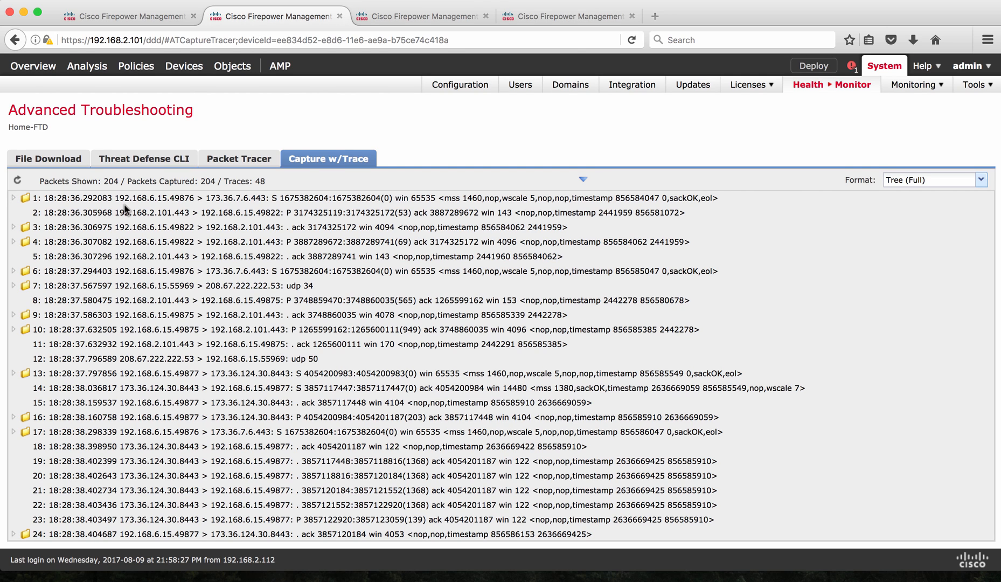
pyautogui.moveTo(160, 206)
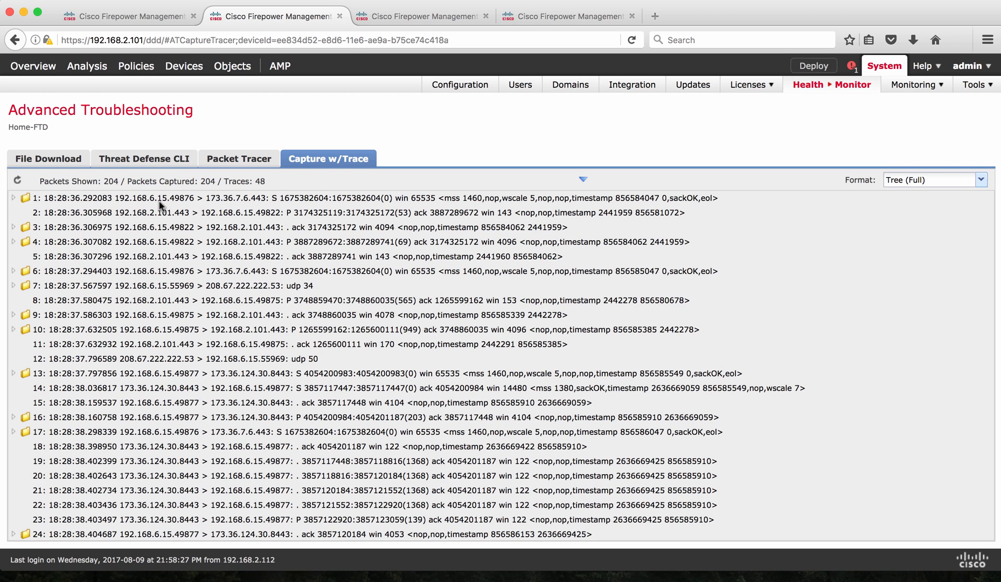
pyautogui.moveTo(174, 207)
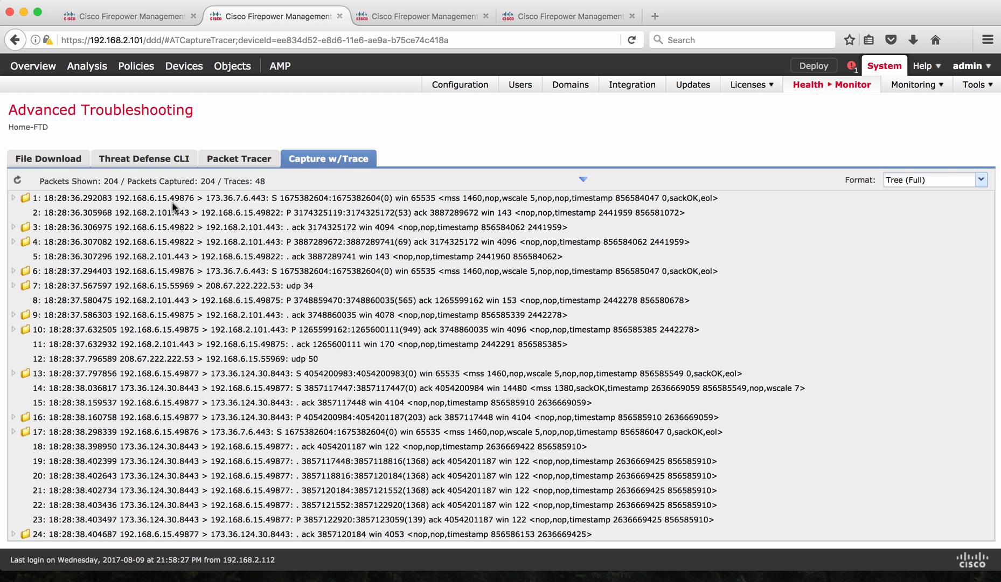
pyautogui.moveTo(11, 204)
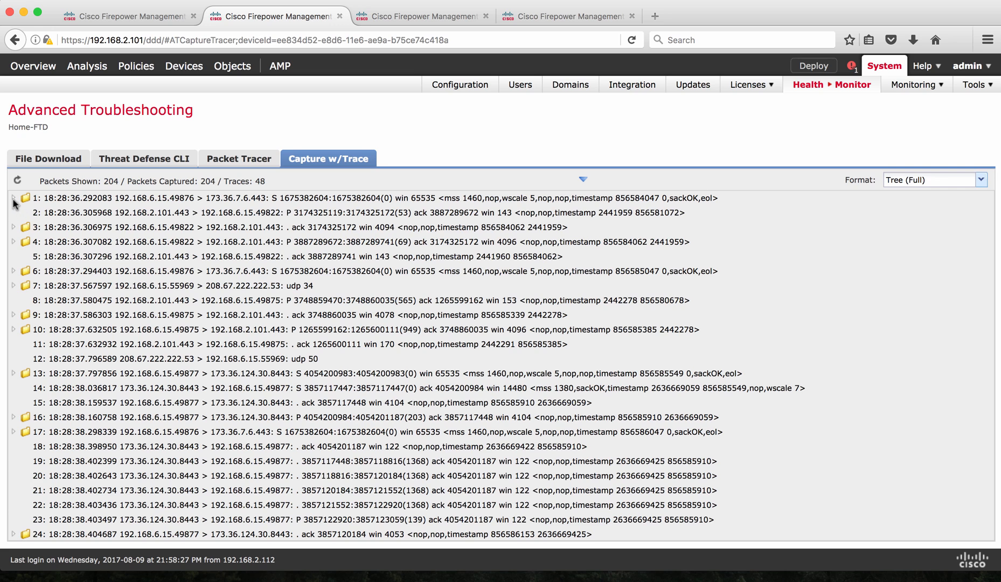
# Step: Expand packets 1 and 3, then expand and collapse packet 3's Phase 1 trace details
pyautogui.click(9, 213)
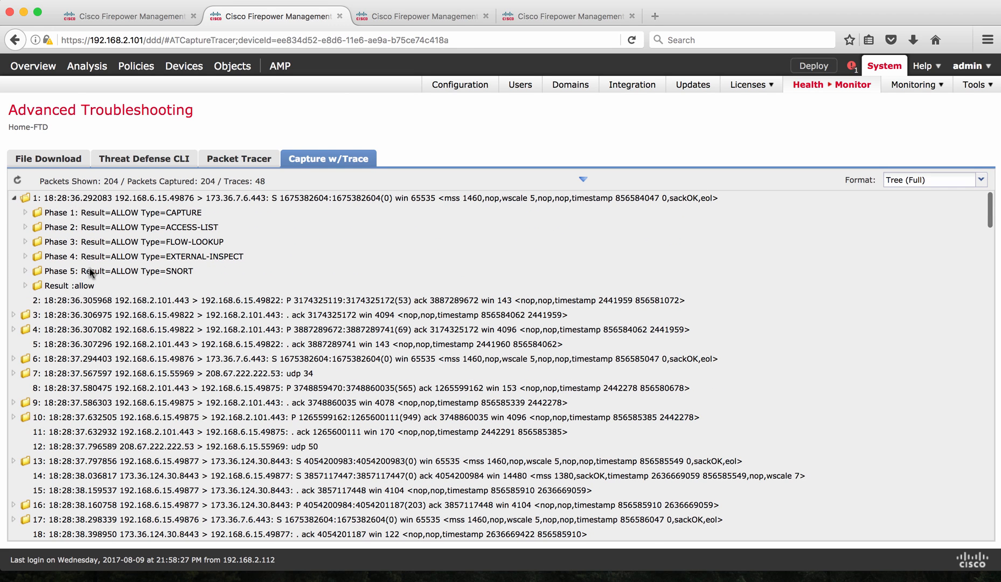
pyautogui.moveTo(104, 207)
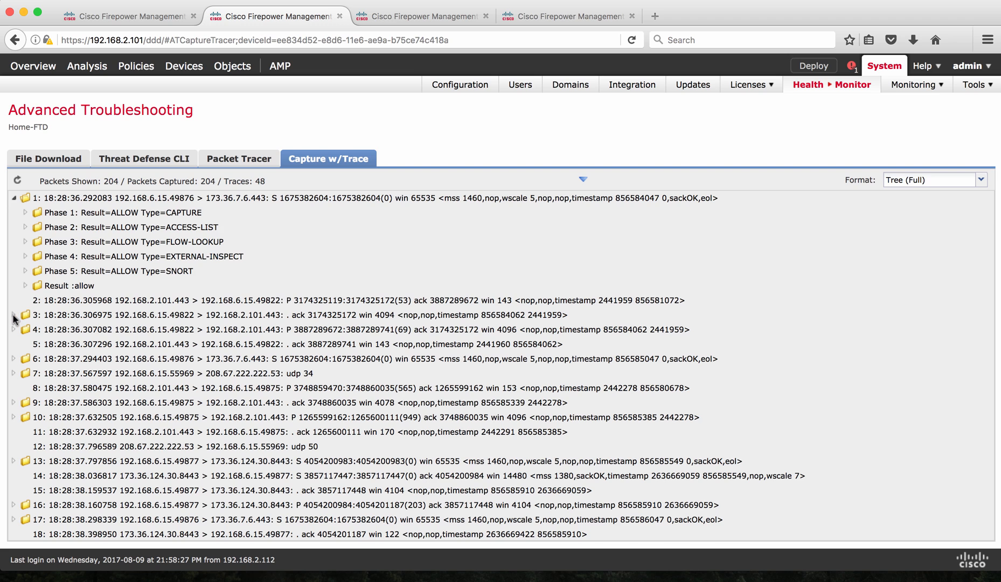
pyautogui.click(12, 316)
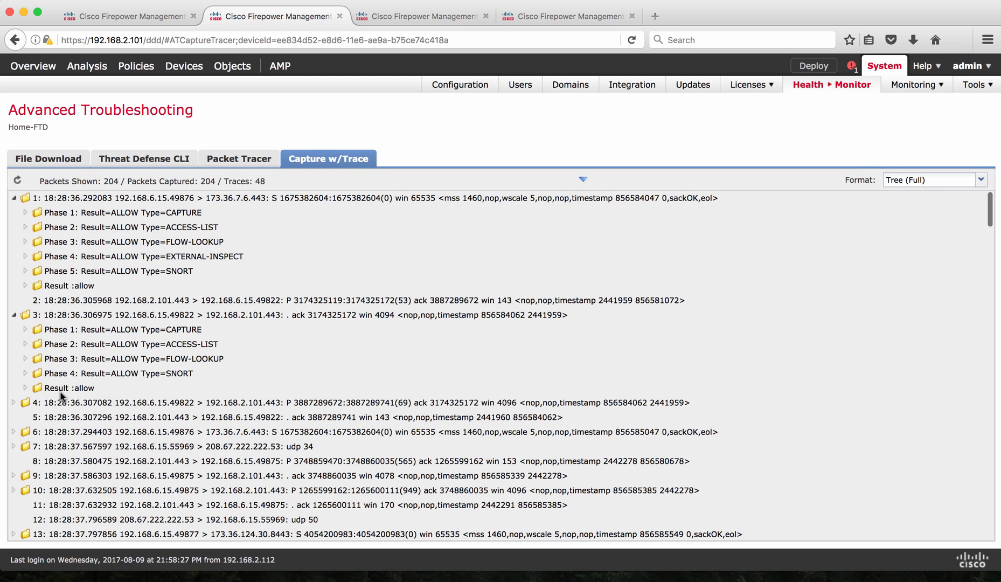
pyautogui.moveTo(128, 346)
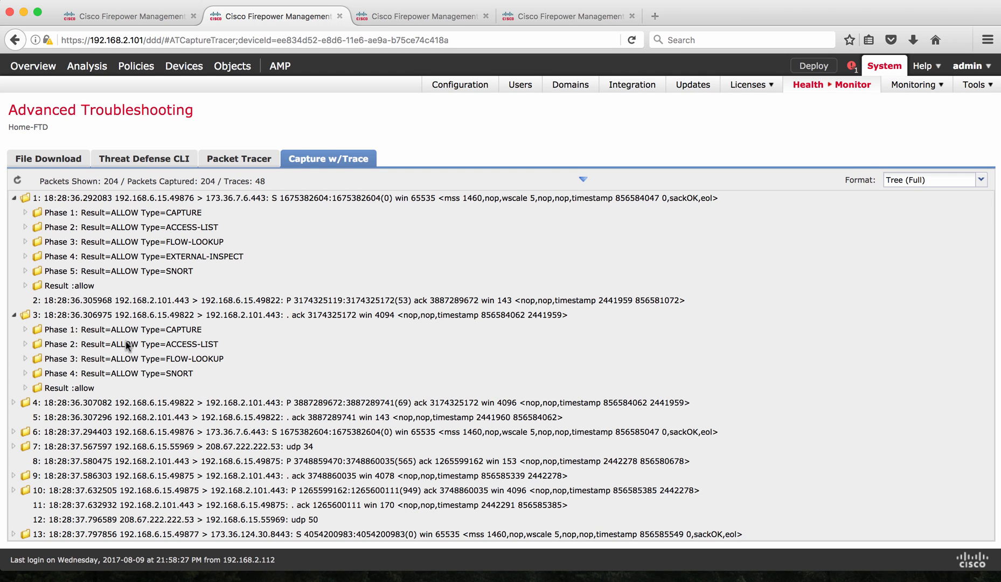
pyautogui.moveTo(25, 333)
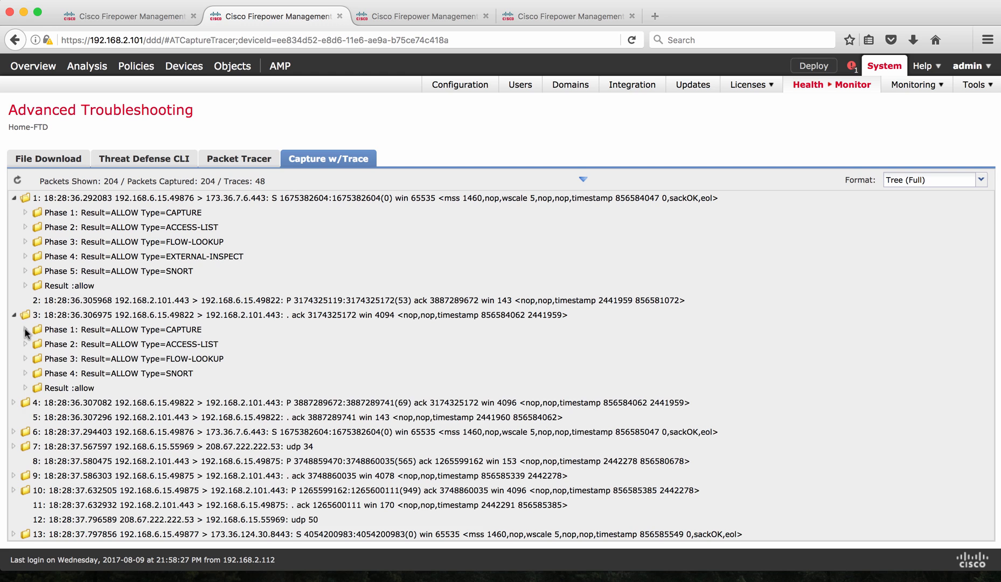
pyautogui.click(25, 329)
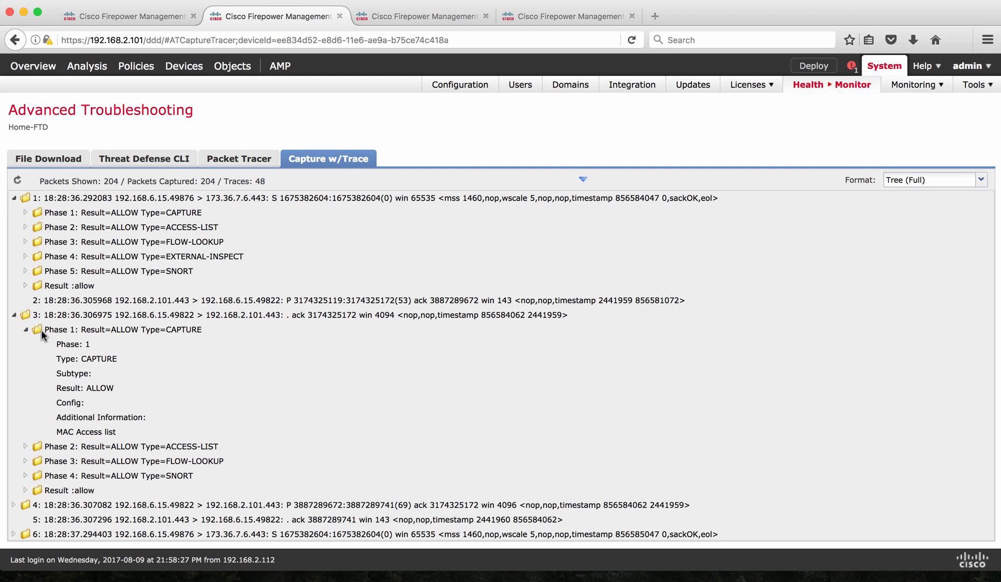
pyautogui.moveTo(27, 334)
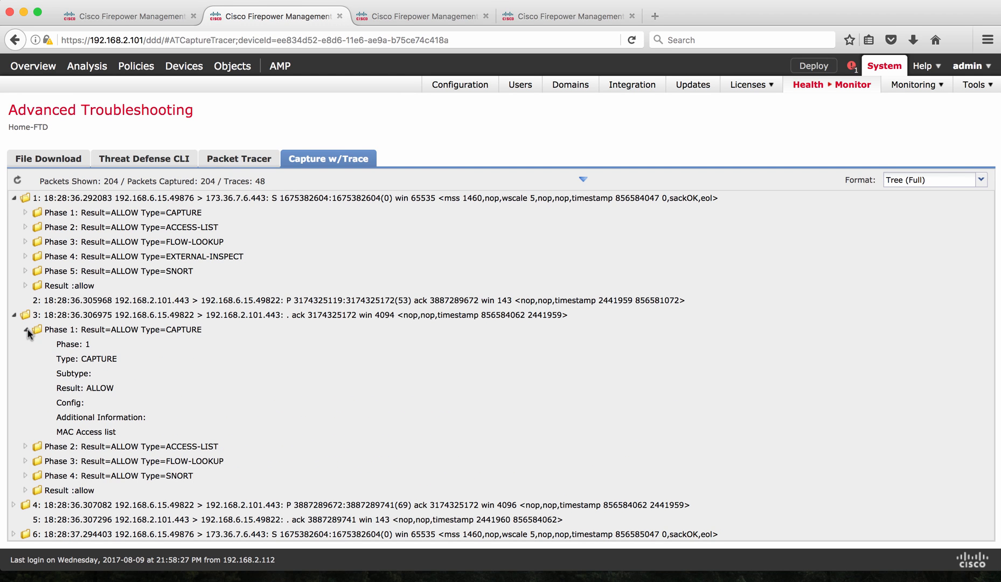
pyautogui.click(26, 330)
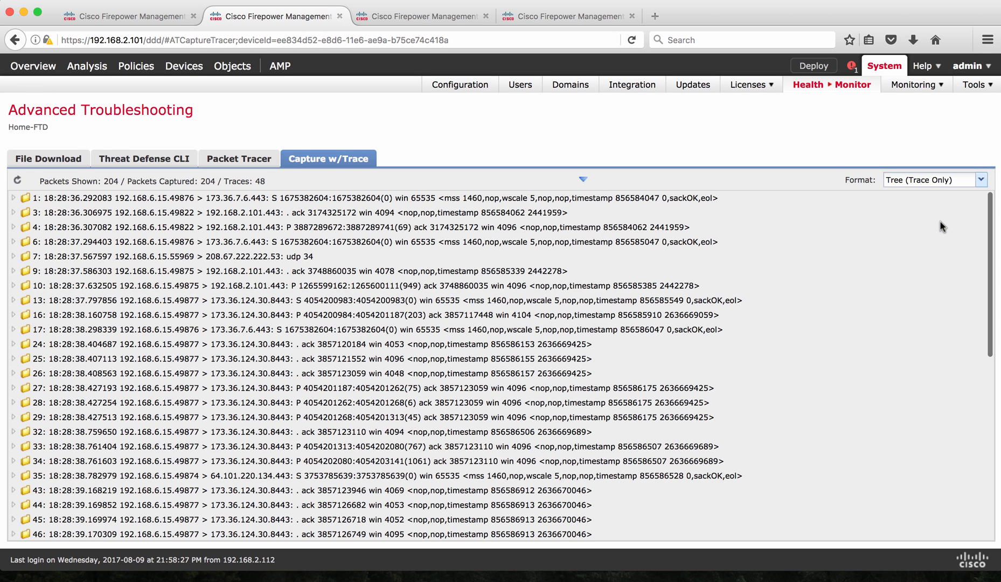
pyautogui.click(10, 199)
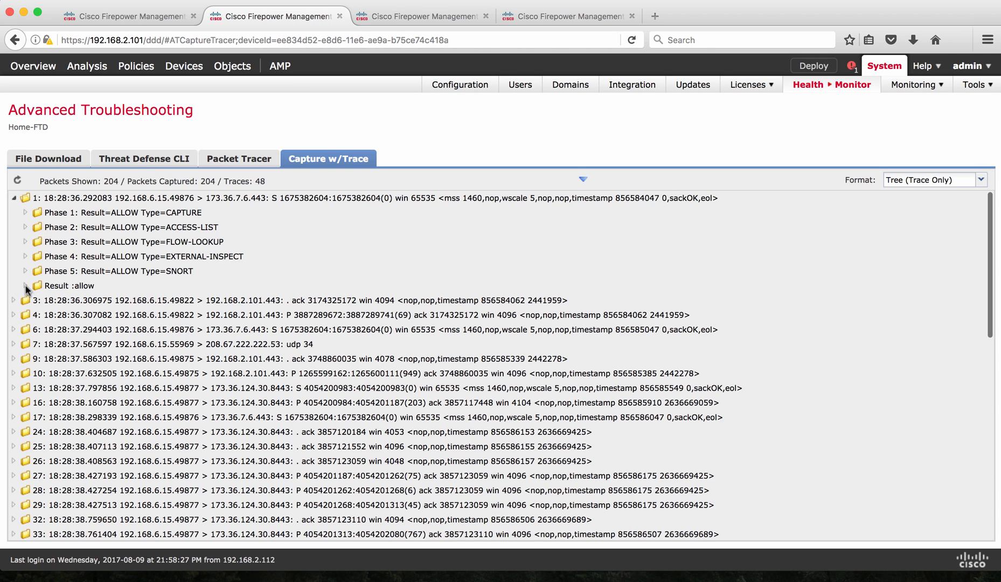
pyautogui.click(26, 286)
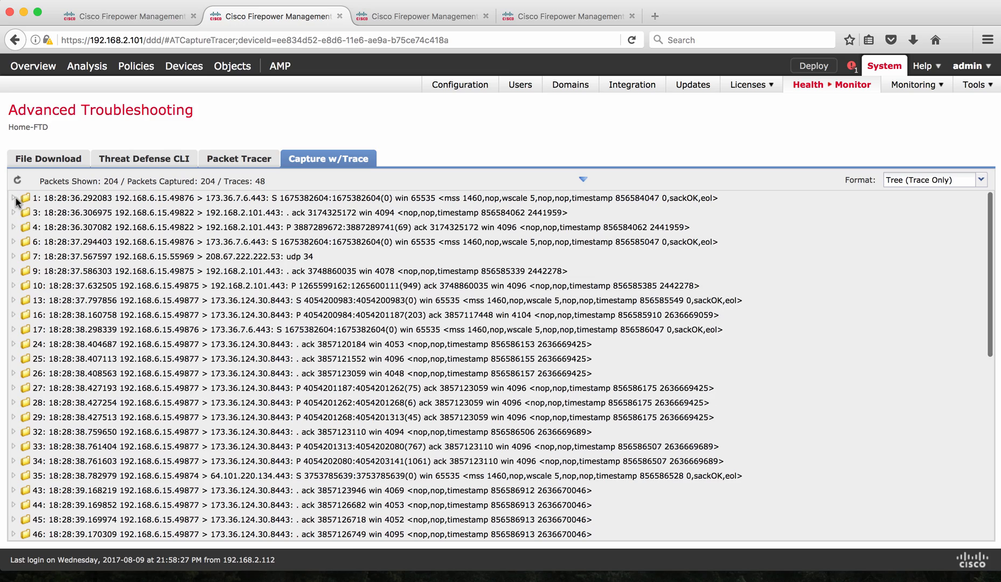
pyautogui.scroll(-3)
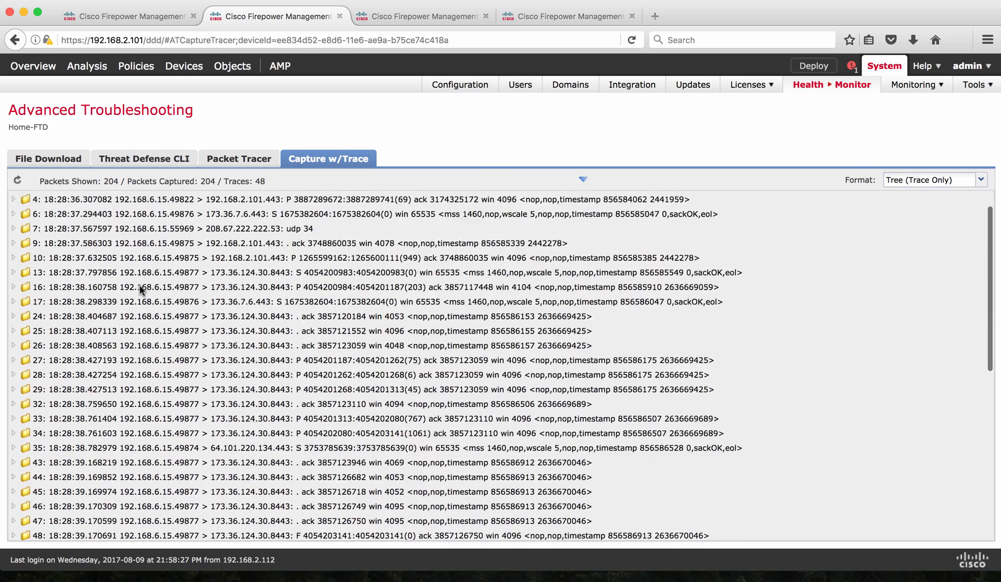